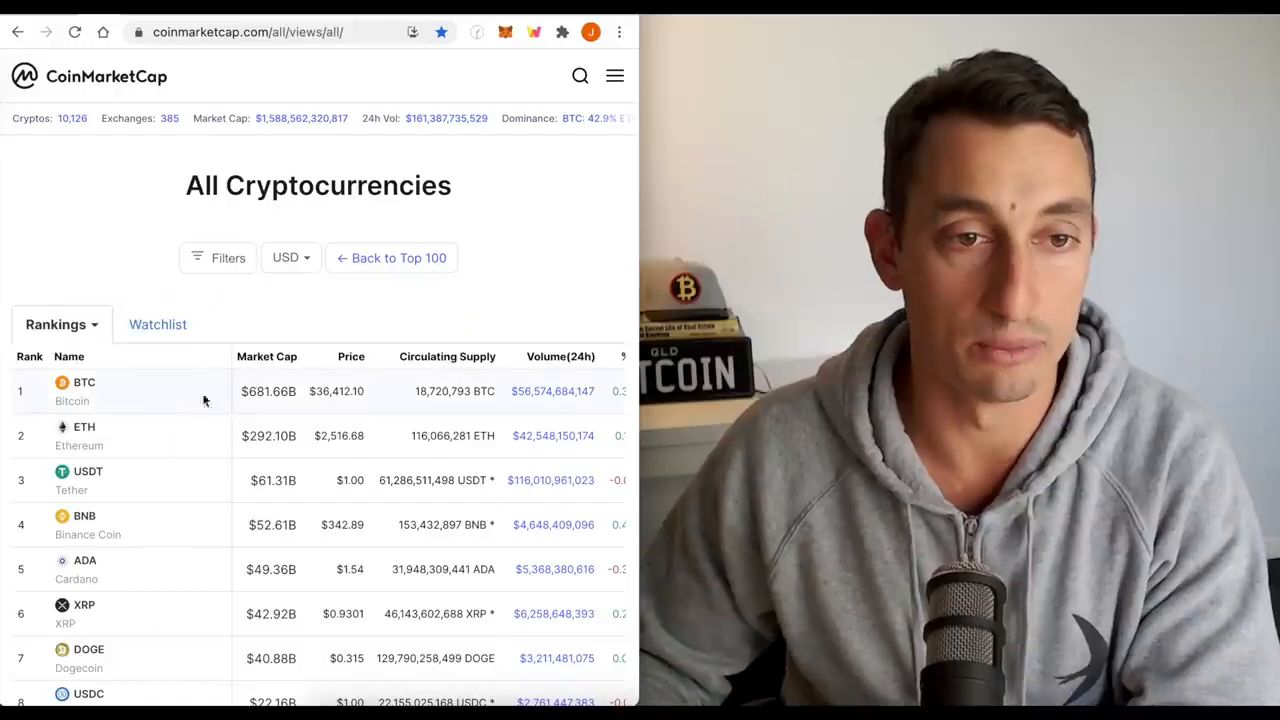
mouse_move(137, 462)
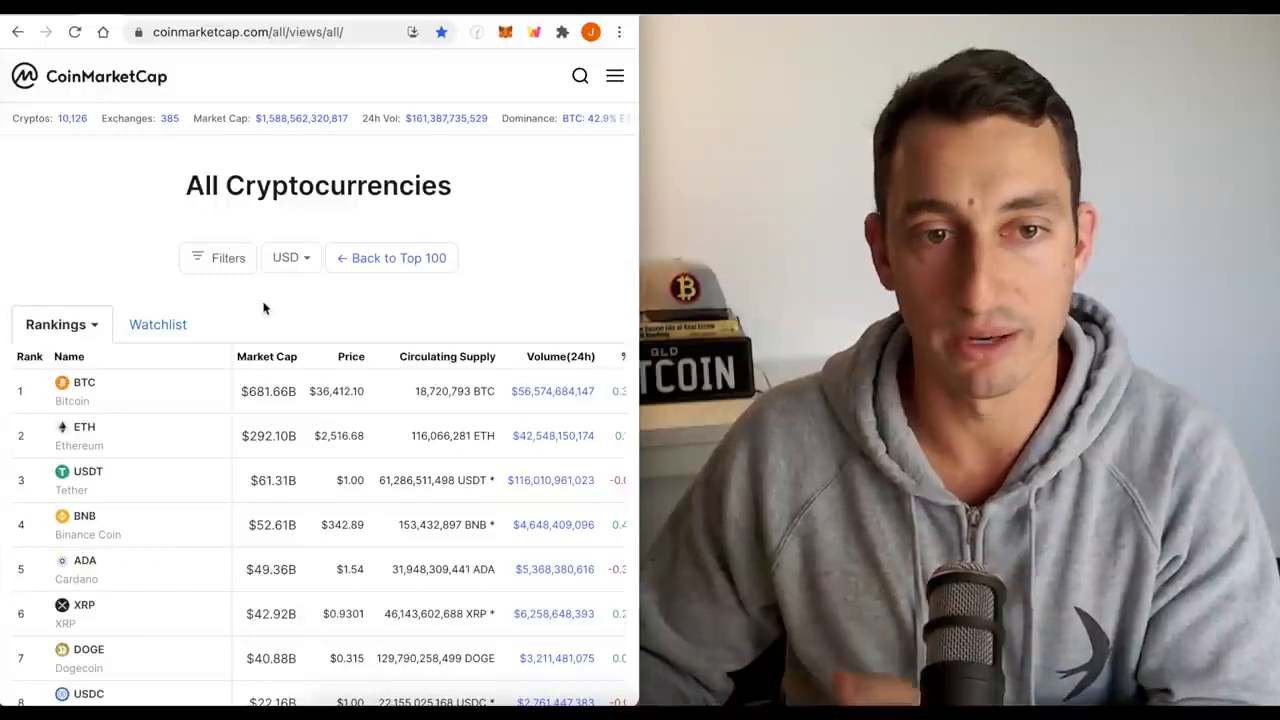
mouse_move(293, 205)
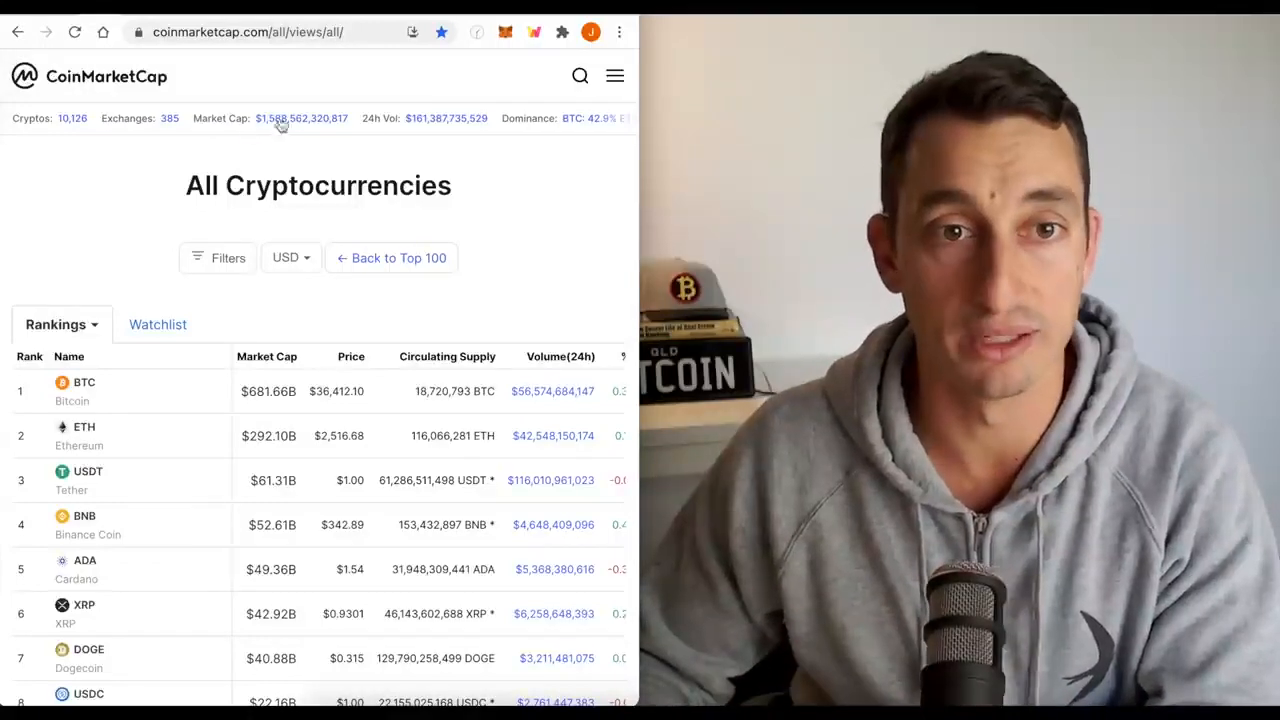
mouse_move(277, 145)
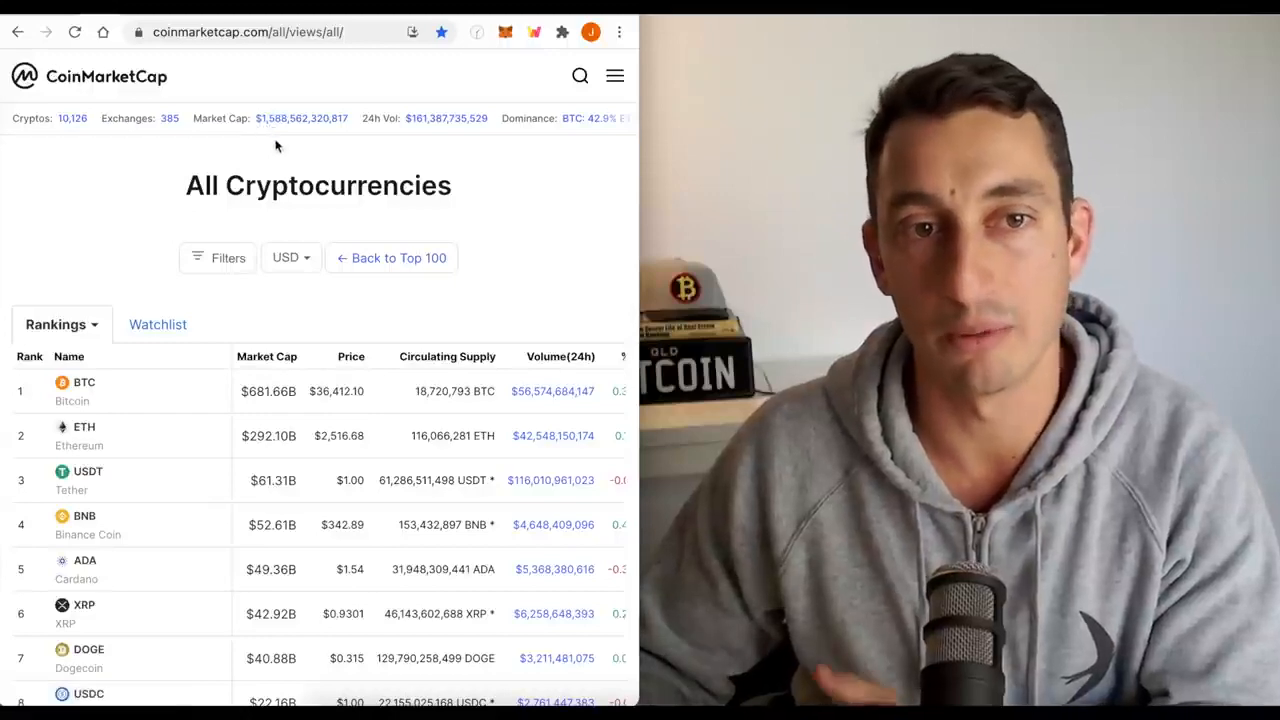
mouse_move(270, 137)
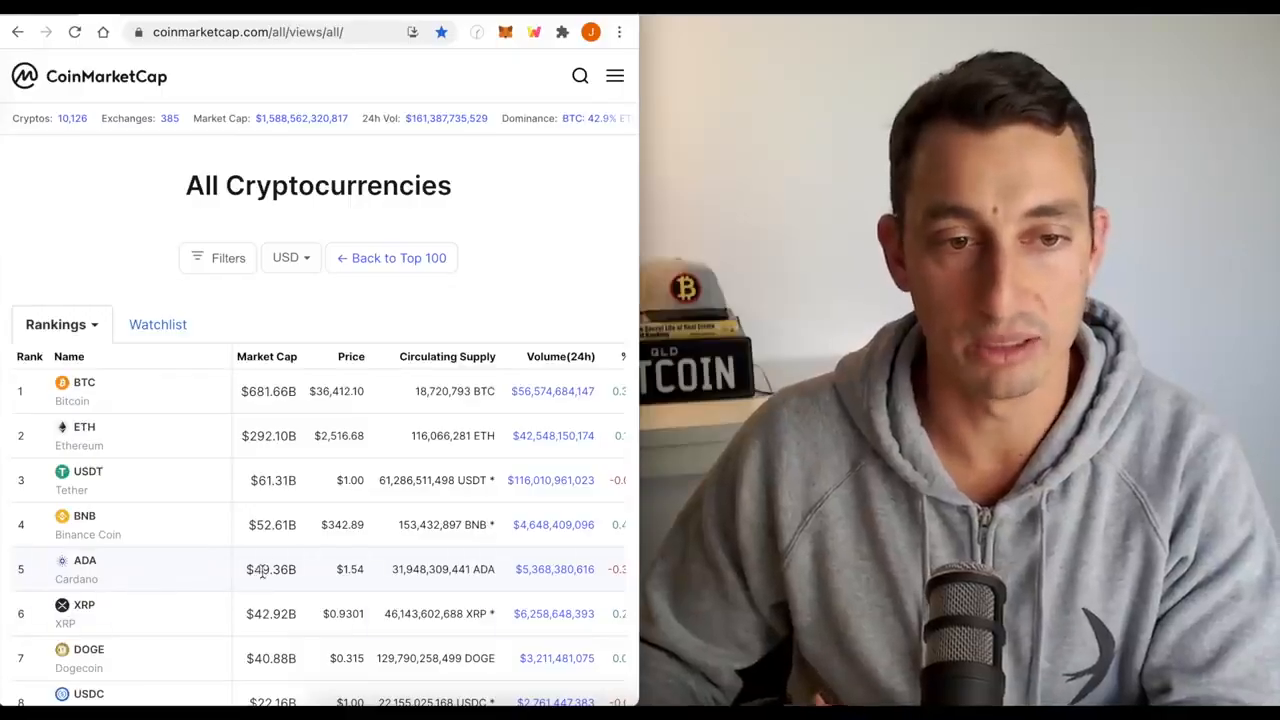
mouse_move(130, 224)
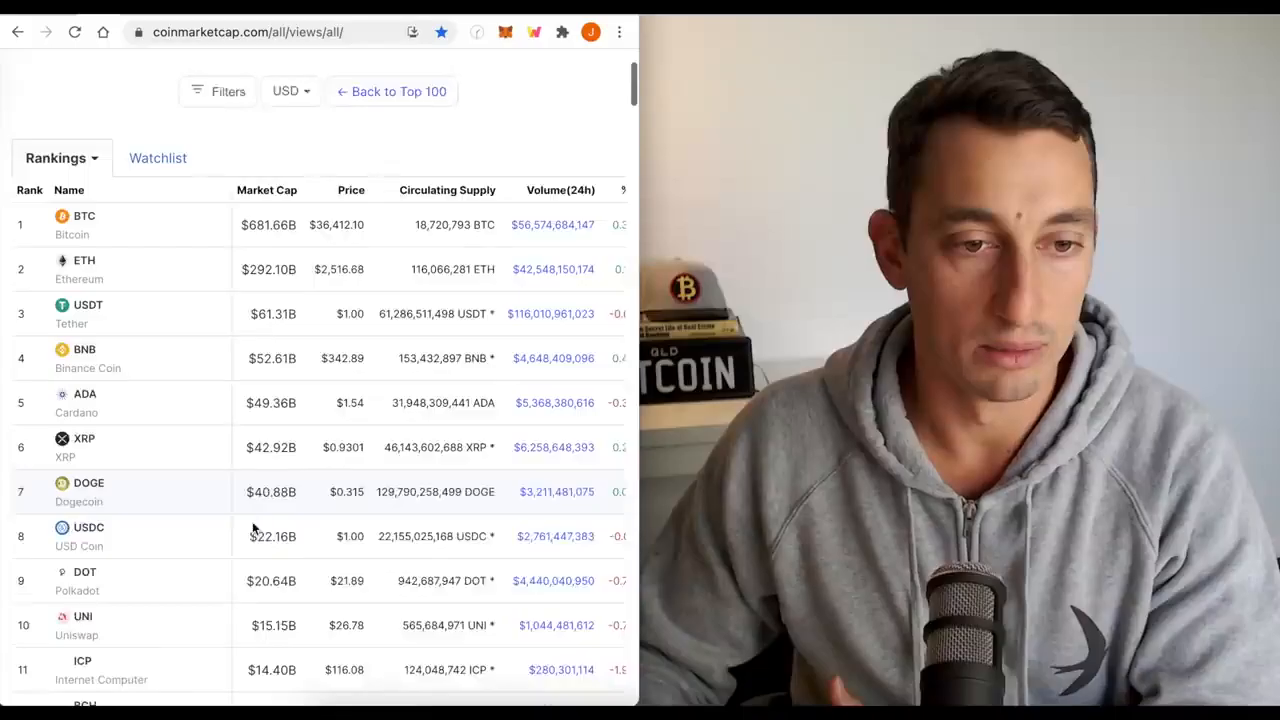
Zoom and pan the daily BTC.D chart into May–June 2021, keeping the 49.08 level visible
scroll(down, 3)
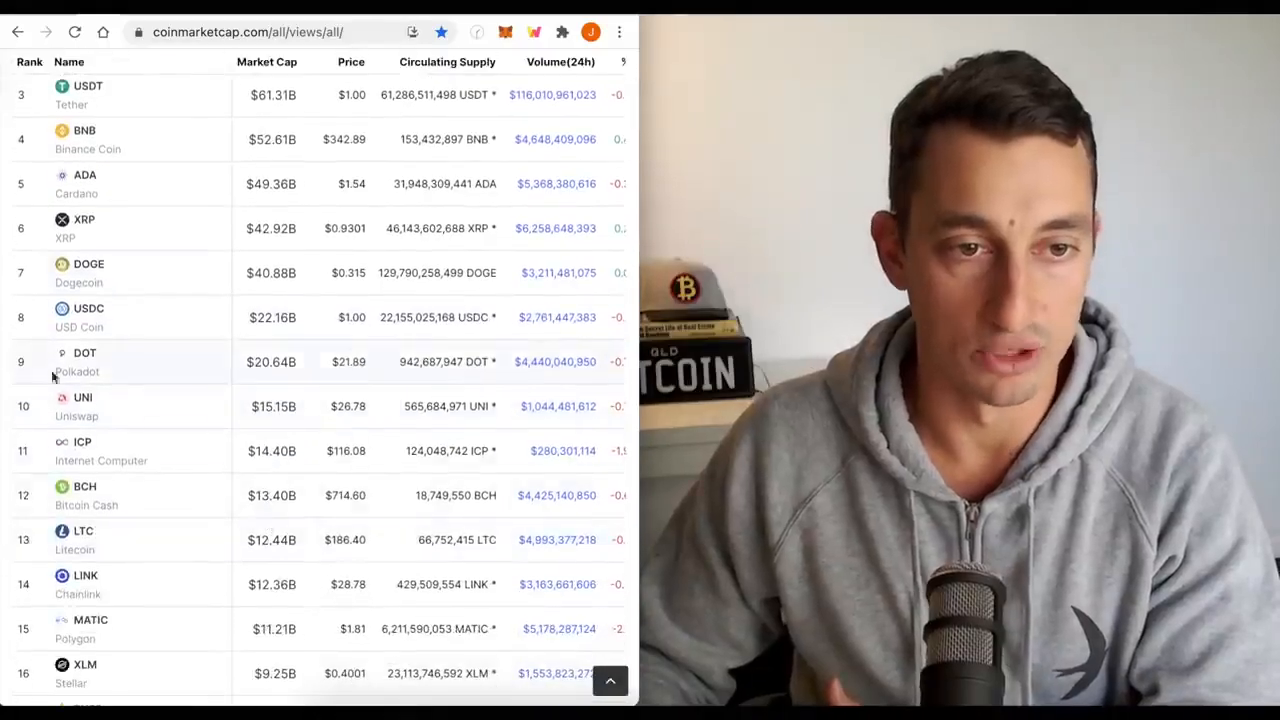
mouse_move(99, 549)
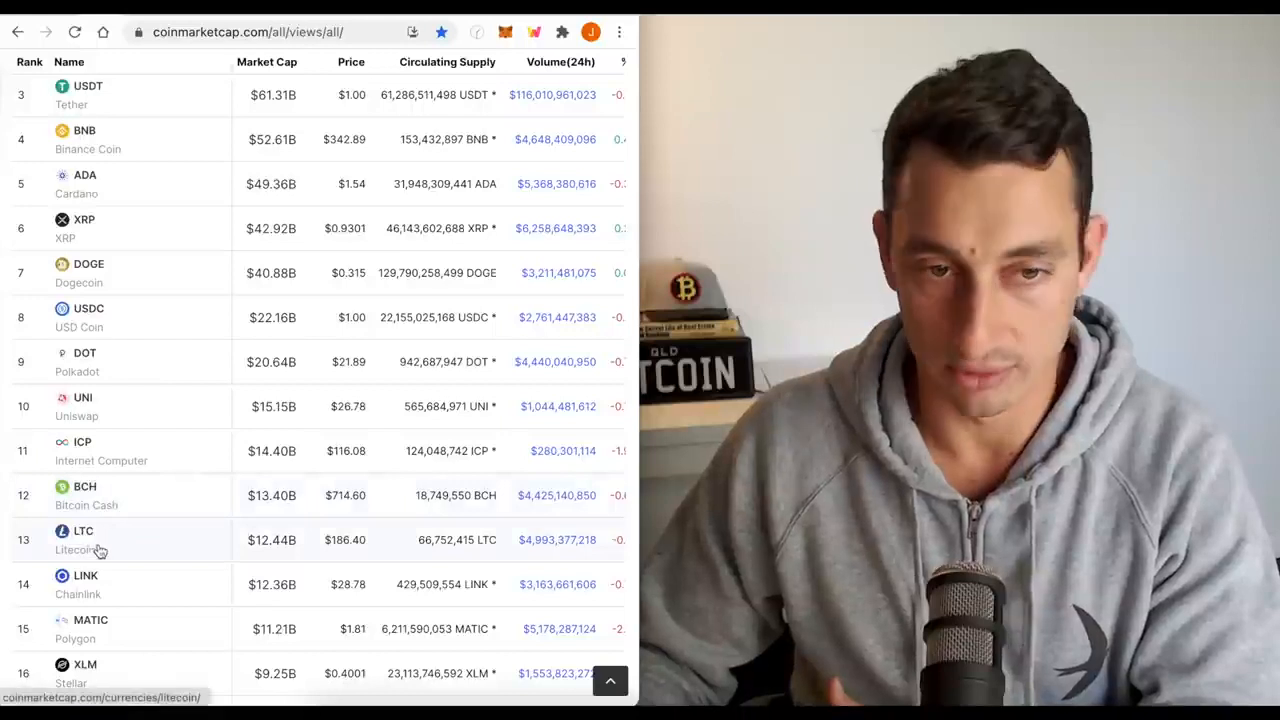
mouse_move(340, 557)
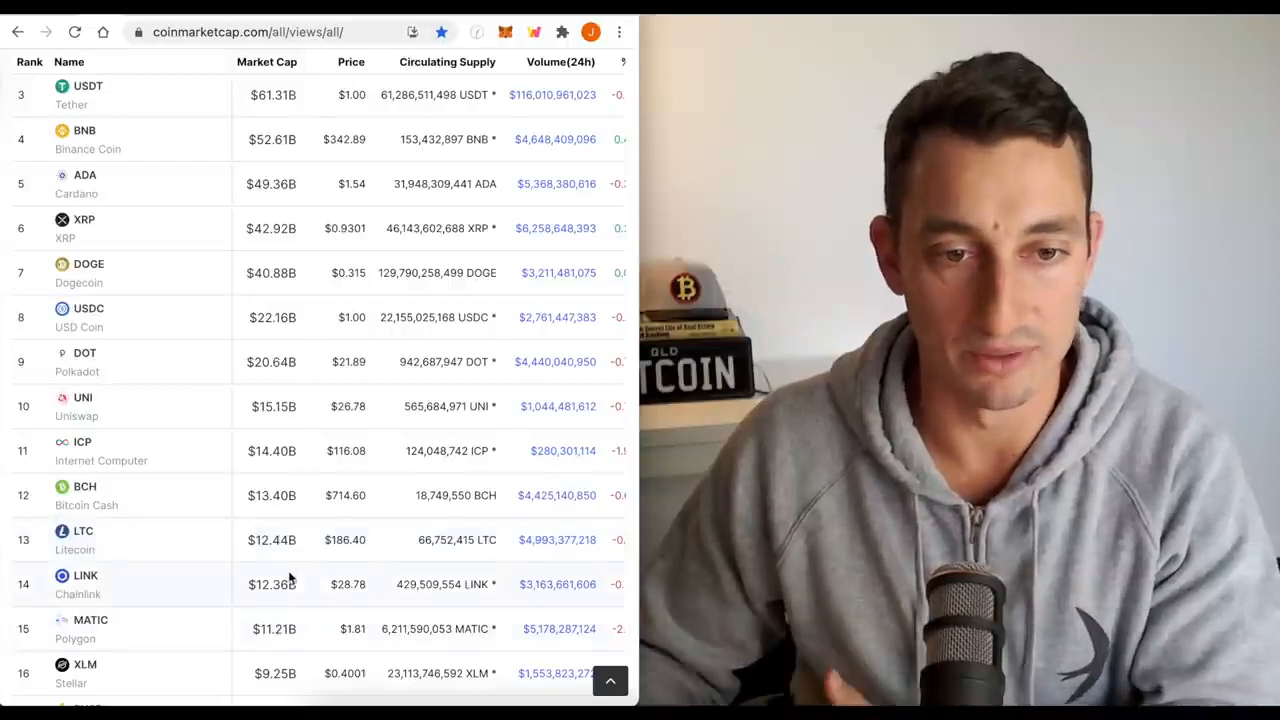
scroll(down, 3)
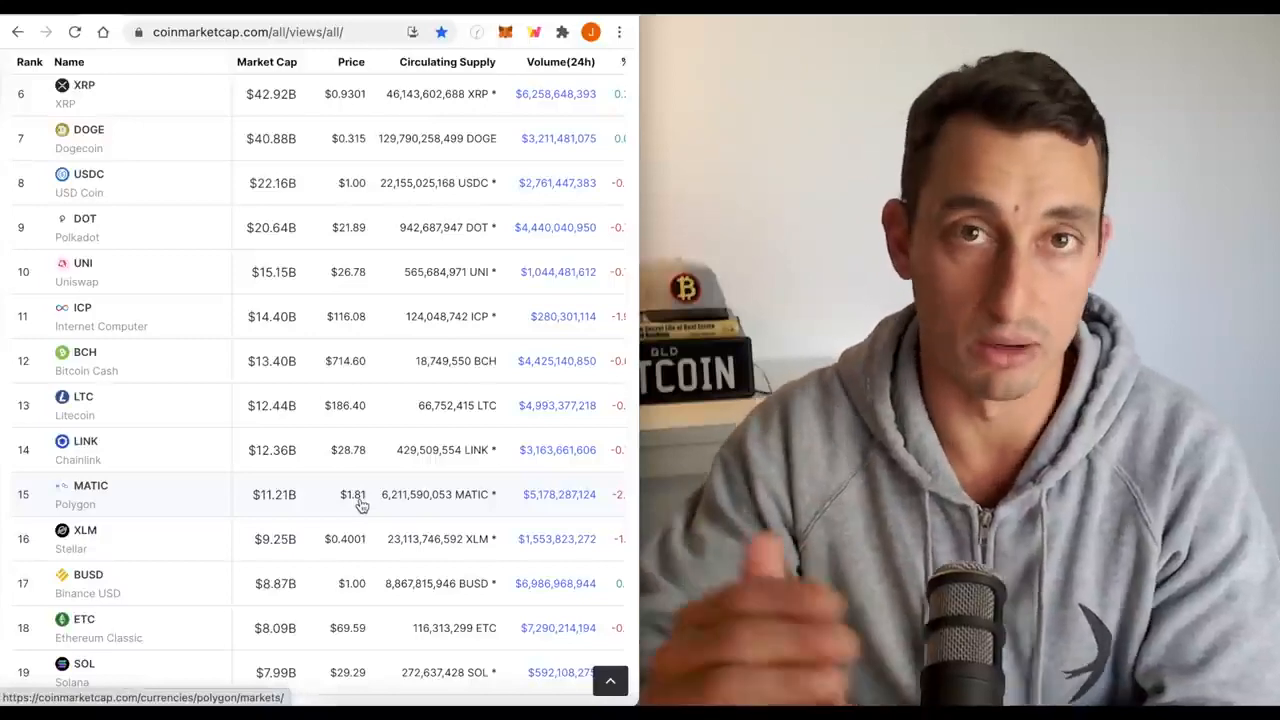
scroll(down, 3)
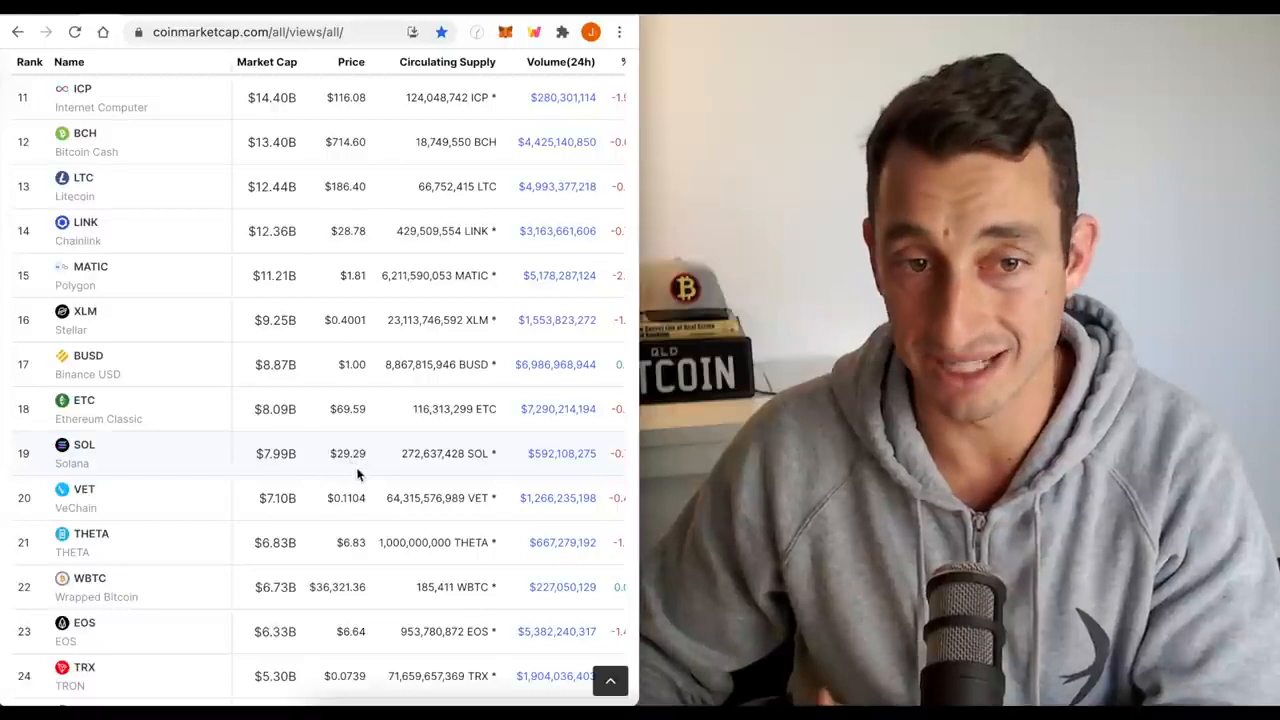
scroll(down, 3)
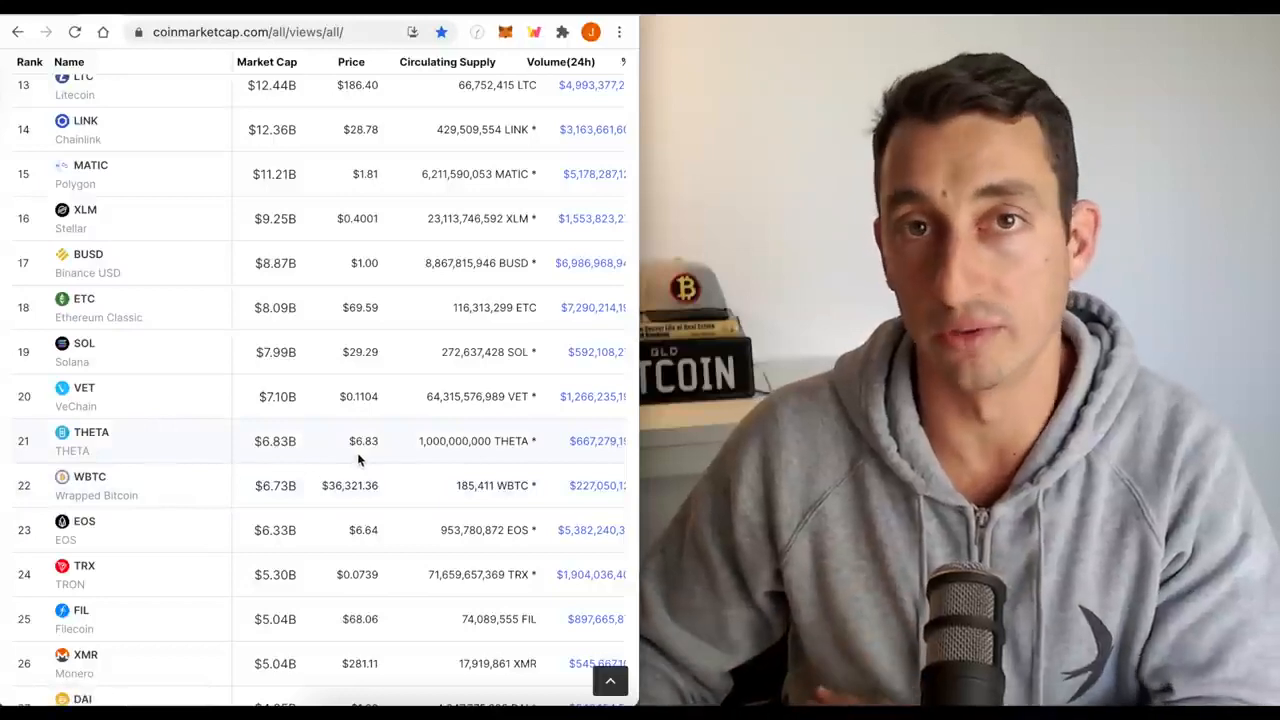
scroll(down, 3)
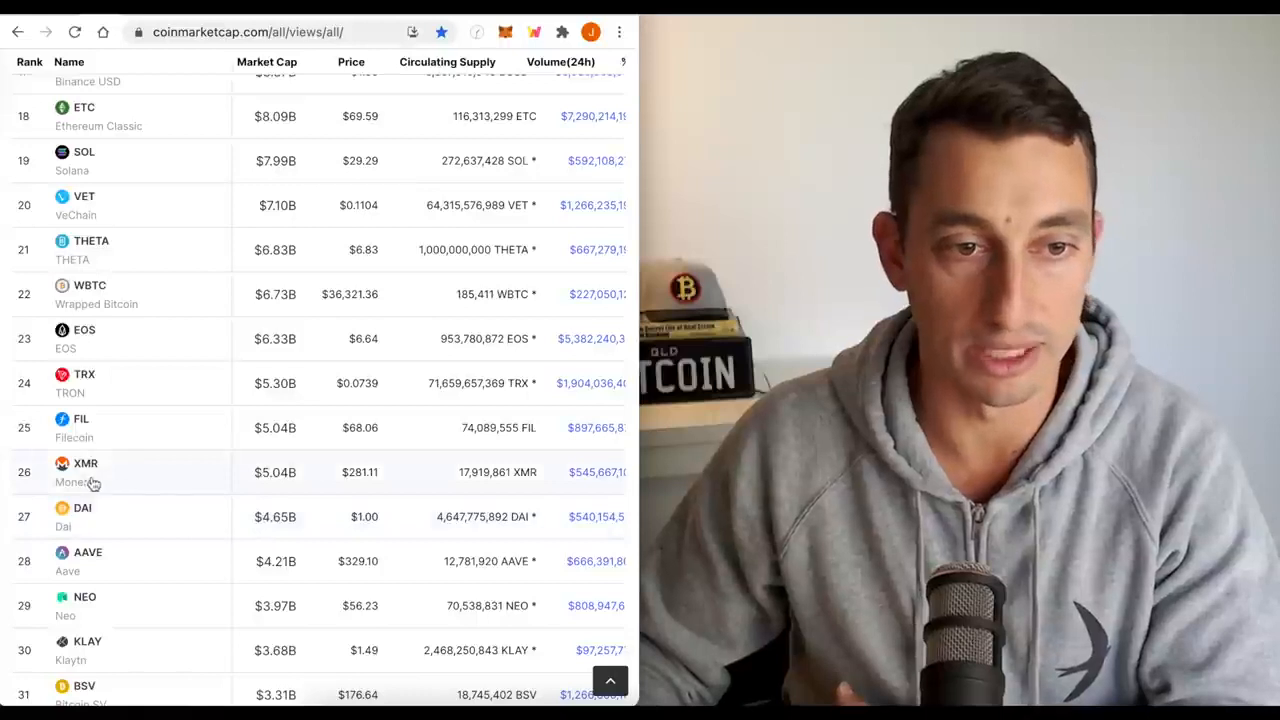
mouse_move(330, 480)
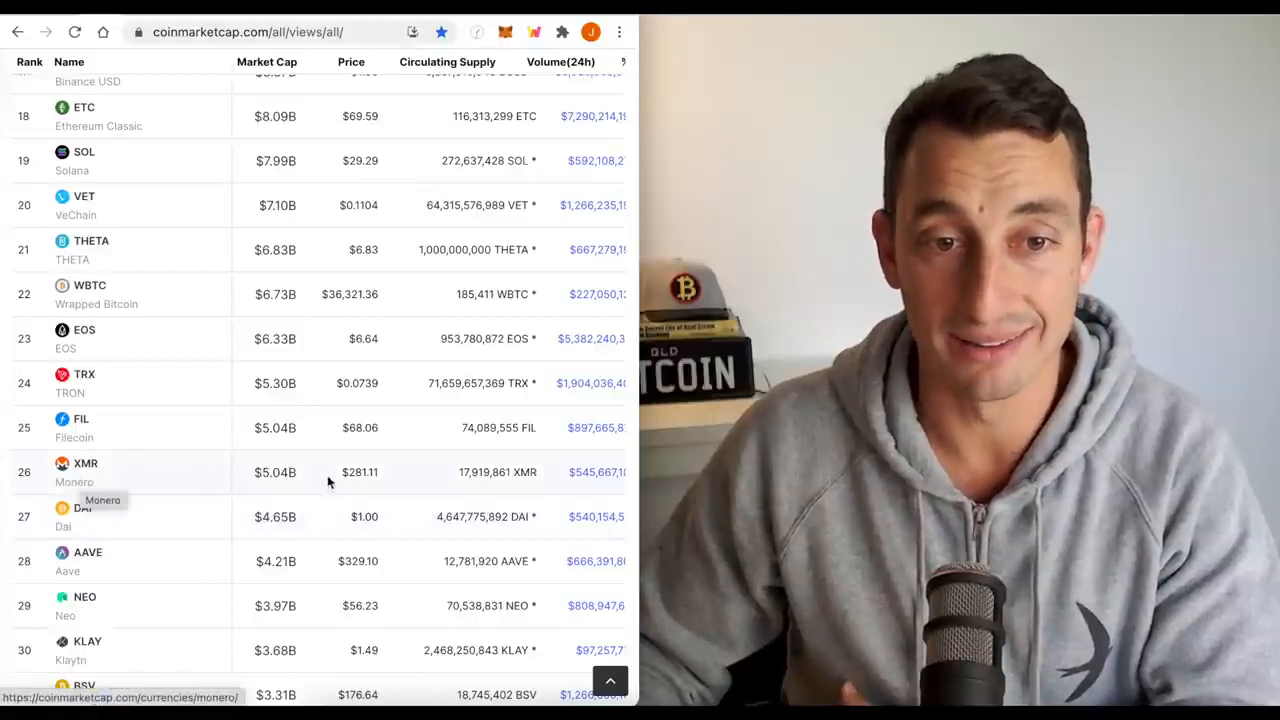
mouse_move(362, 486)
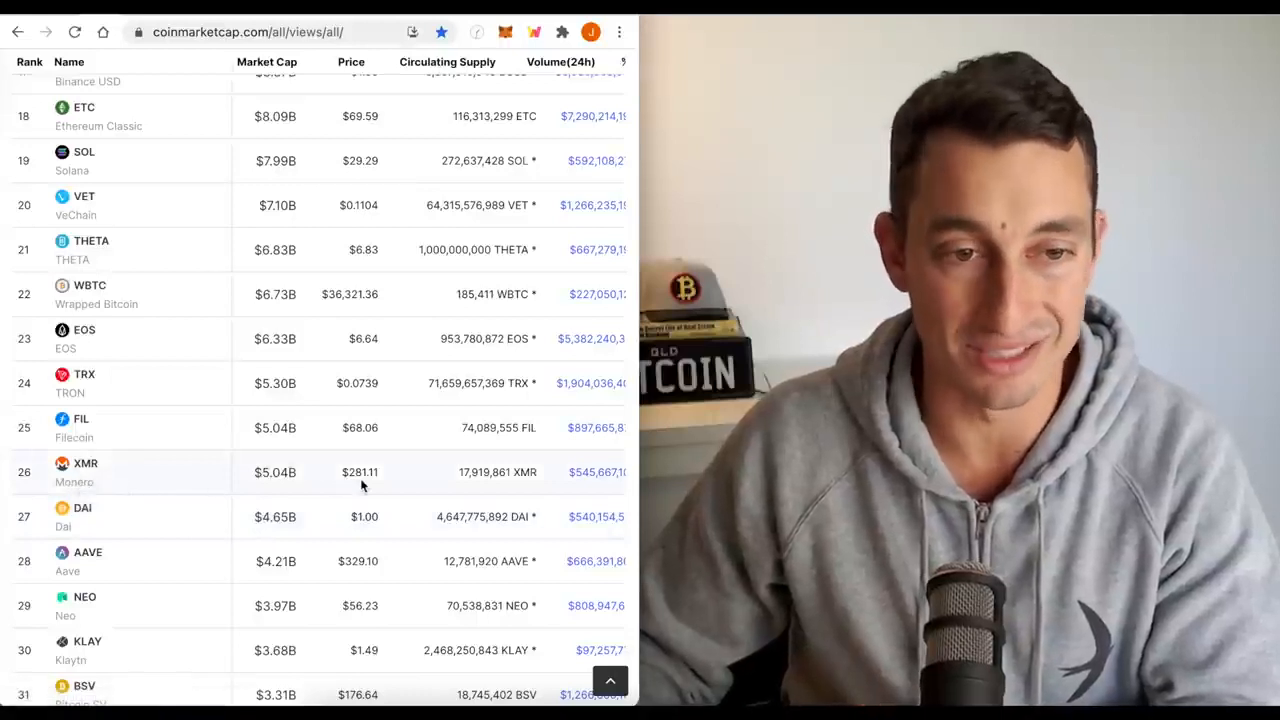
scroll(down, 3)
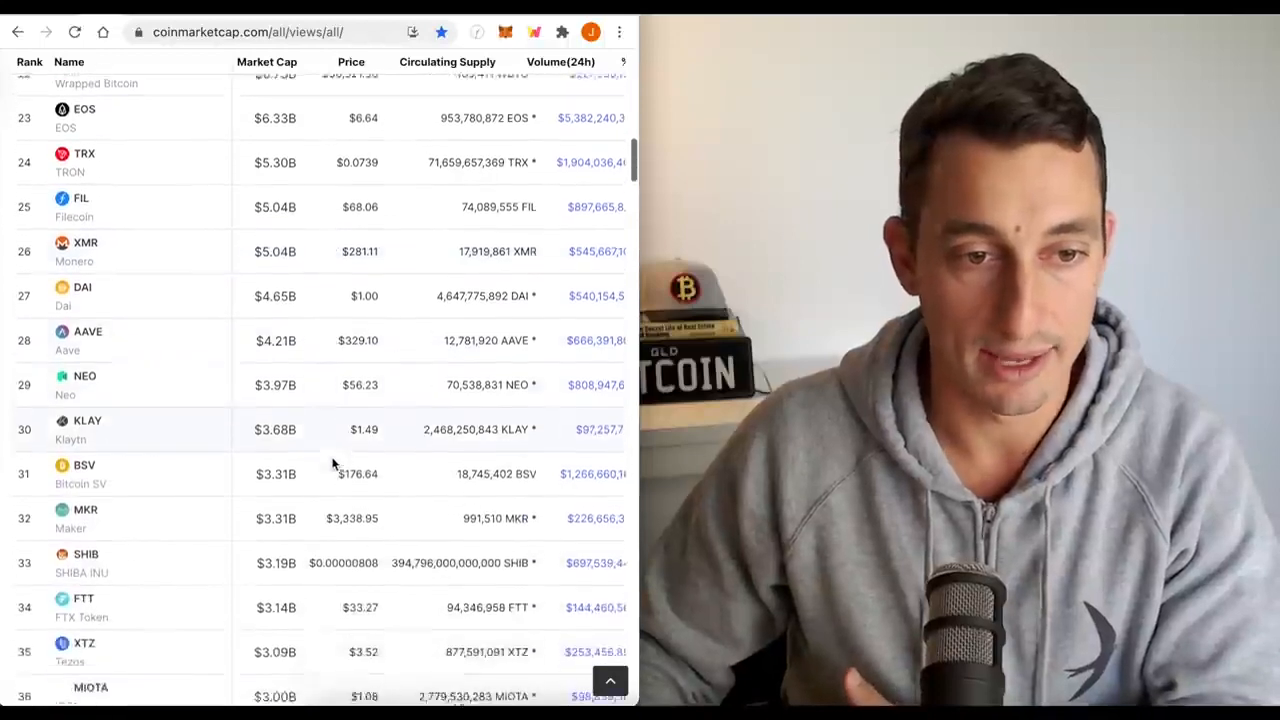
scroll(down, 3)
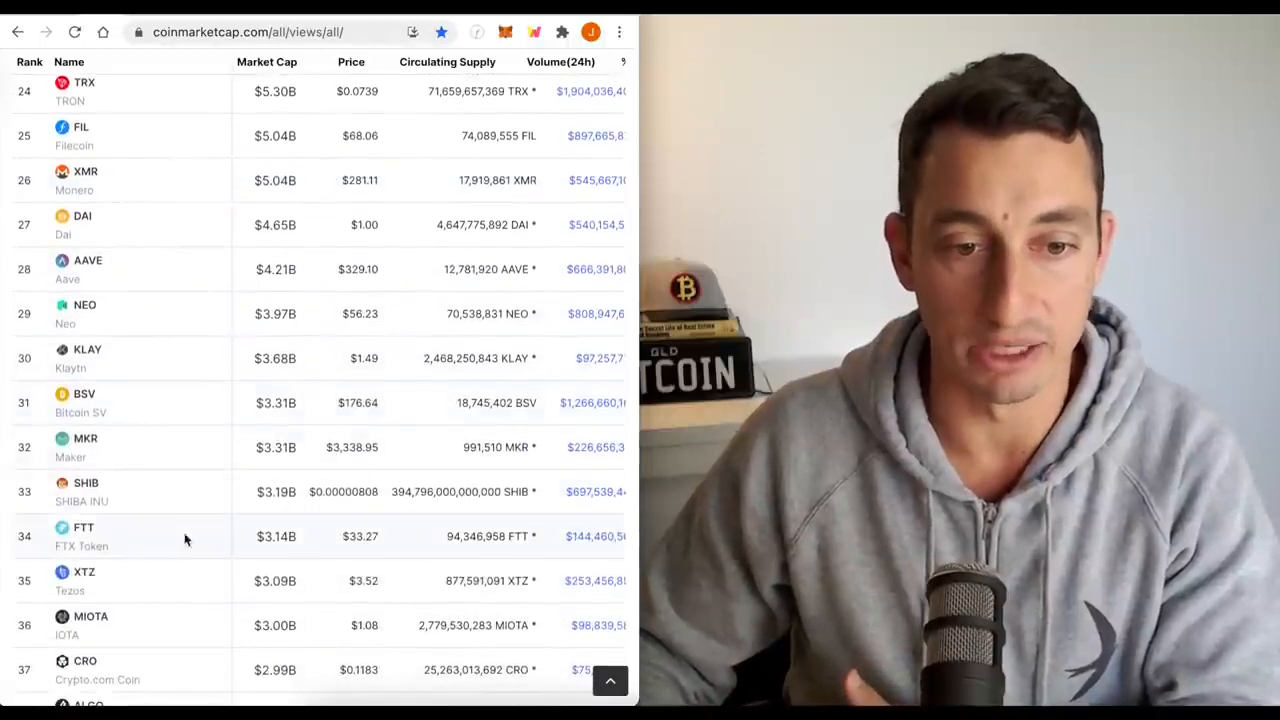
mouse_move(303, 536)
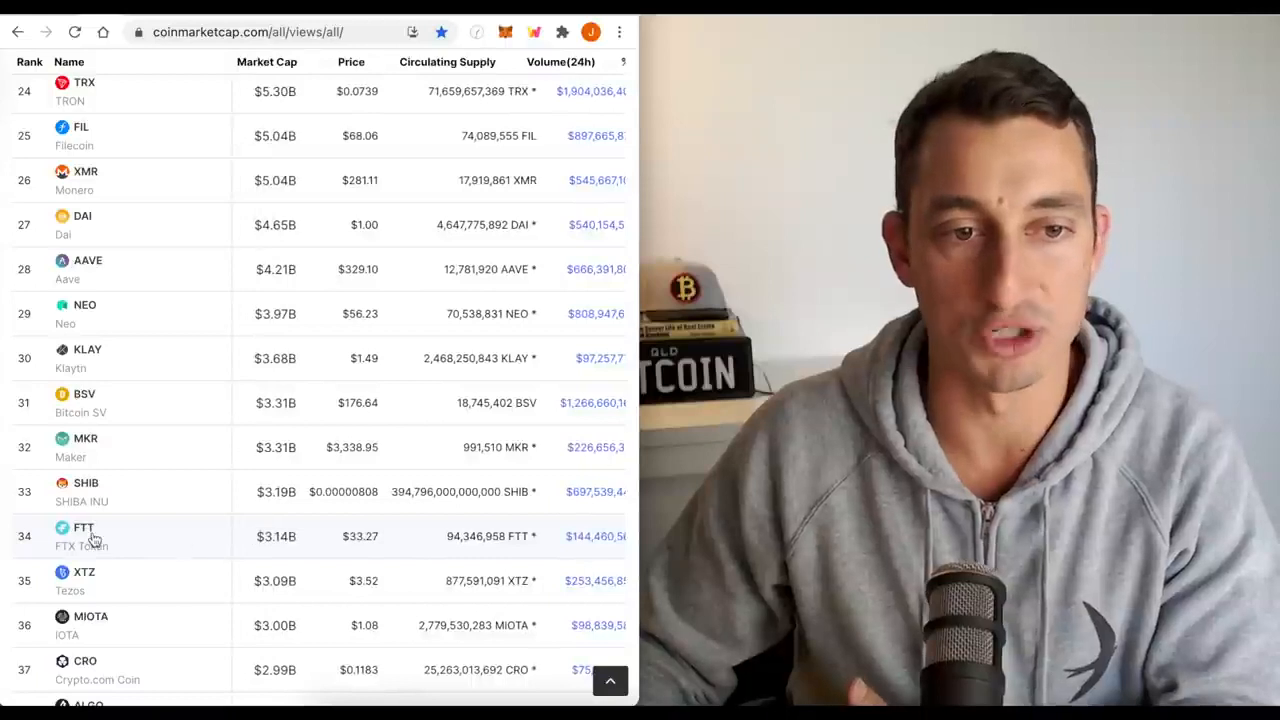
mouse_move(90, 558)
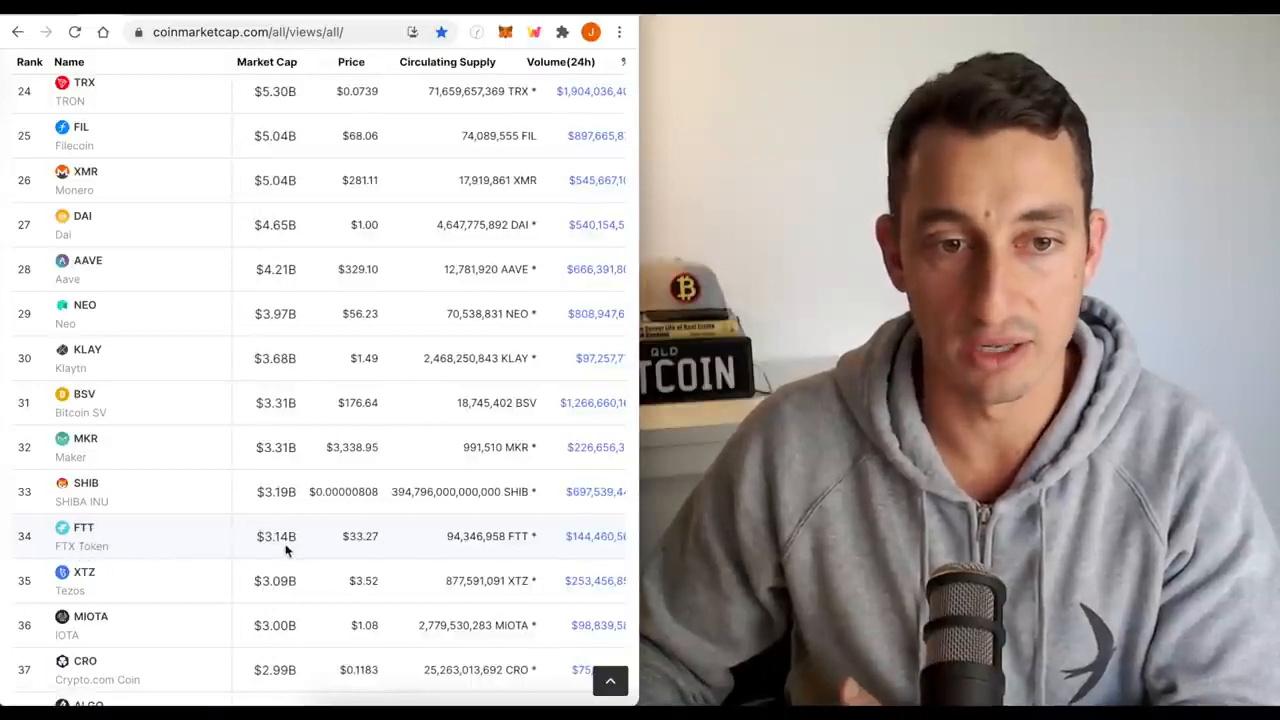
scroll(up, 3)
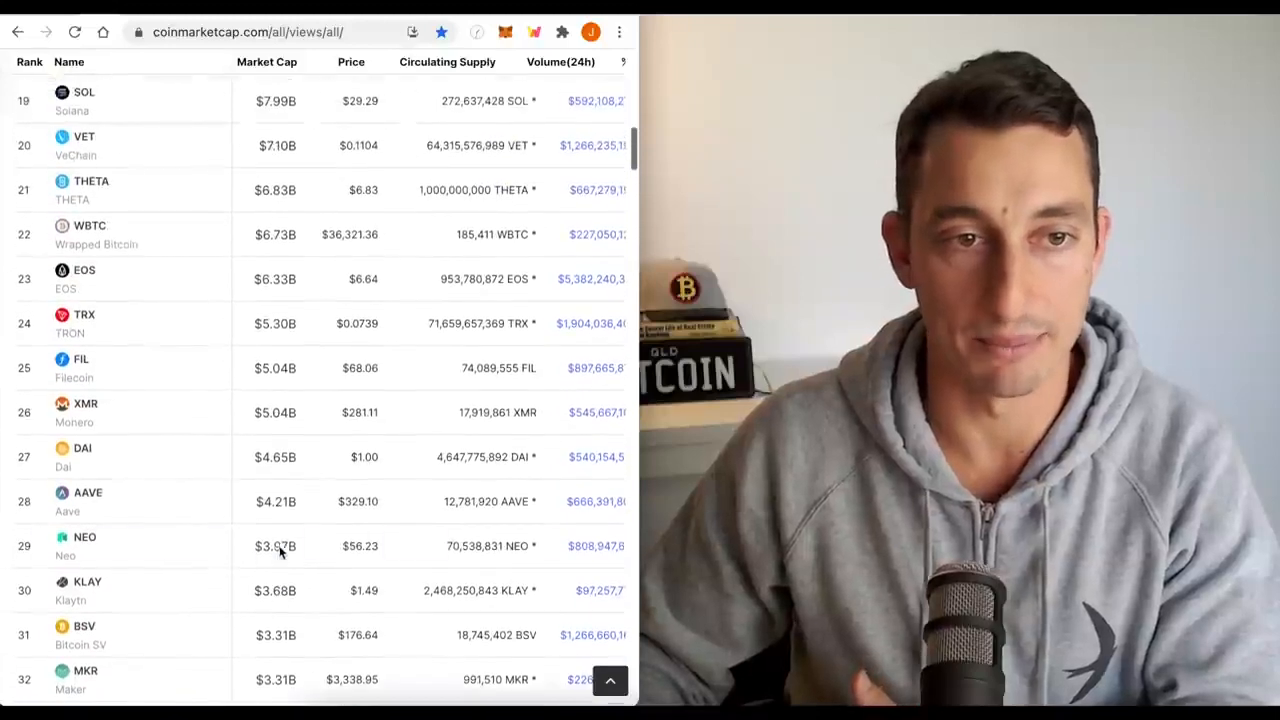
scroll(up, 3)
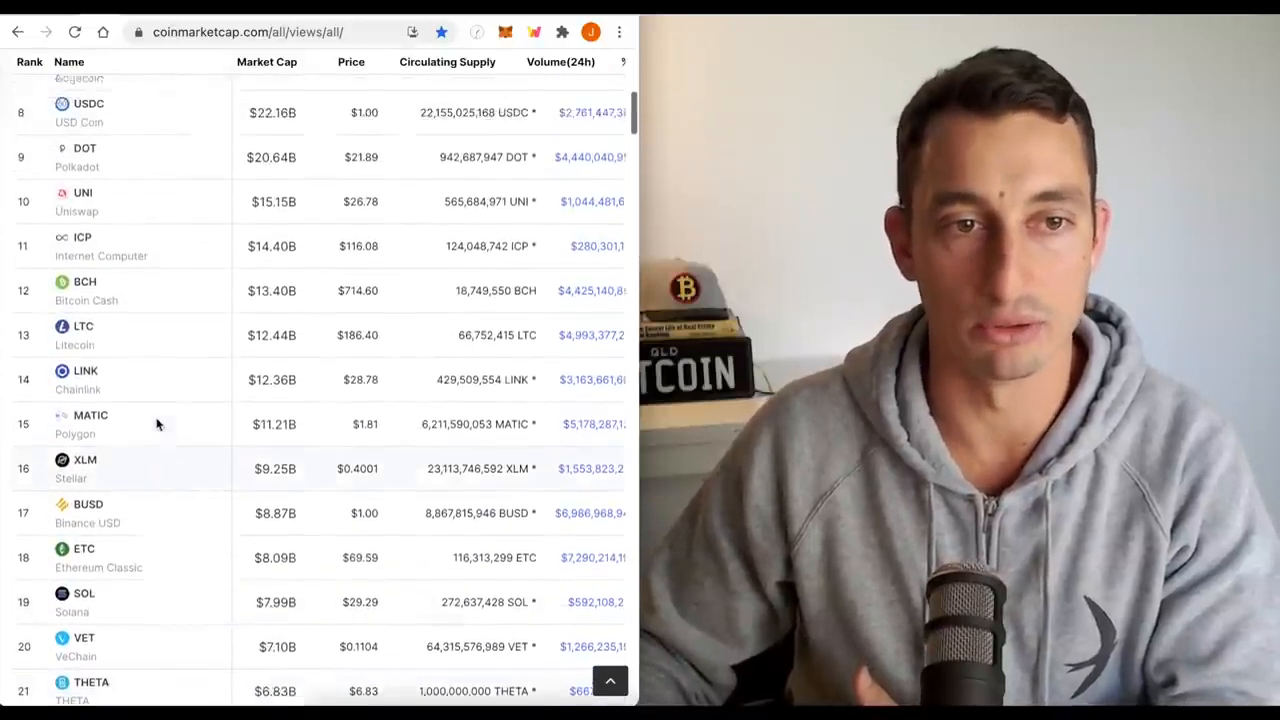
scroll(up, 3)
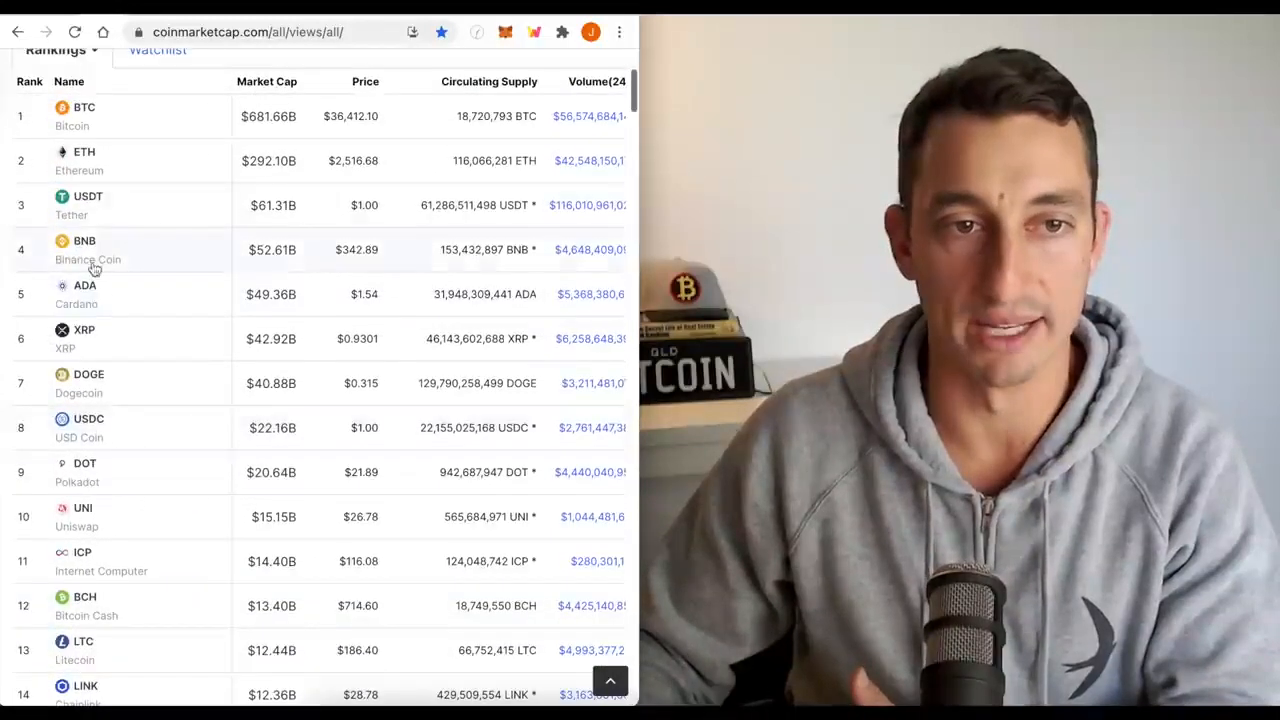
scroll(up, 3)
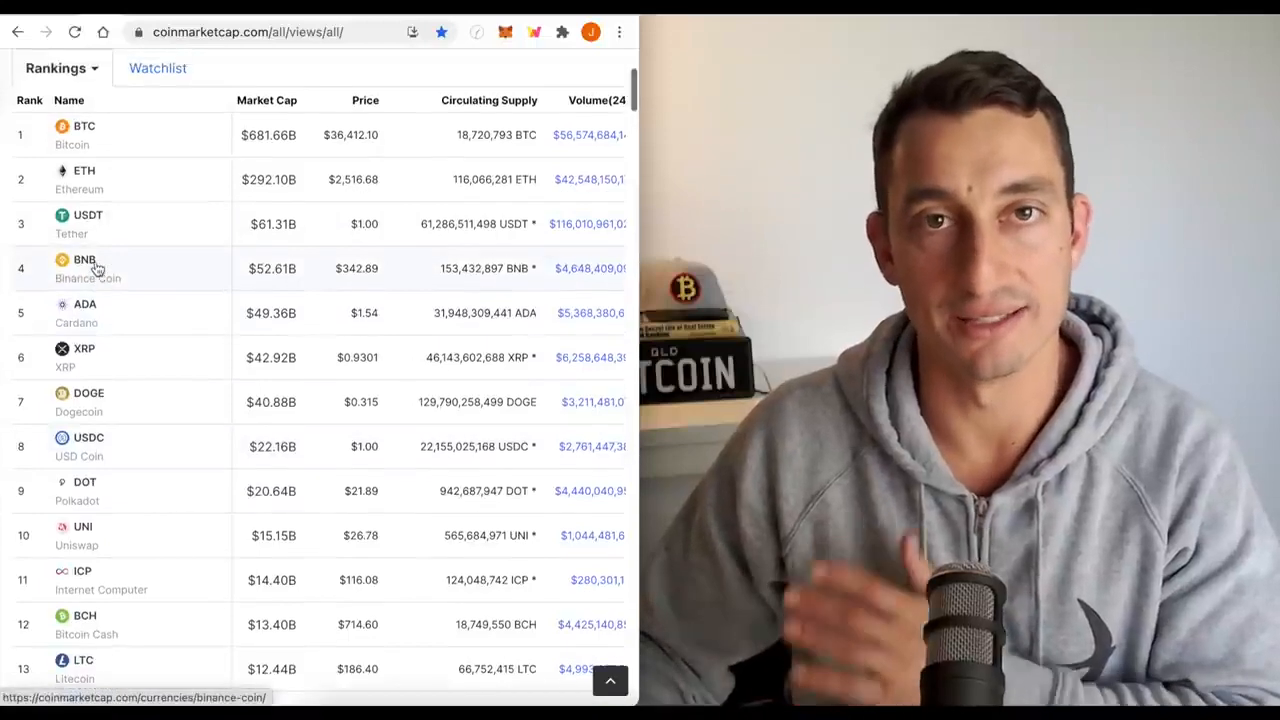
mouse_move(95, 268)
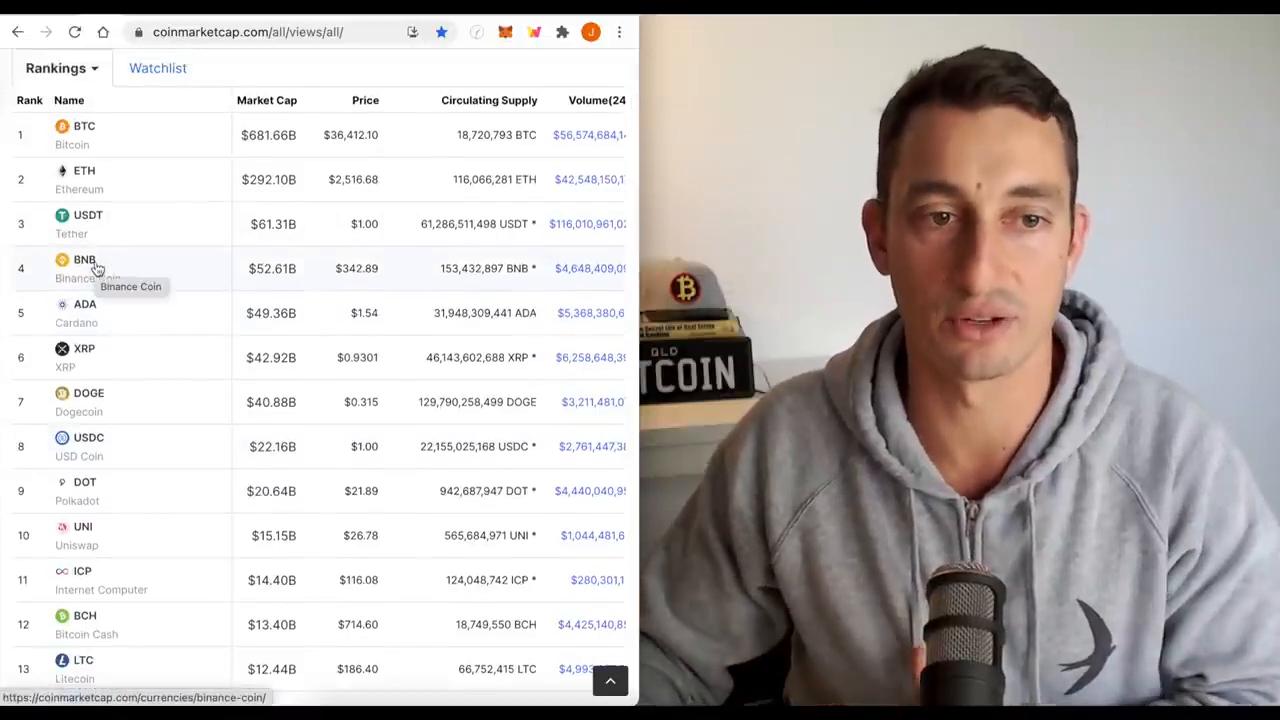
mouse_move(124, 304)
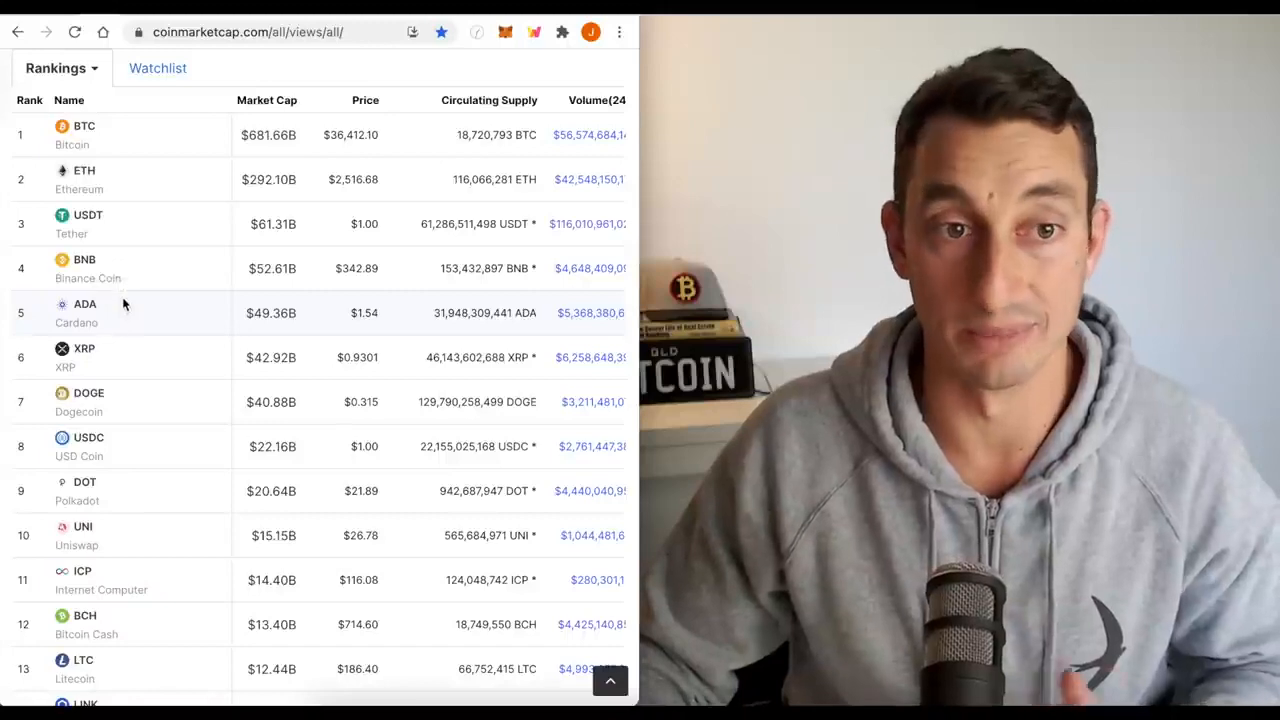
mouse_move(140, 418)
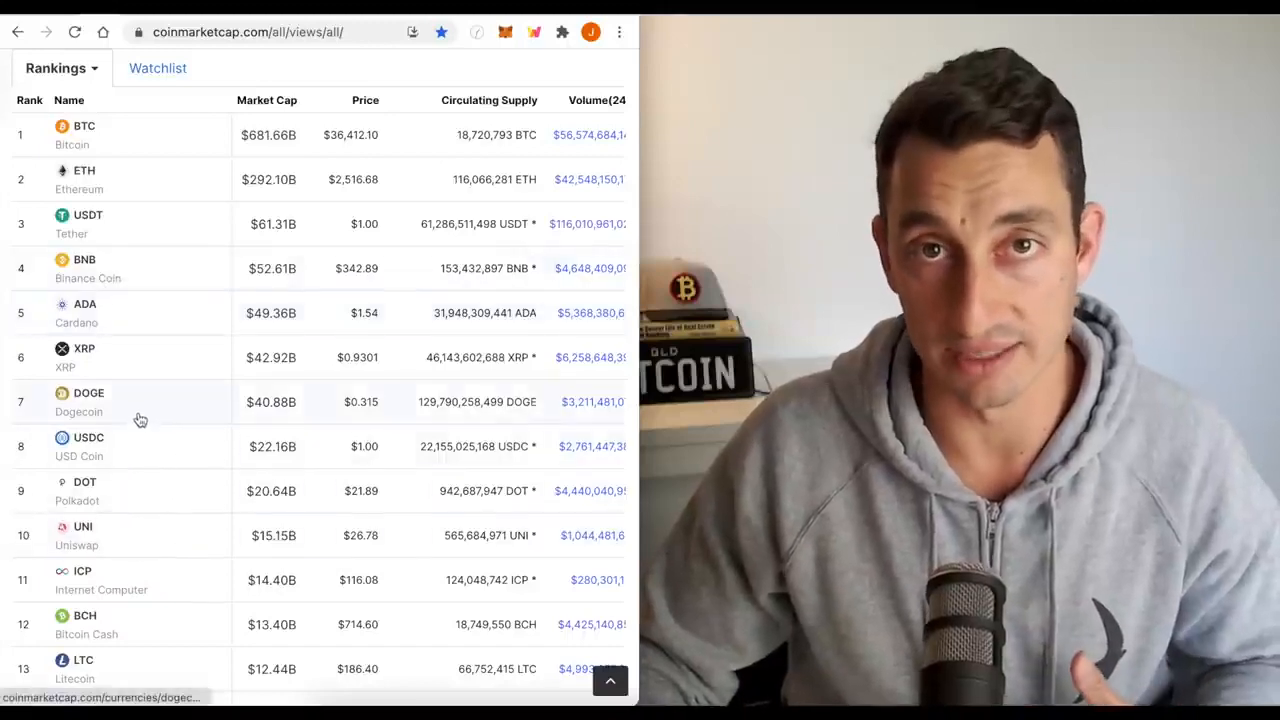
mouse_move(140, 418)
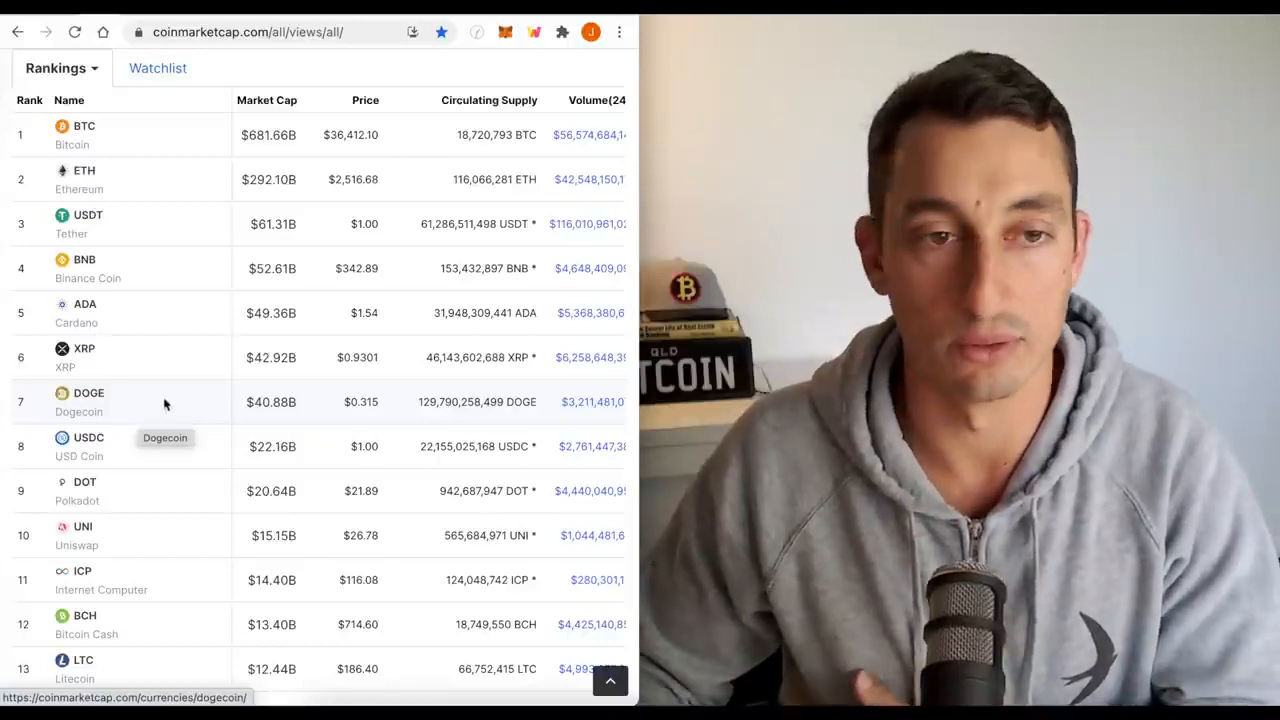
mouse_move(160, 383)
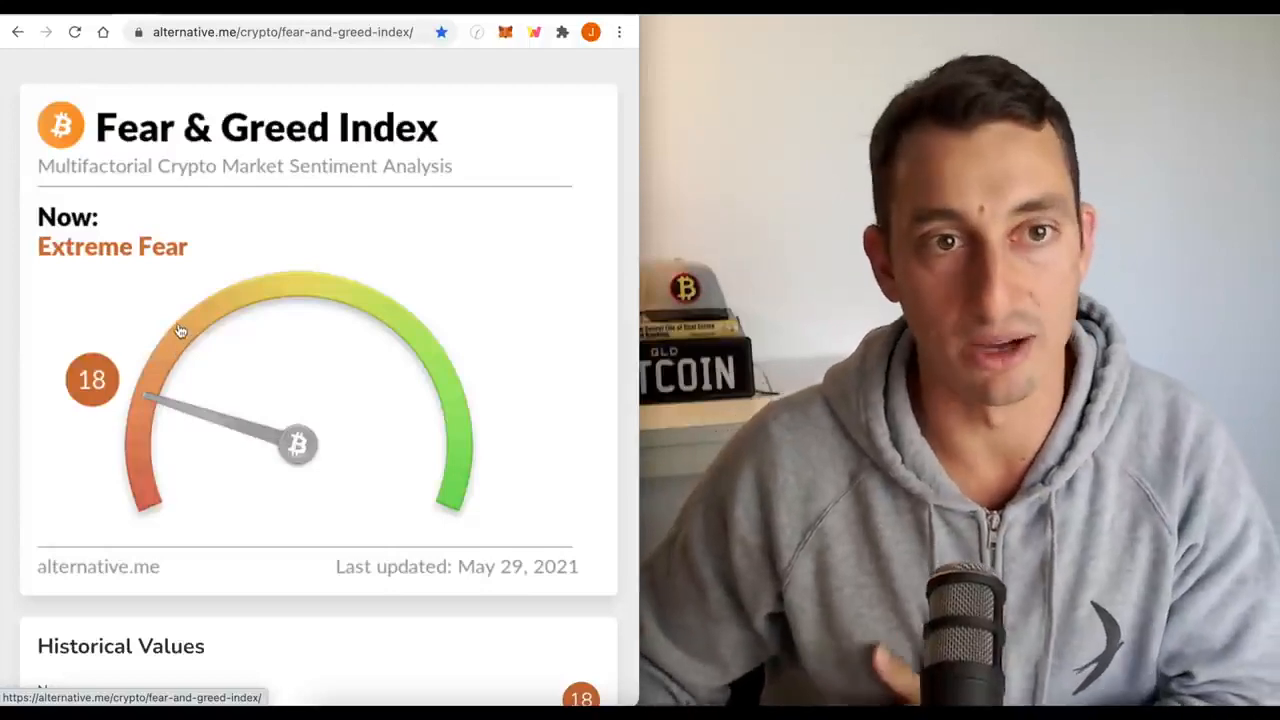
scroll(down, 3)
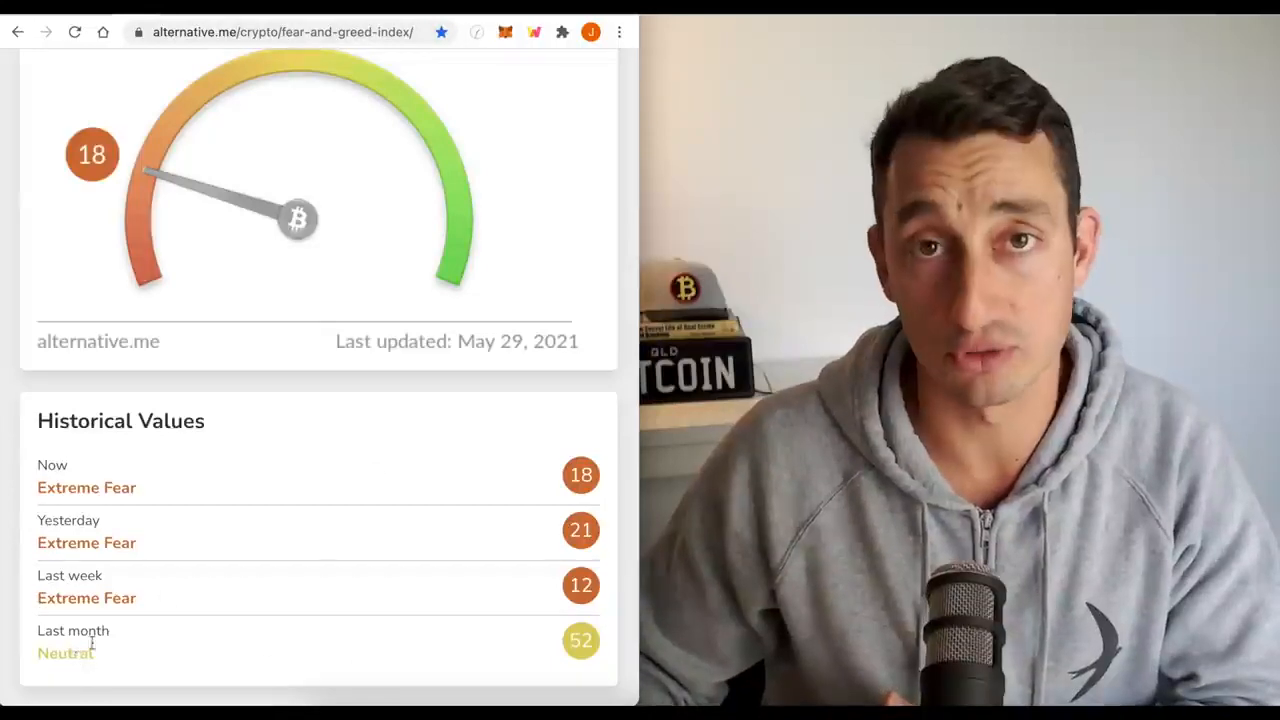
scroll(down, 3)
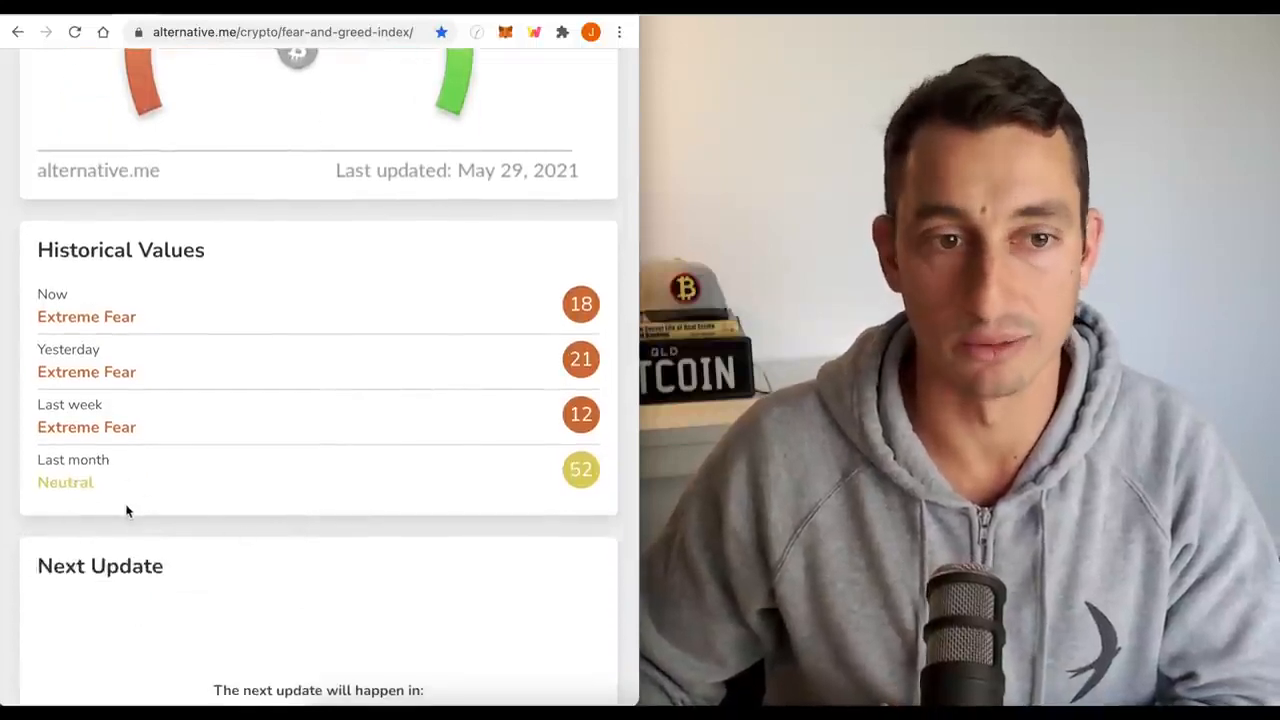
scroll(down, 3)
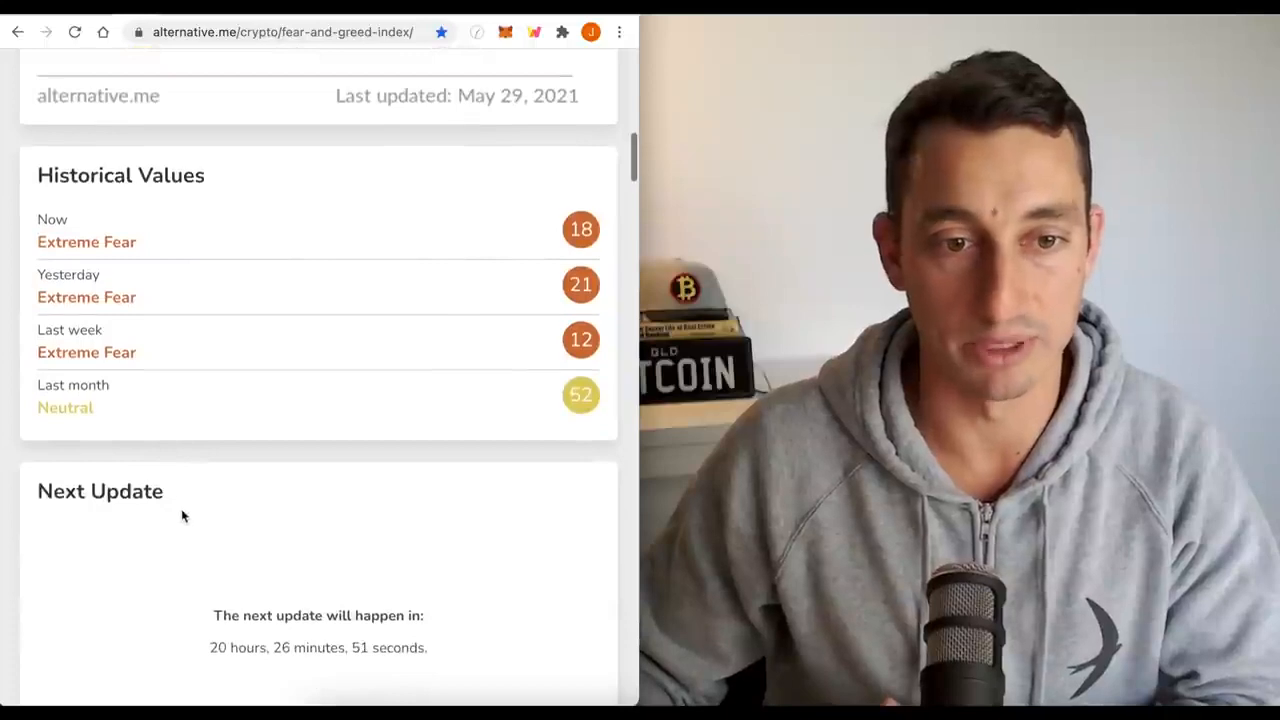
scroll(down, 3)
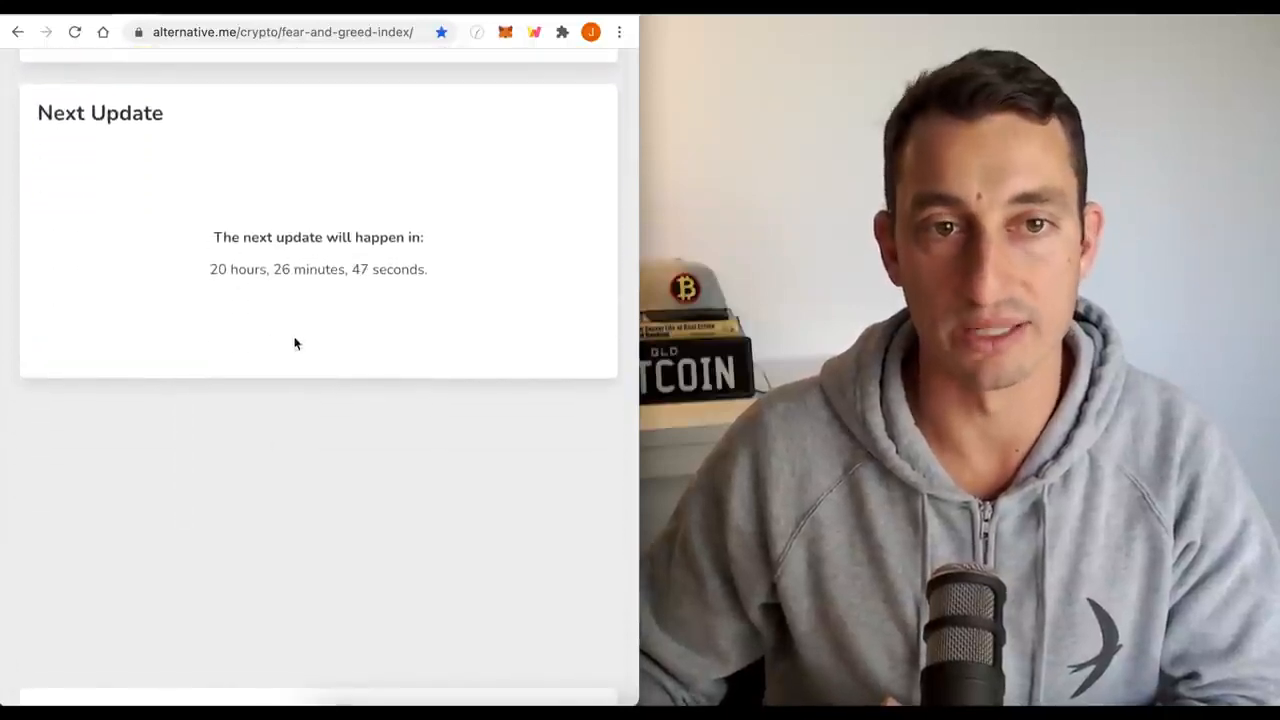
scroll(up, 3)
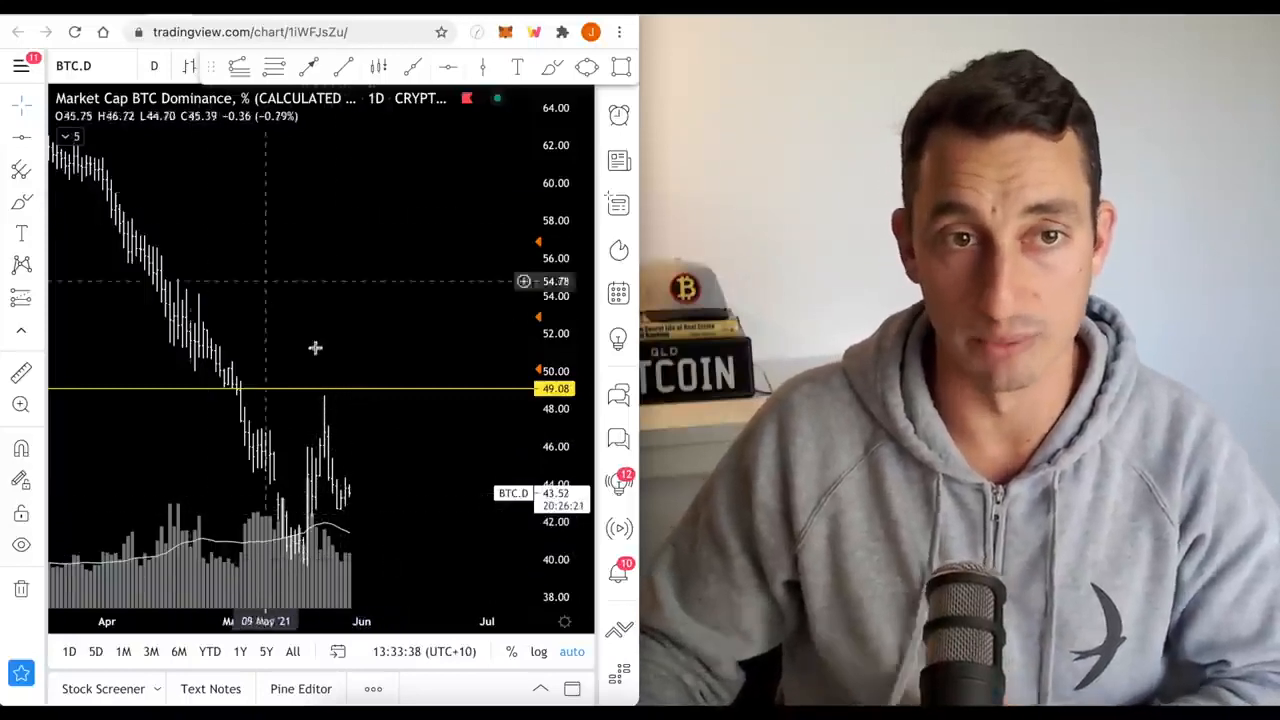
mouse_move(320, 360)
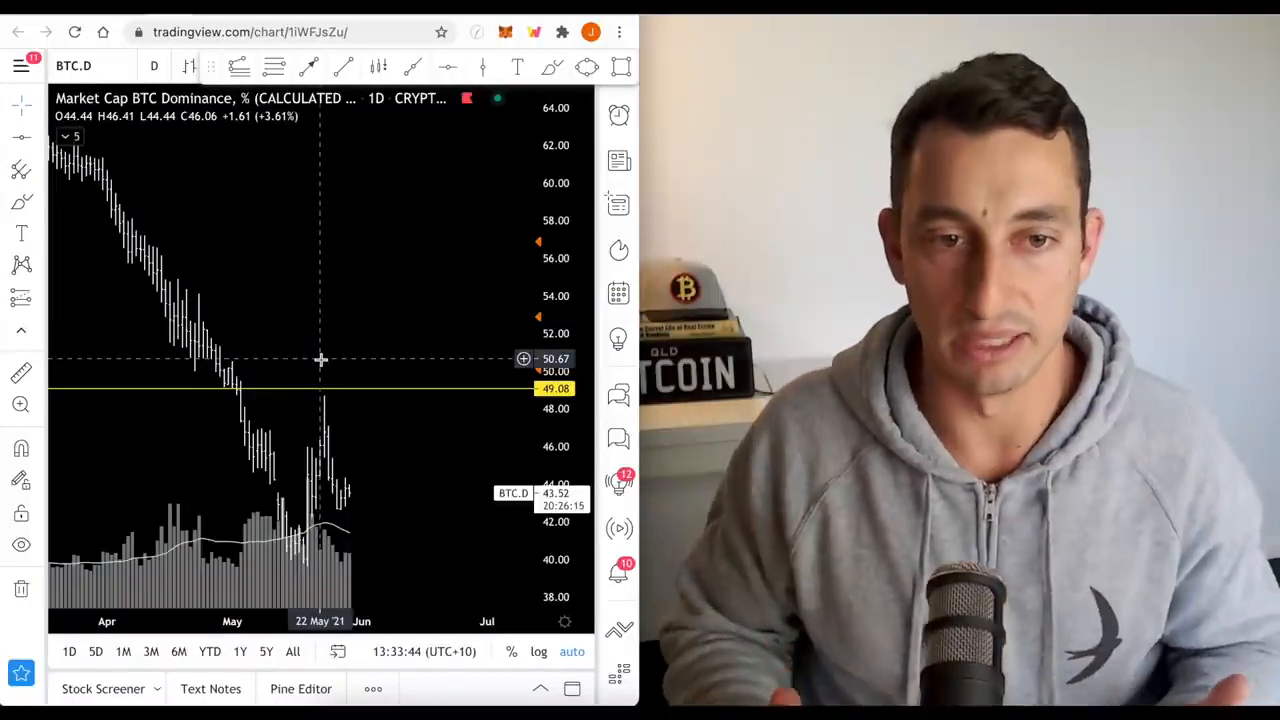
mouse_move(283, 527)
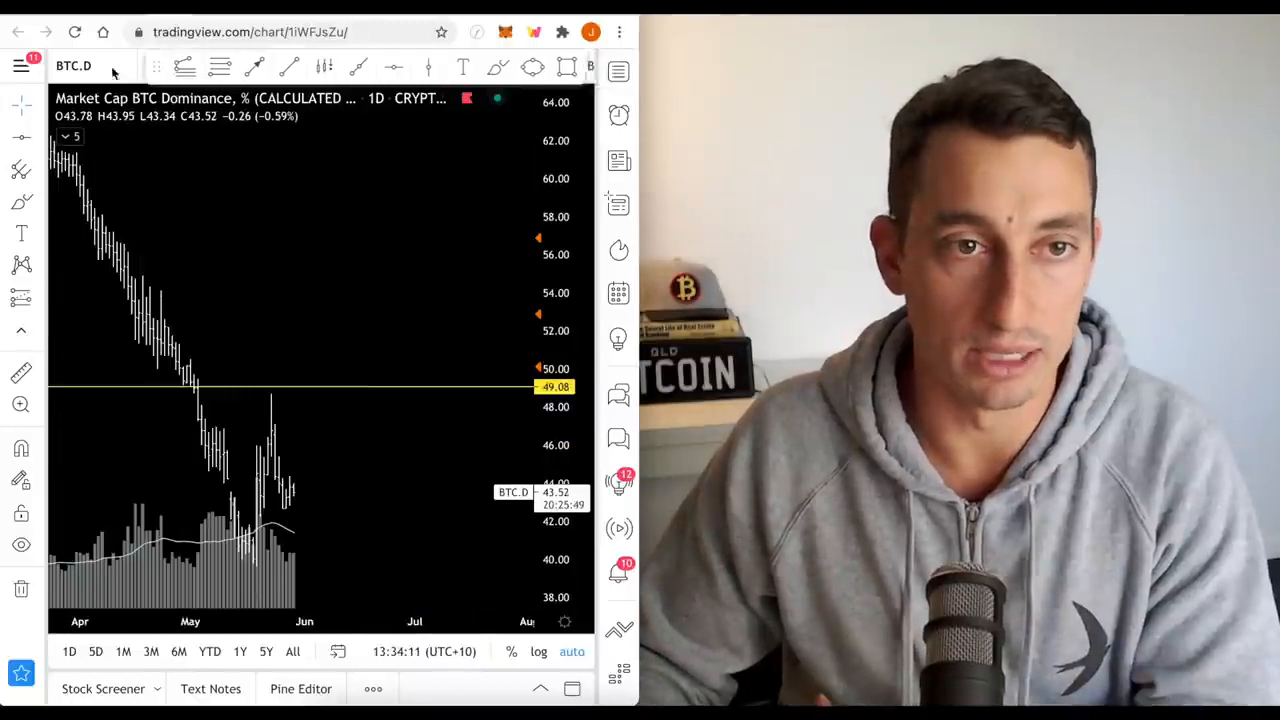
mouse_move(408, 410)
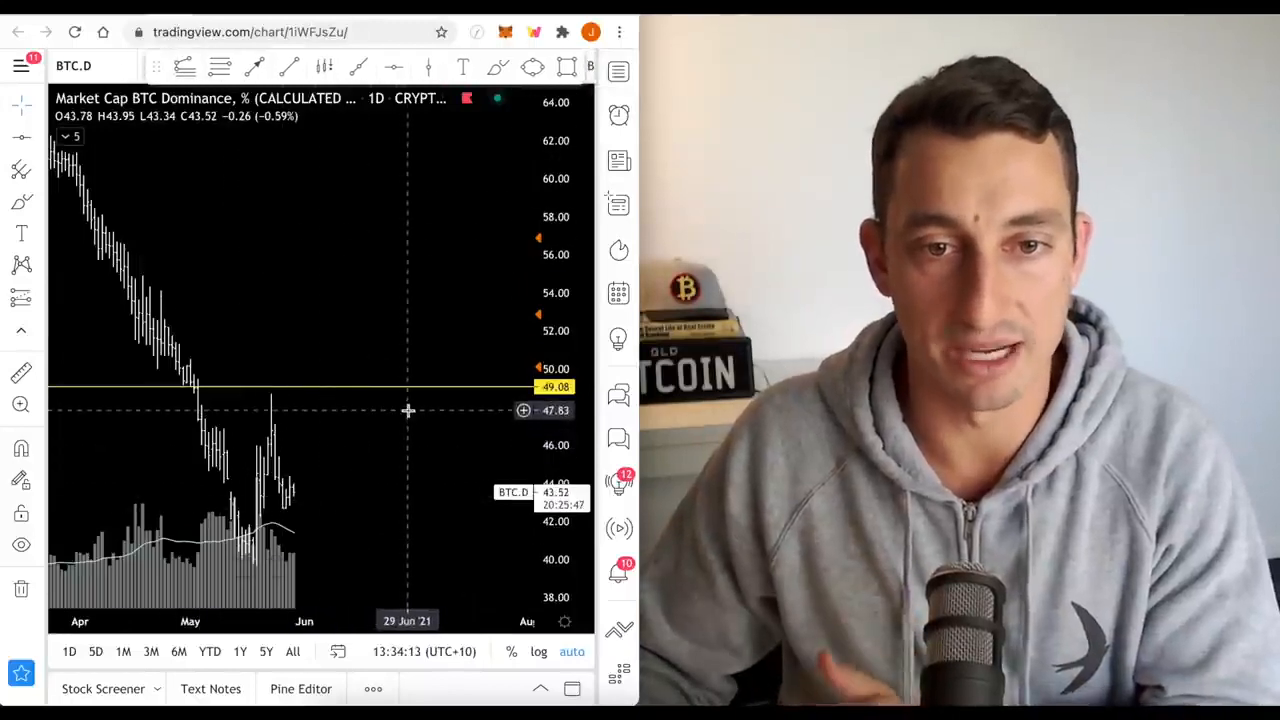
mouse_move(478, 370)
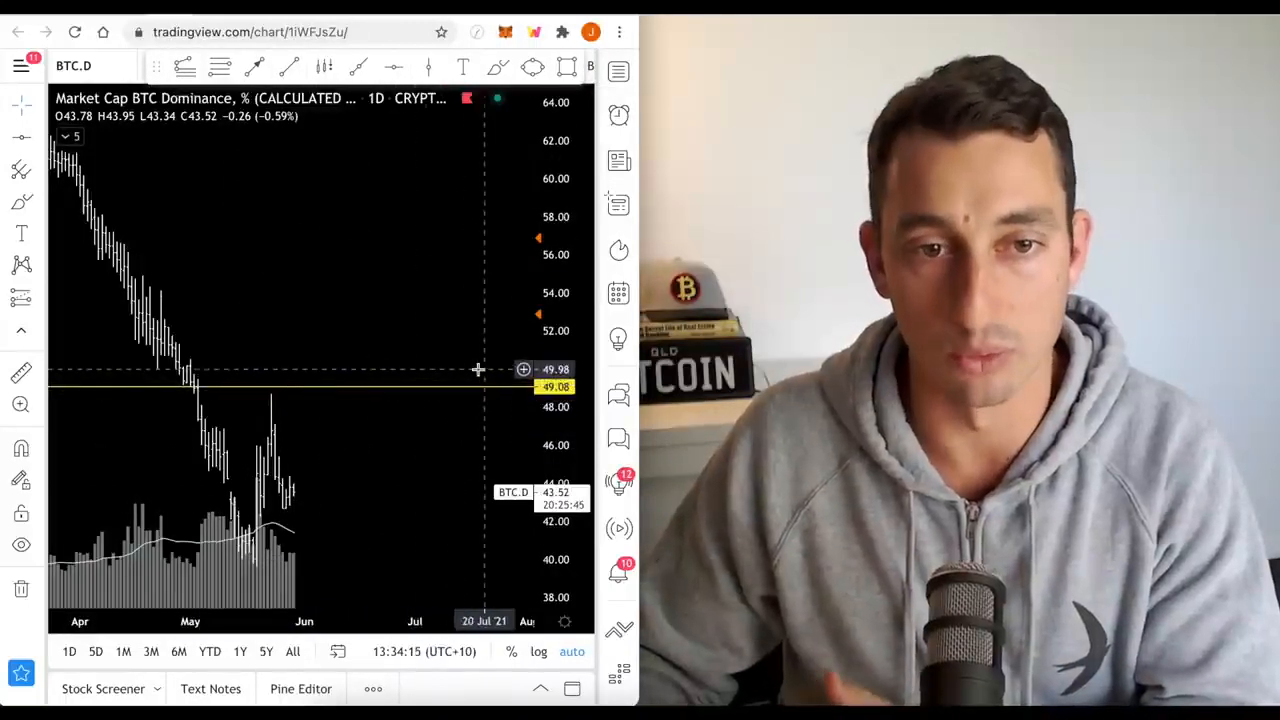
mouse_move(508, 318)
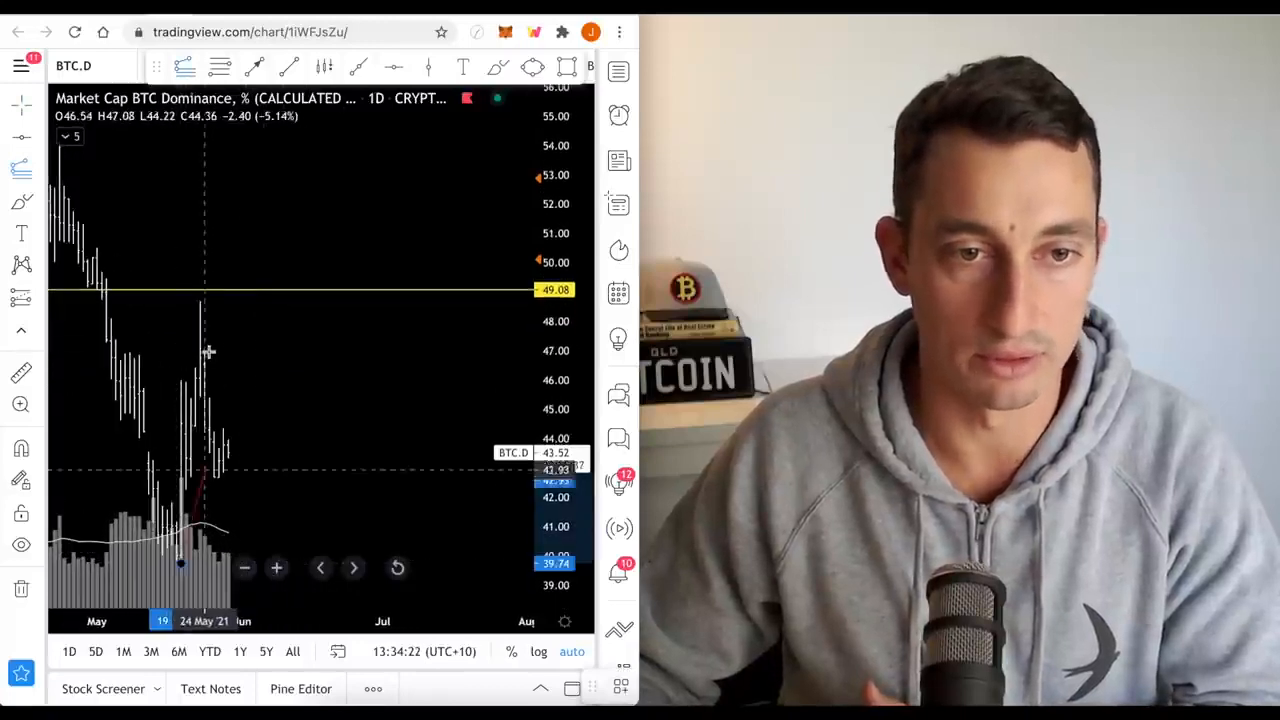
Drag Fibonacci levels on the dominance chart from the late-May low up to the spike high
drag(200, 300, 225, 475)
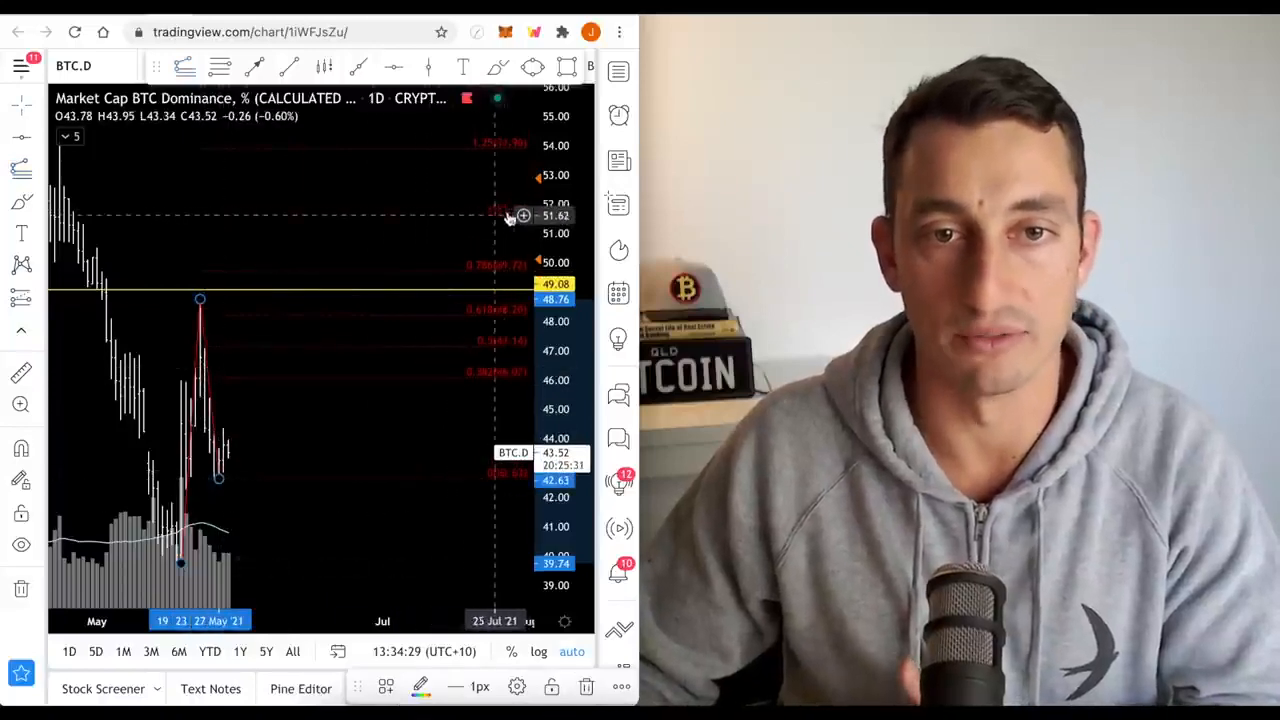
mouse_move(490, 152)
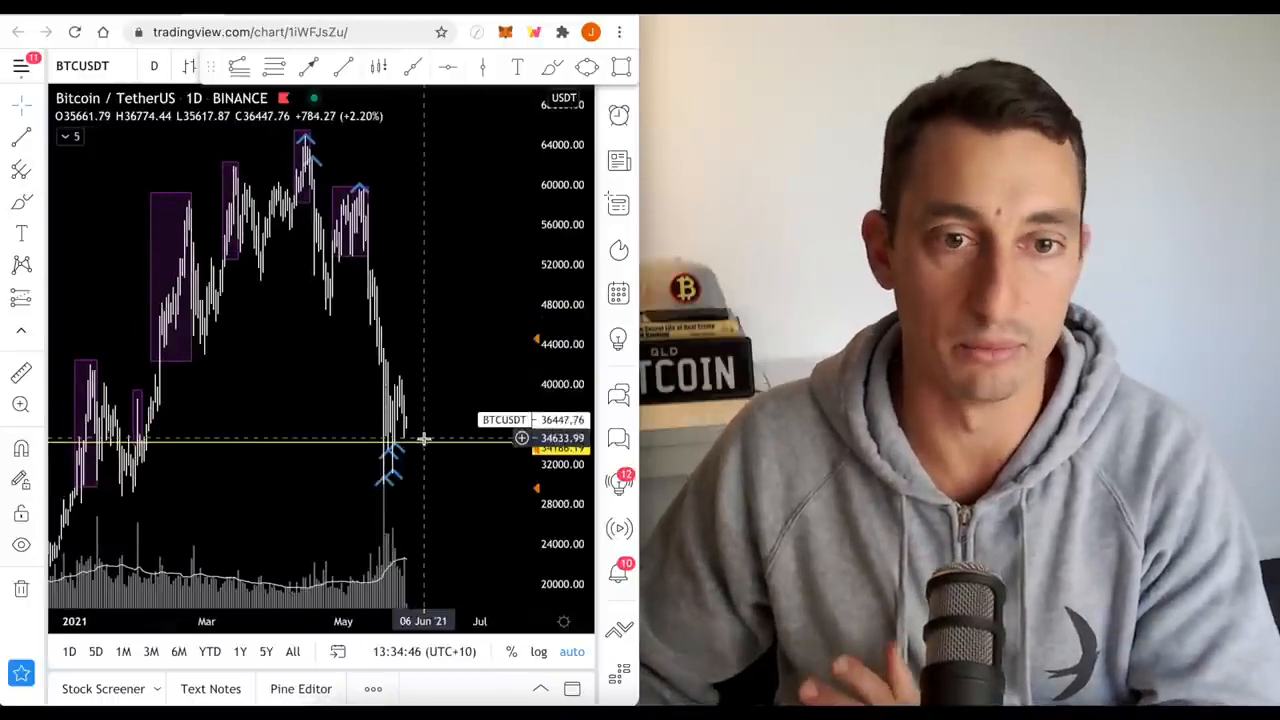
mouse_move(319, 403)
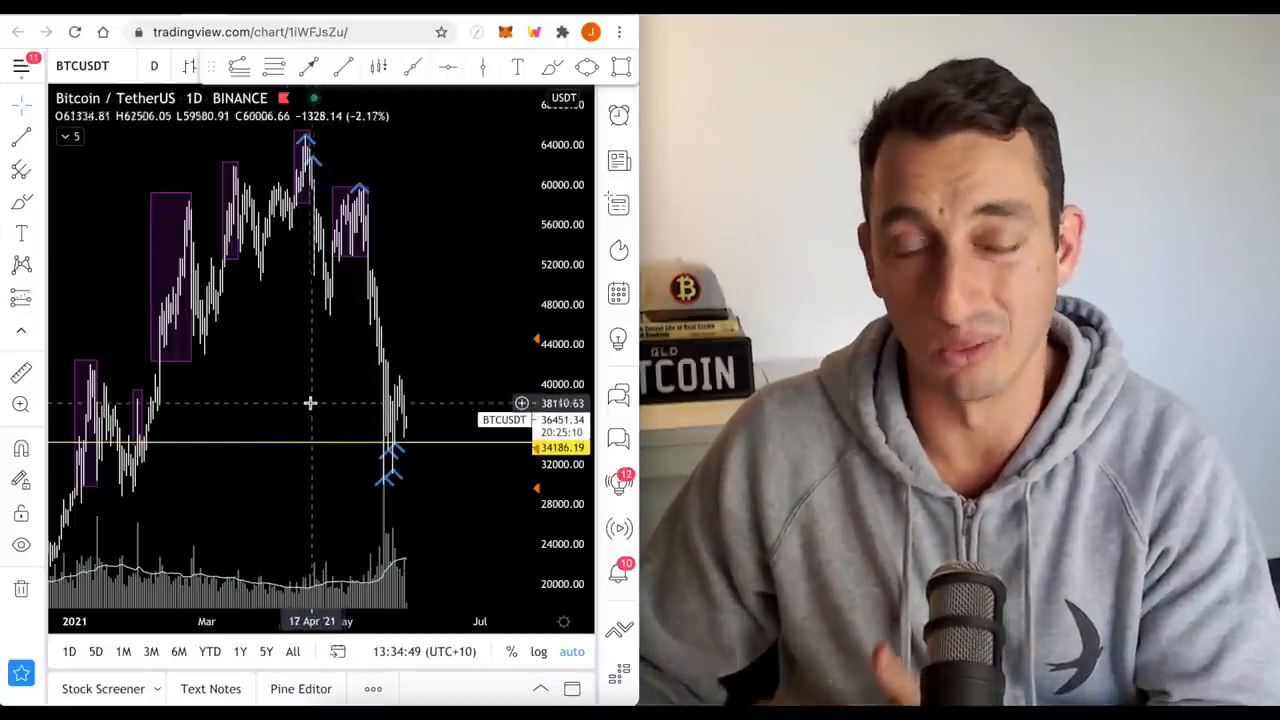
mouse_move(320, 388)
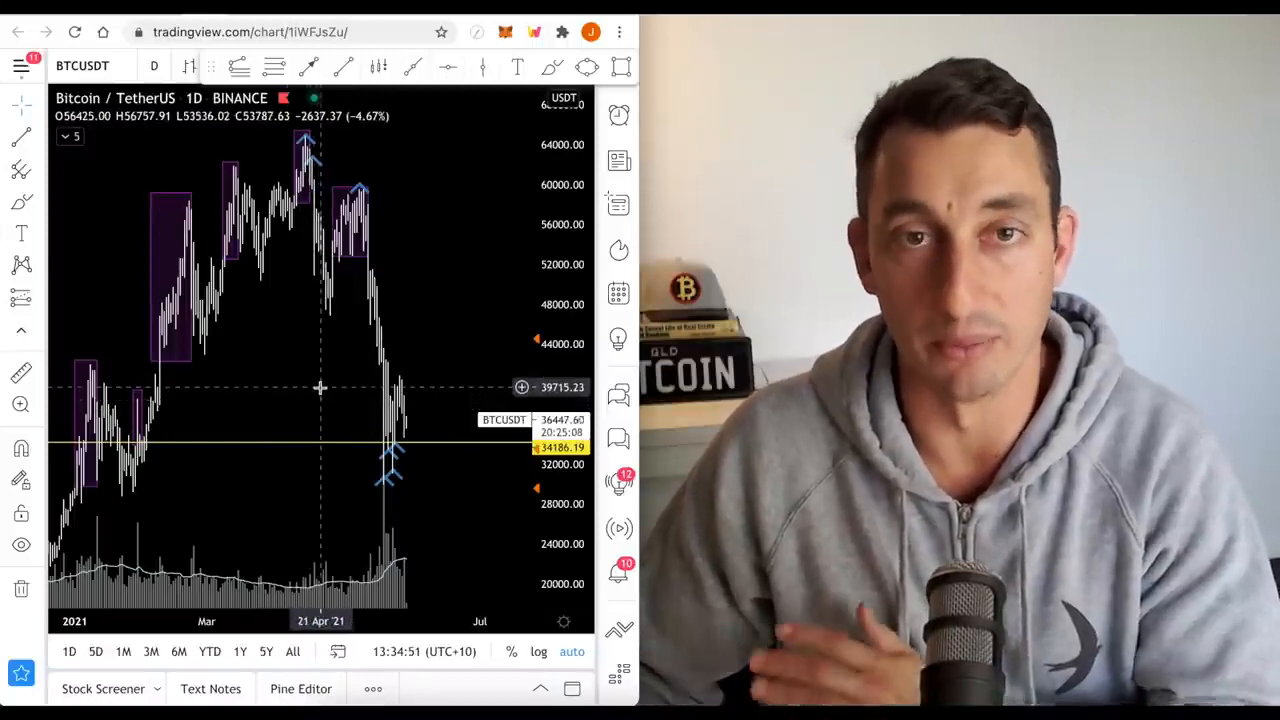
mouse_move(322, 363)
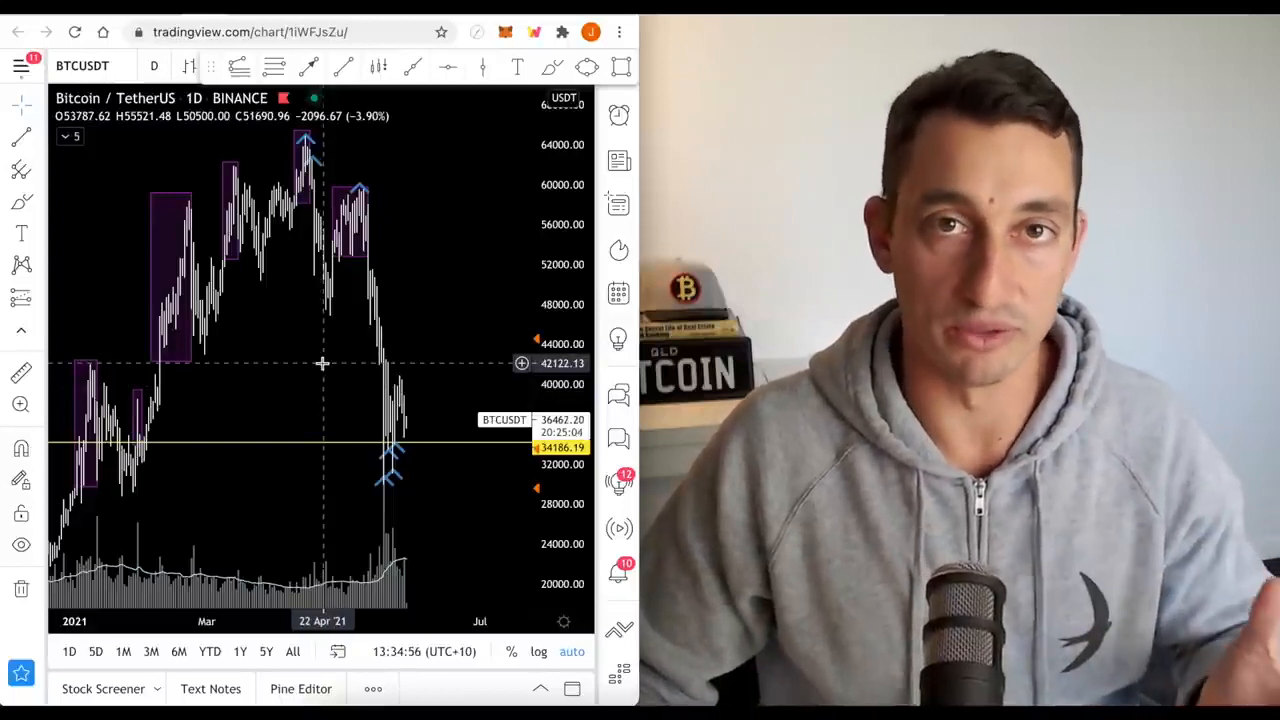
mouse_move(358, 370)
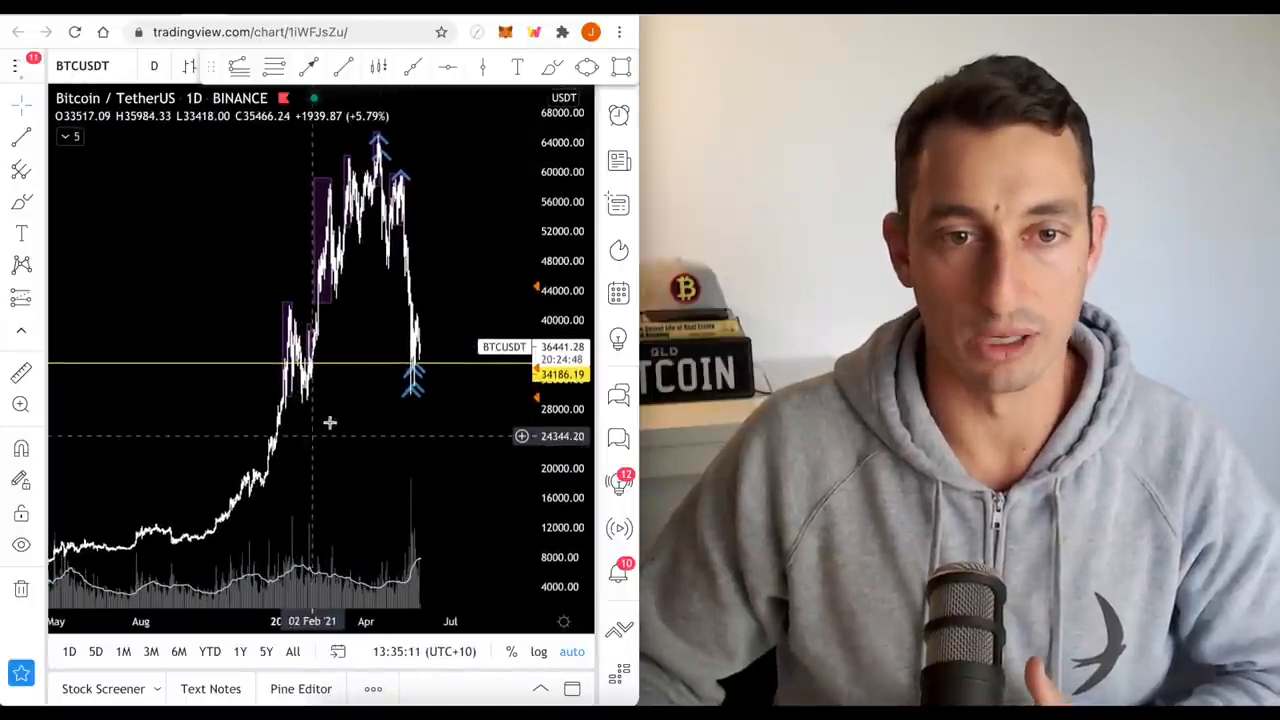
mouse_move(435, 483)
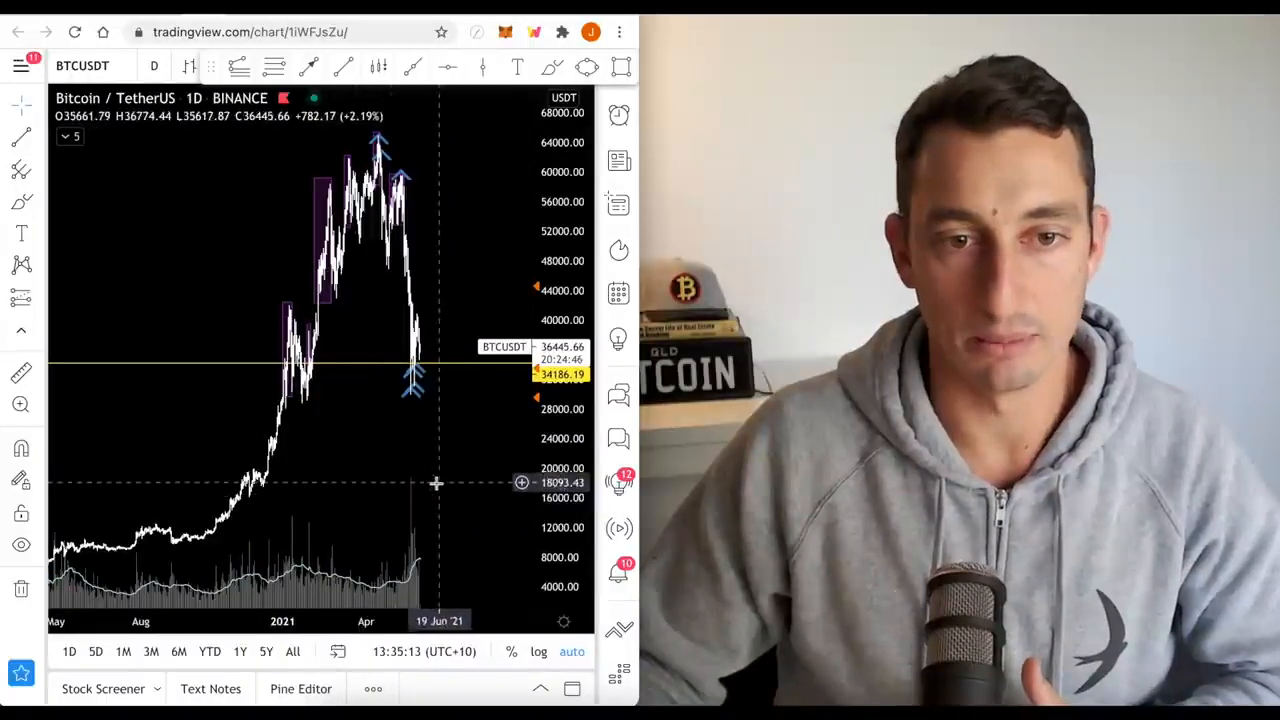
mouse_move(447, 517)
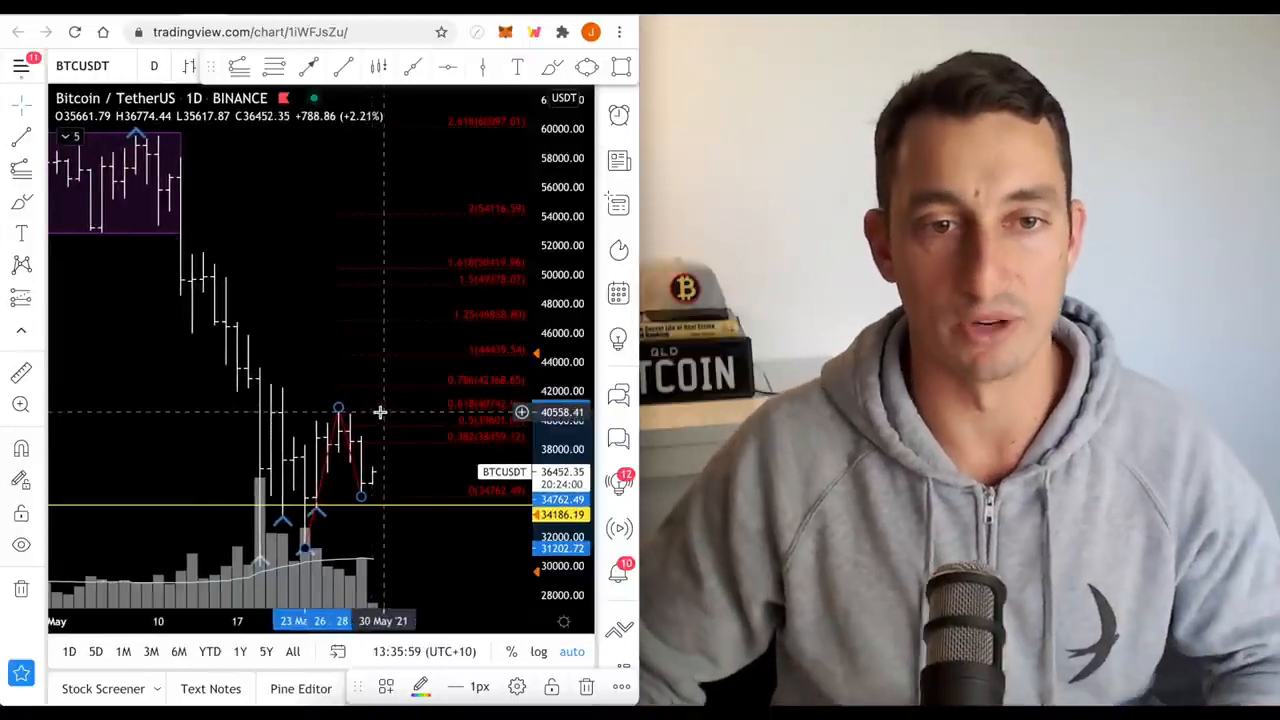
mouse_move(453, 362)
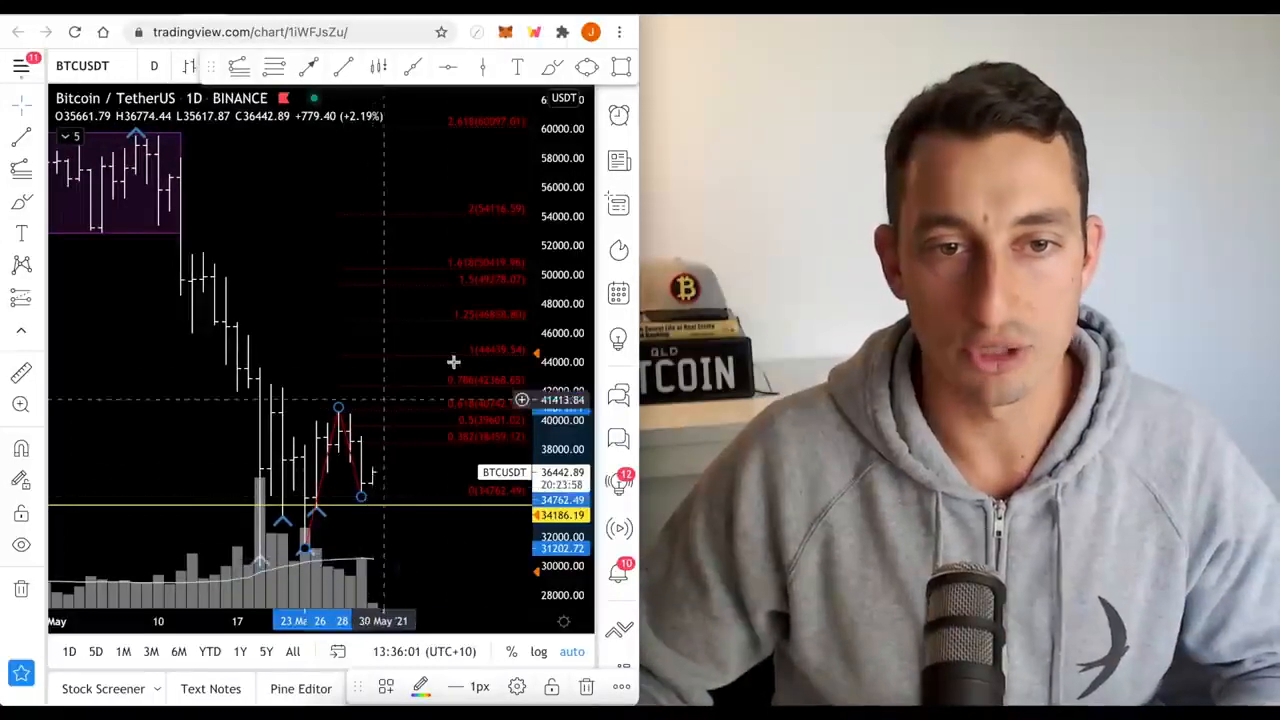
mouse_move(520, 361)
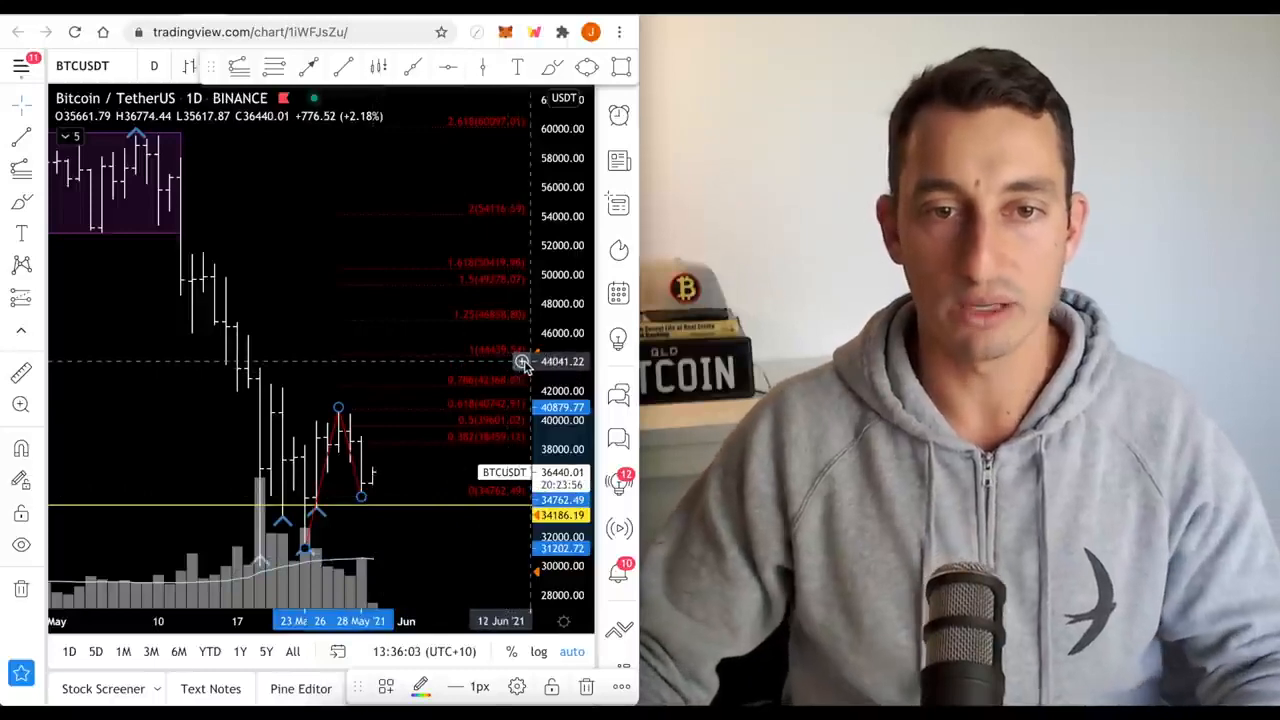
mouse_move(518, 353)
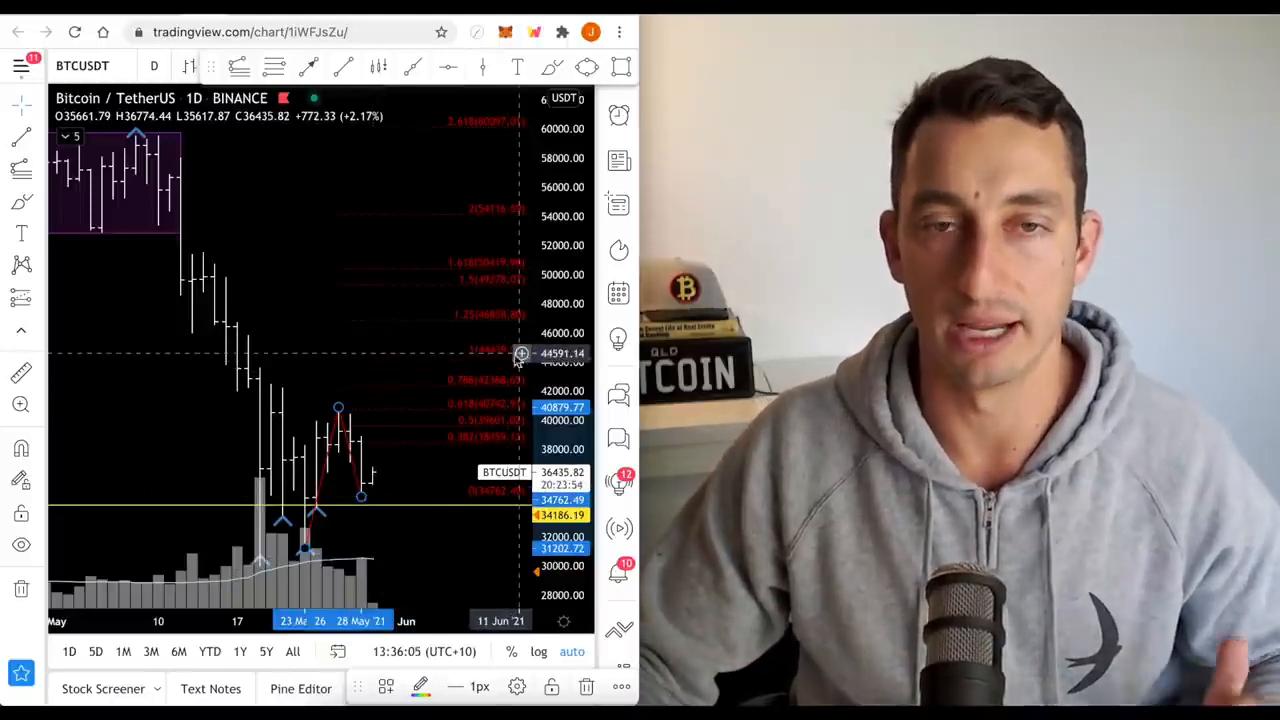
mouse_move(497, 361)
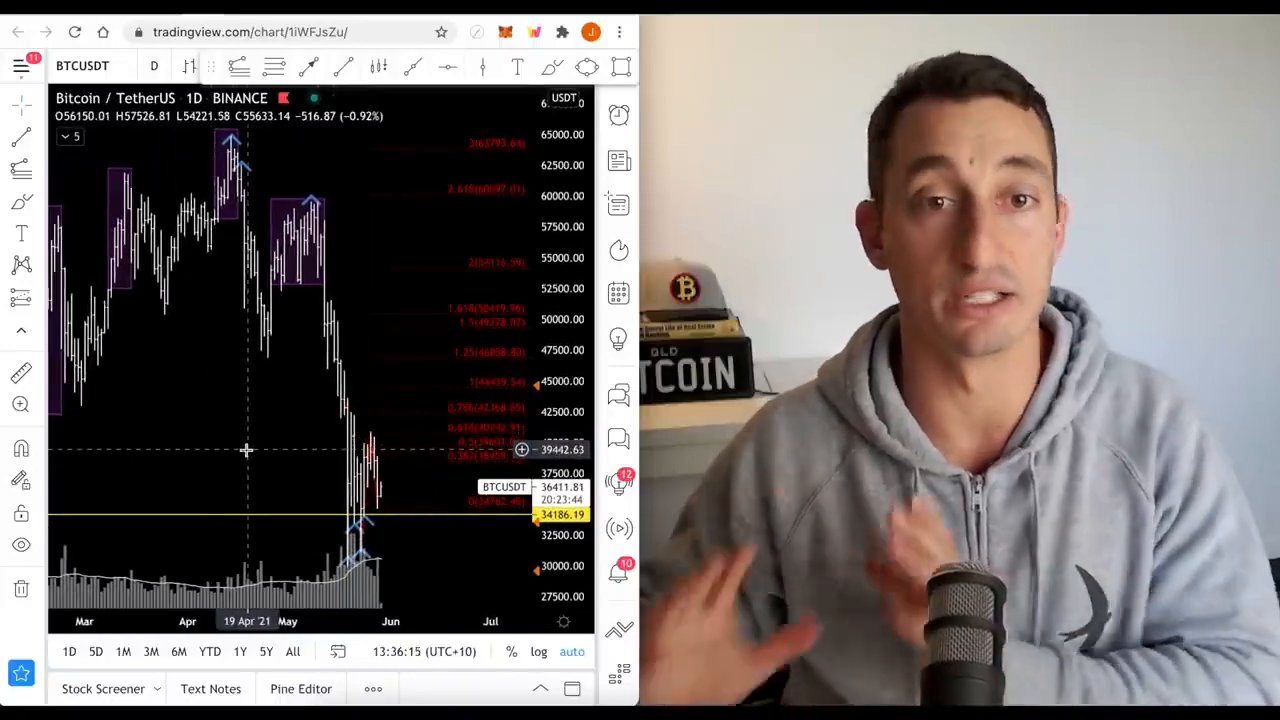
mouse_move(363, 413)
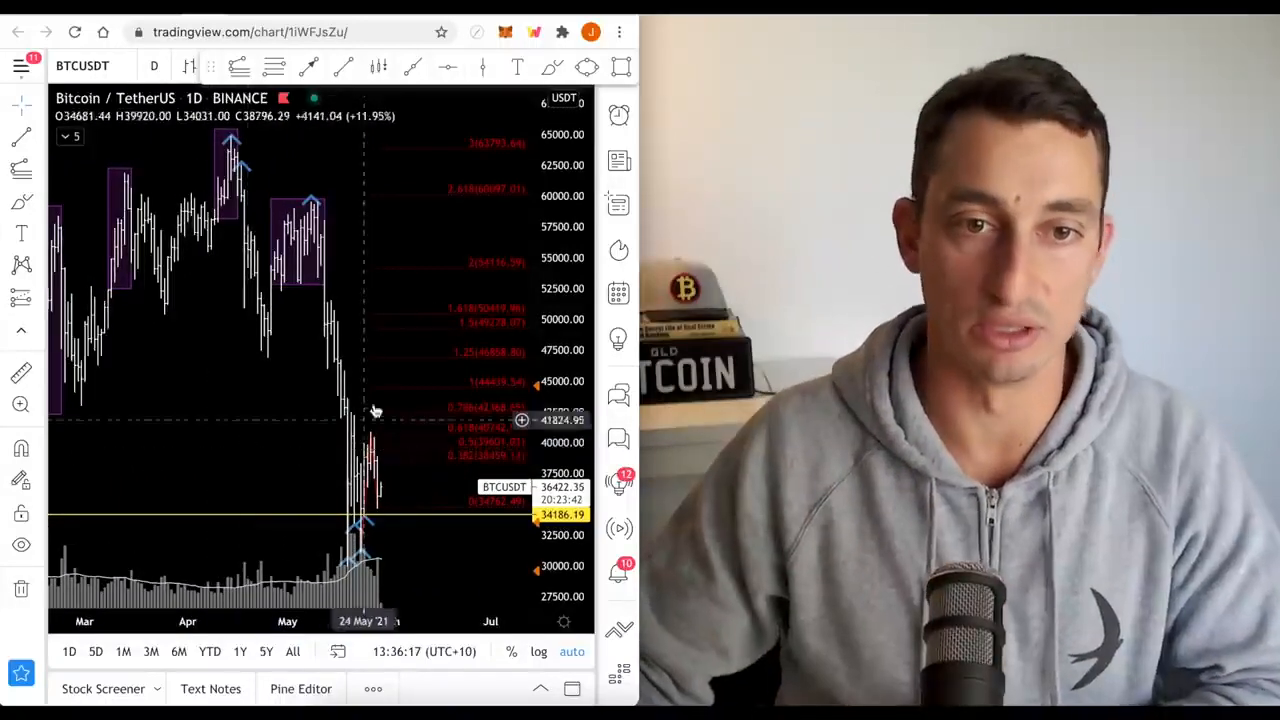
mouse_move(323, 505)
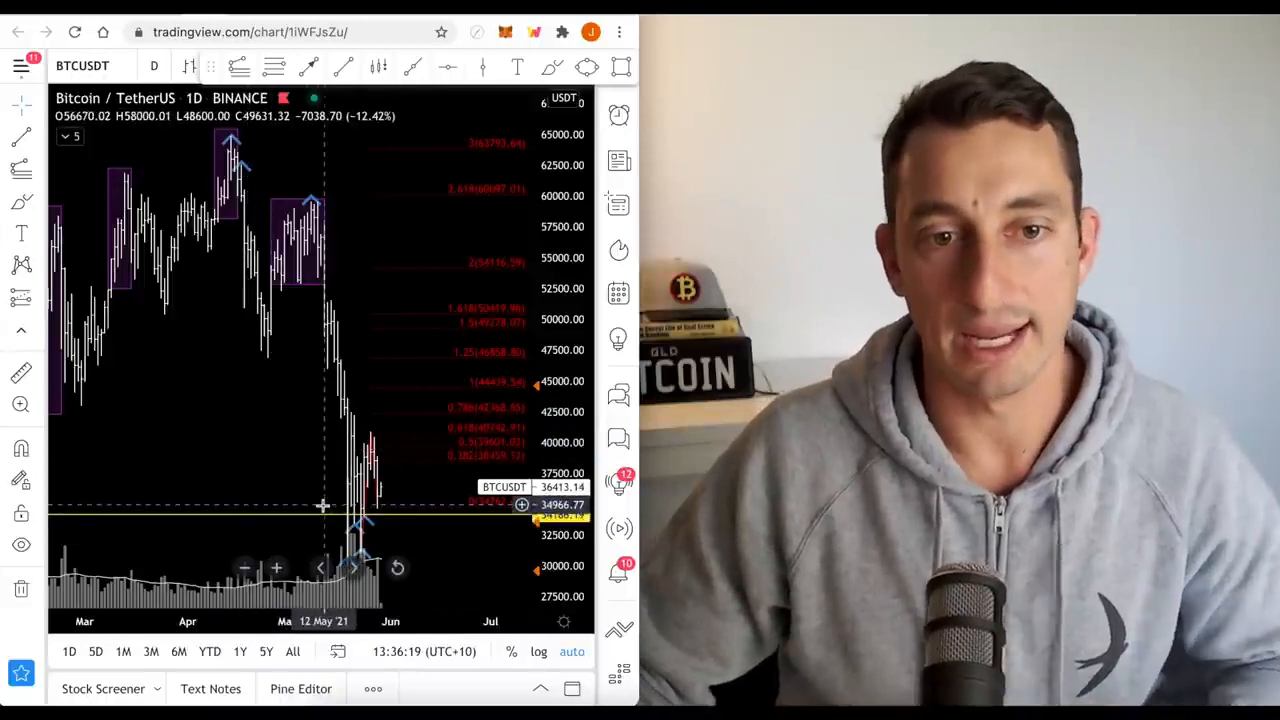
mouse_move(380, 470)
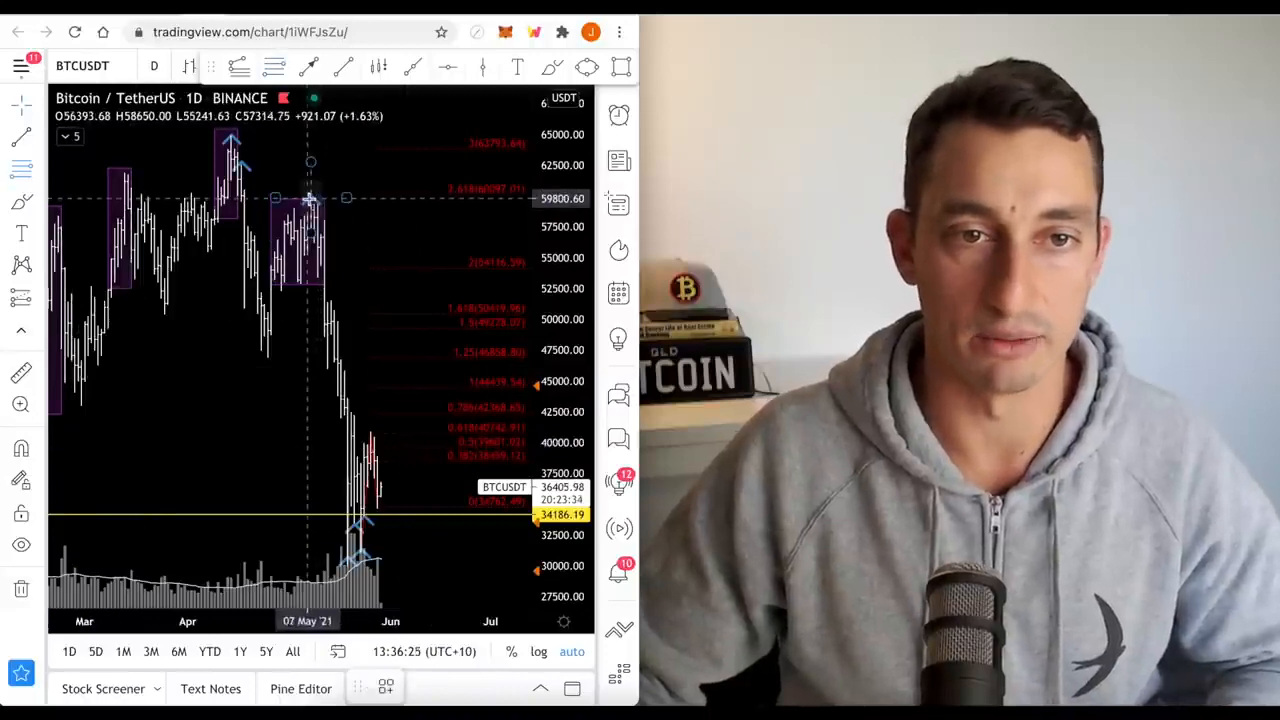
drag(310, 197, 355, 570)
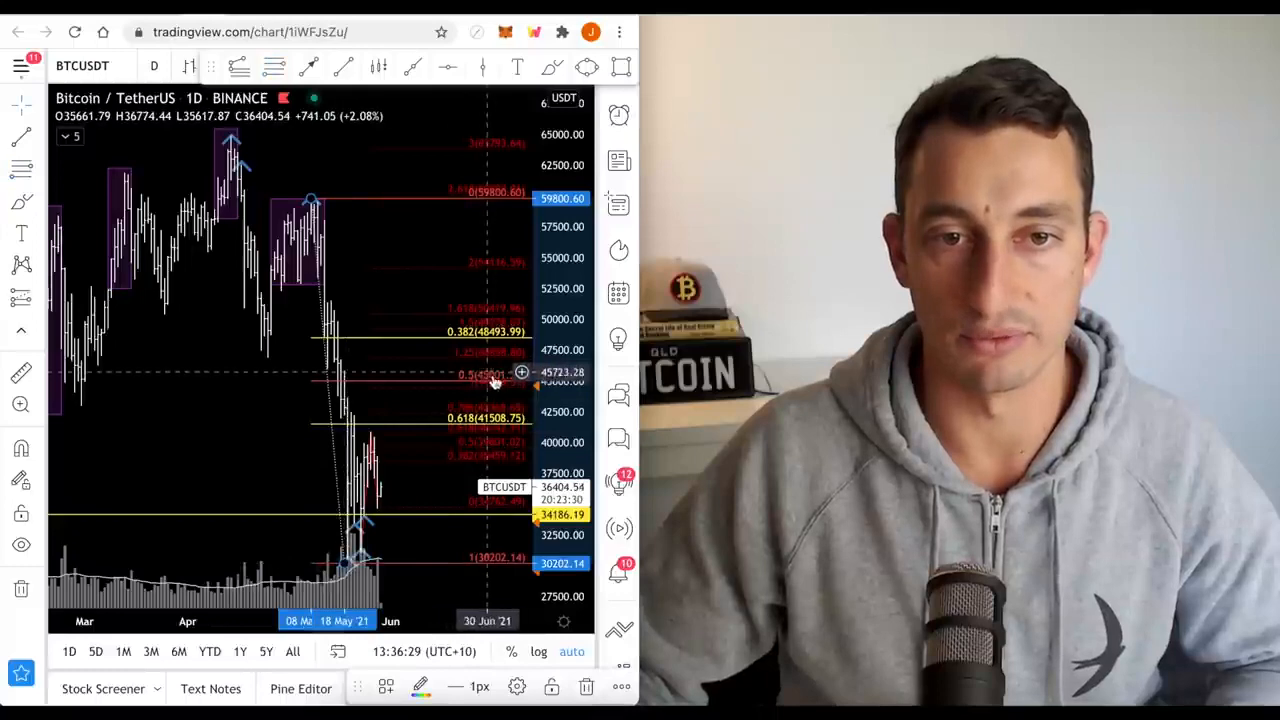
mouse_move(510, 385)
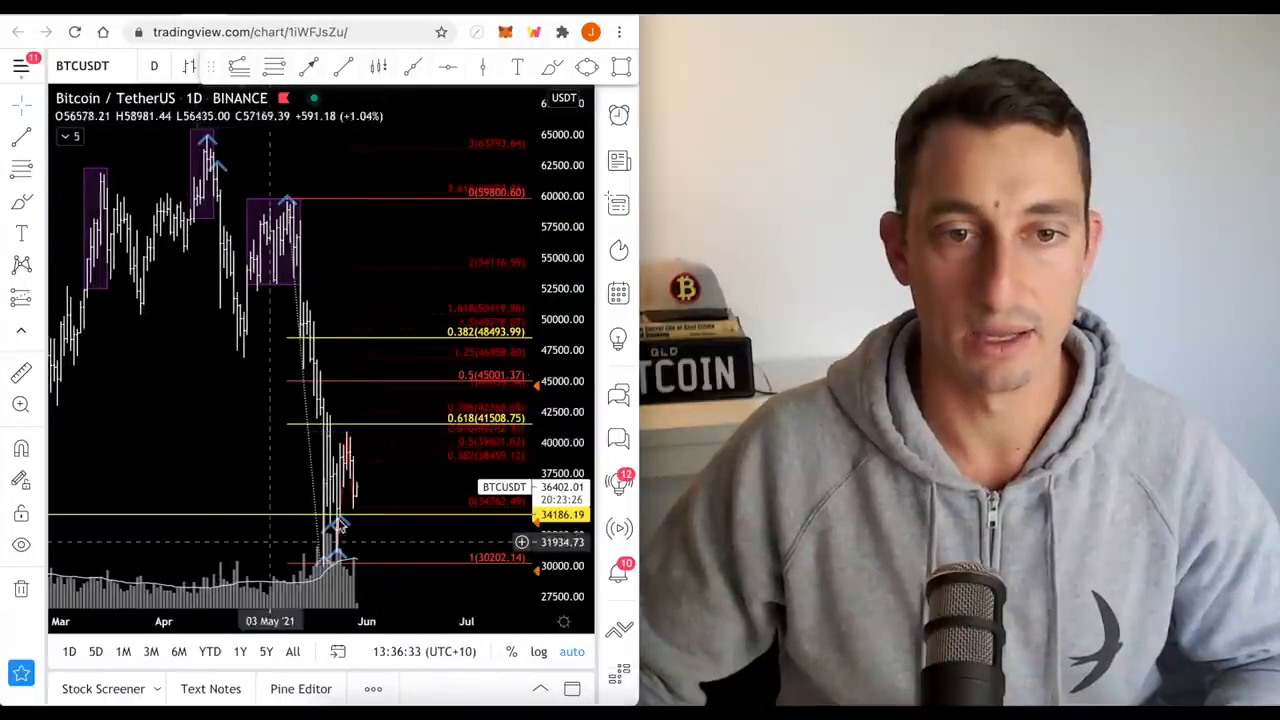
mouse_move(335, 445)
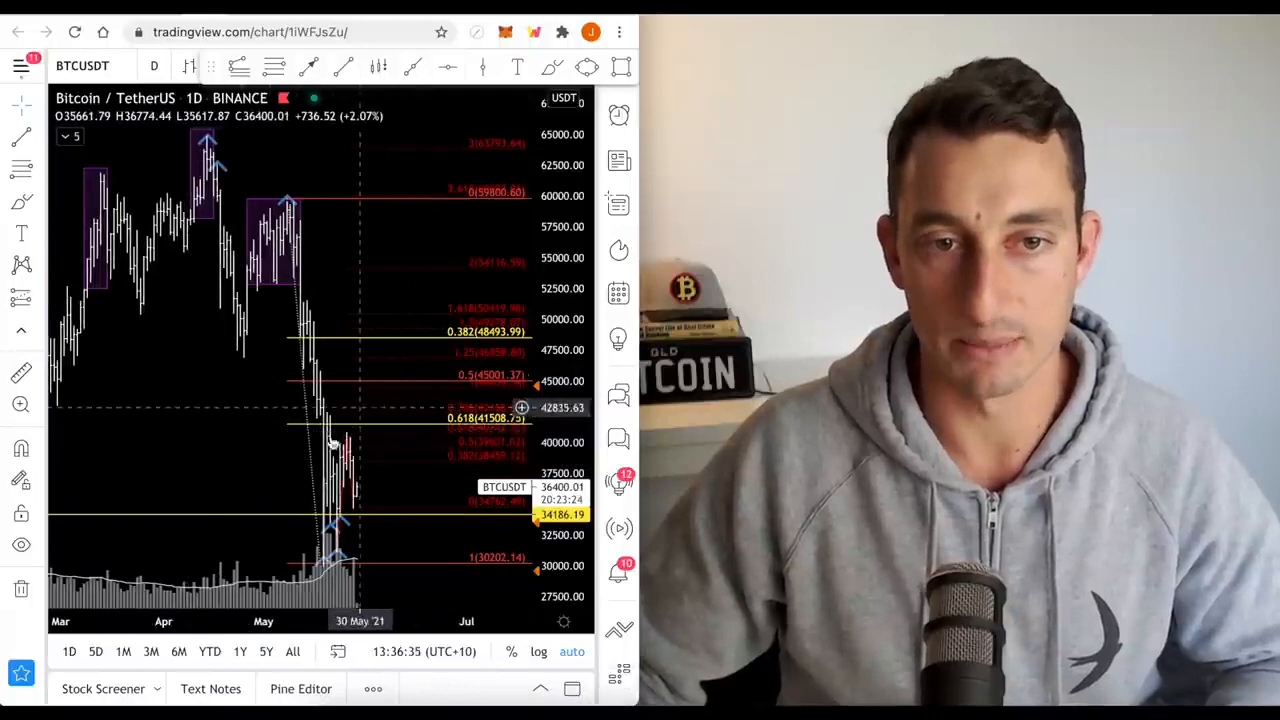
mouse_move(413, 477)
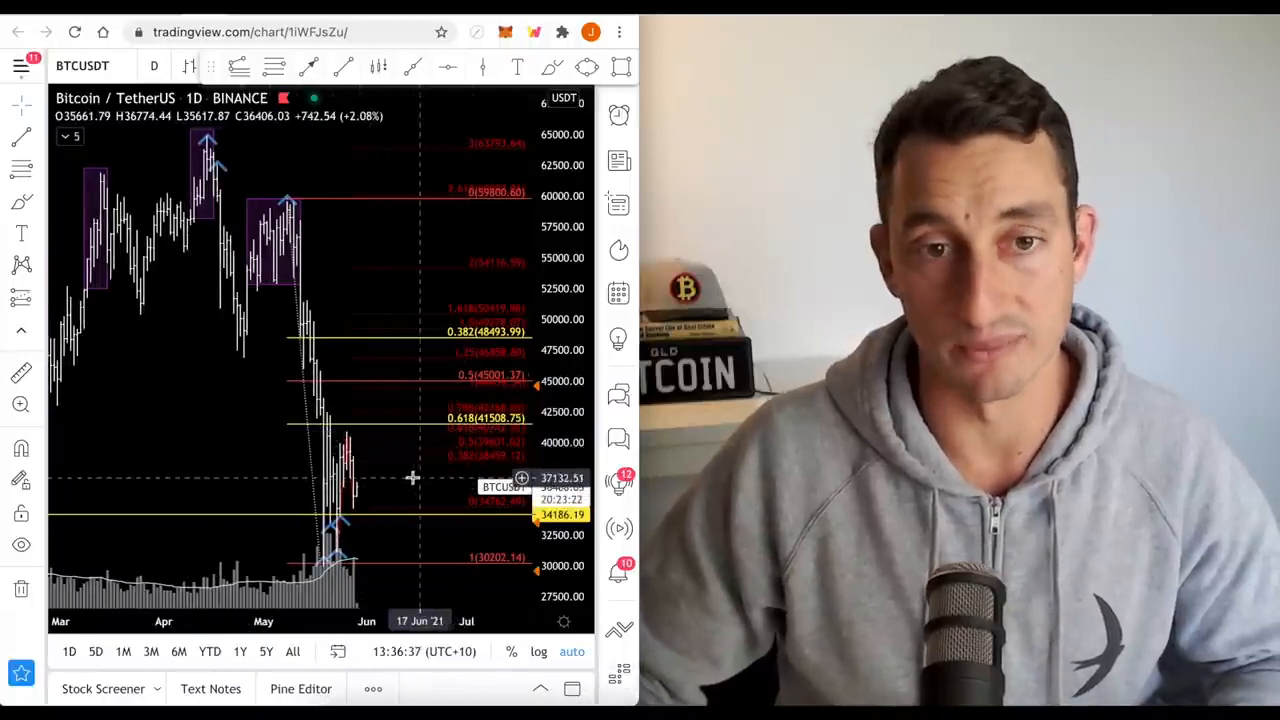
mouse_move(445, 362)
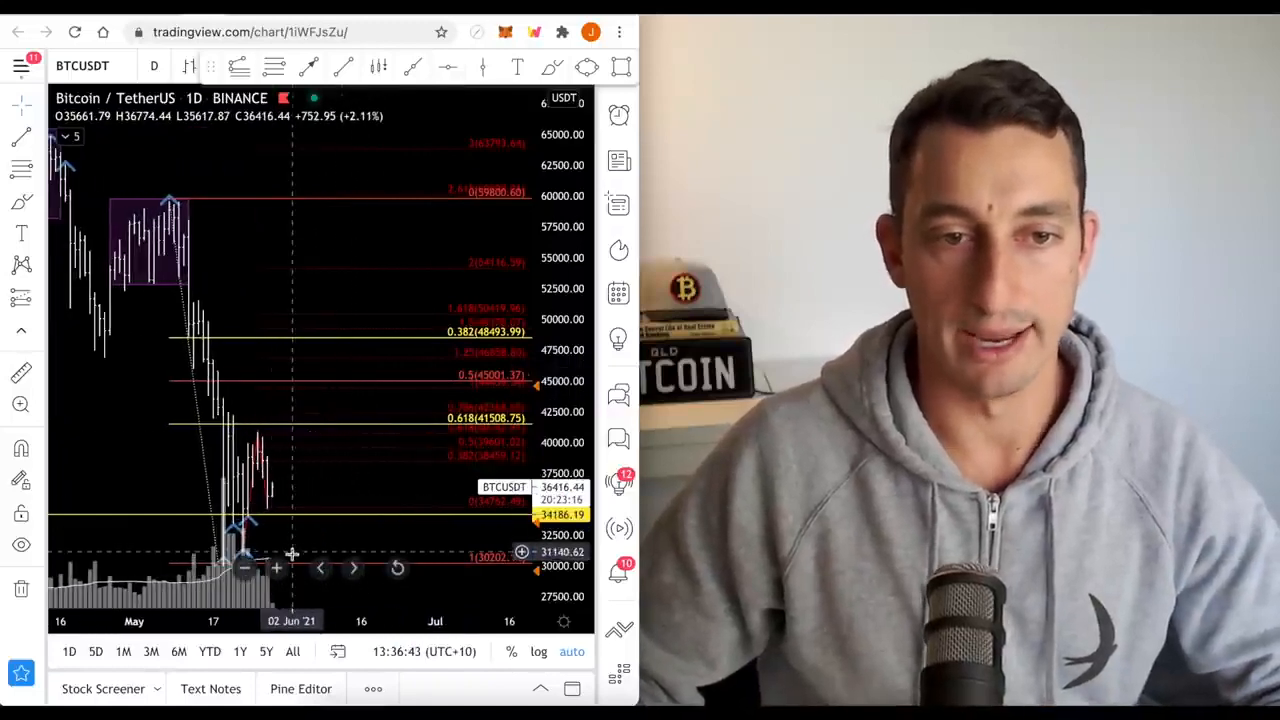
mouse_move(292, 509)
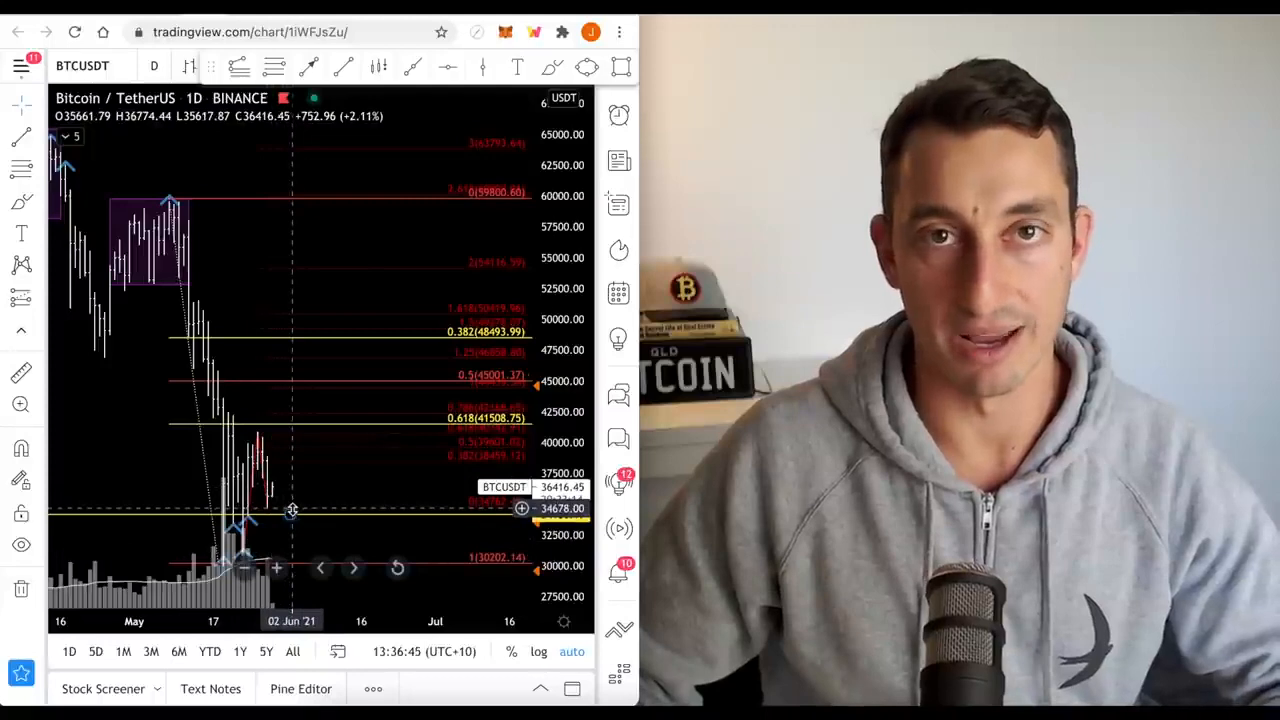
mouse_move(300, 515)
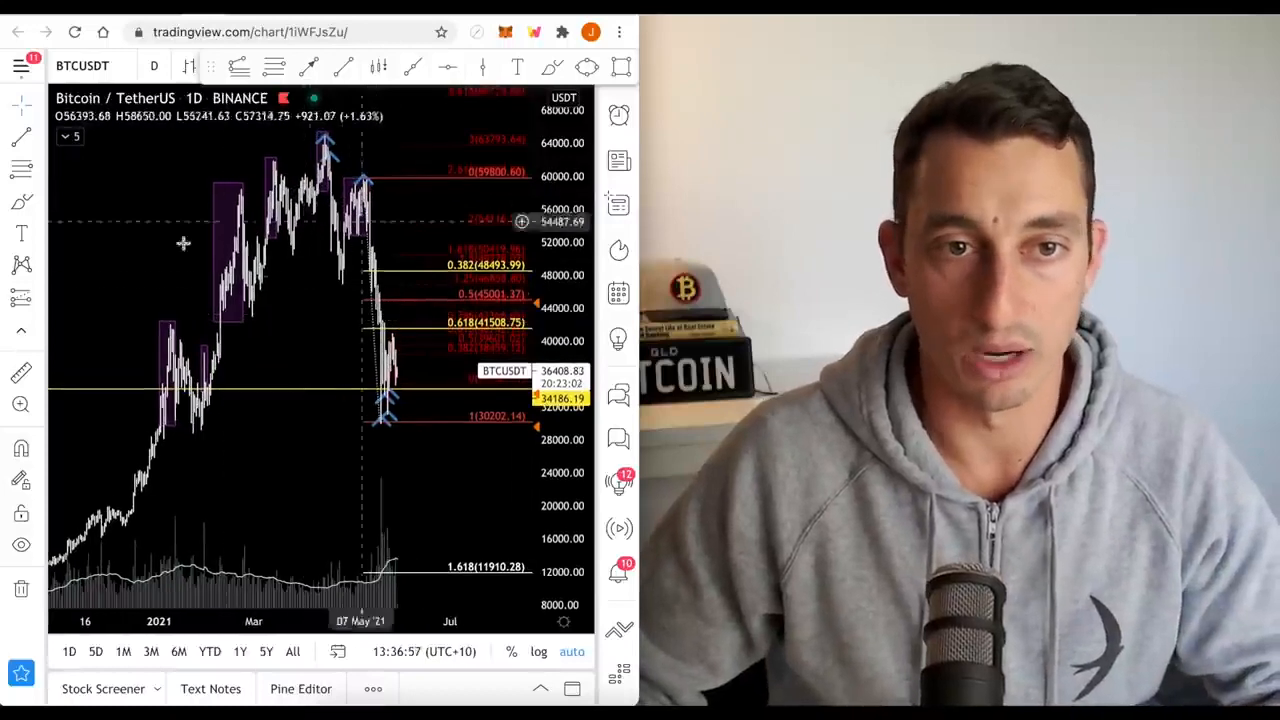
mouse_move(367, 182)
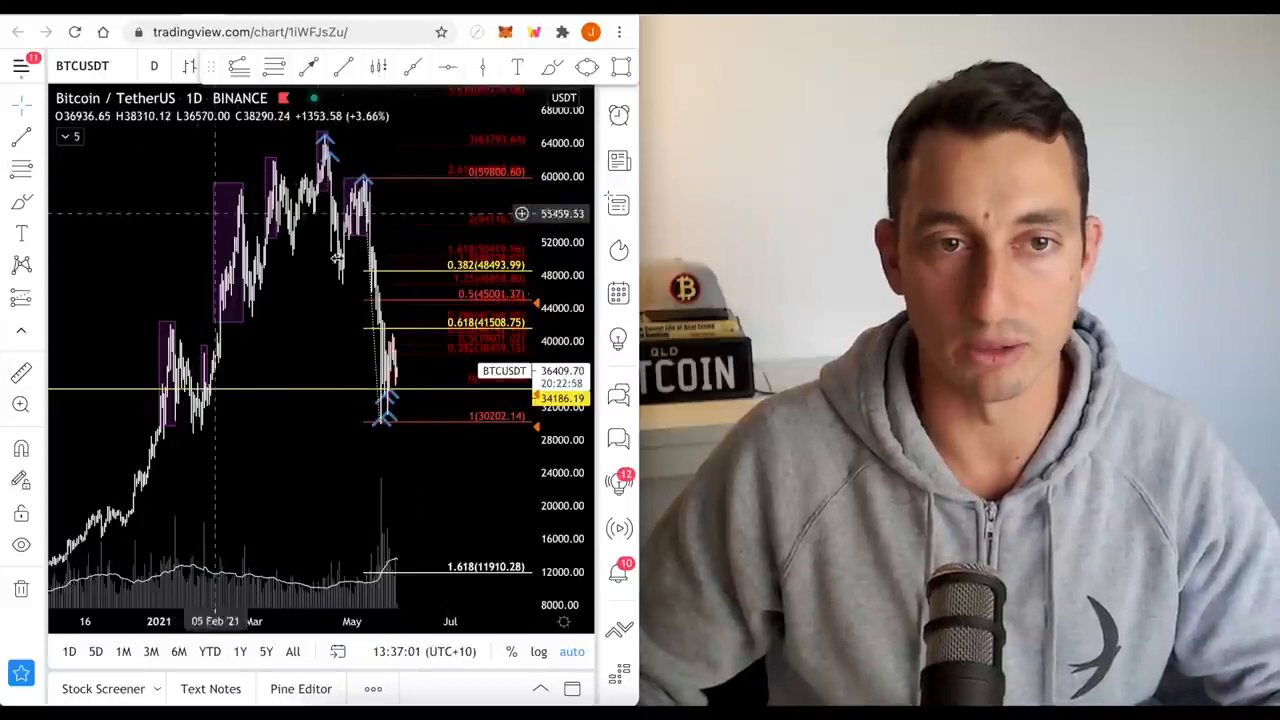
mouse_move(330, 287)
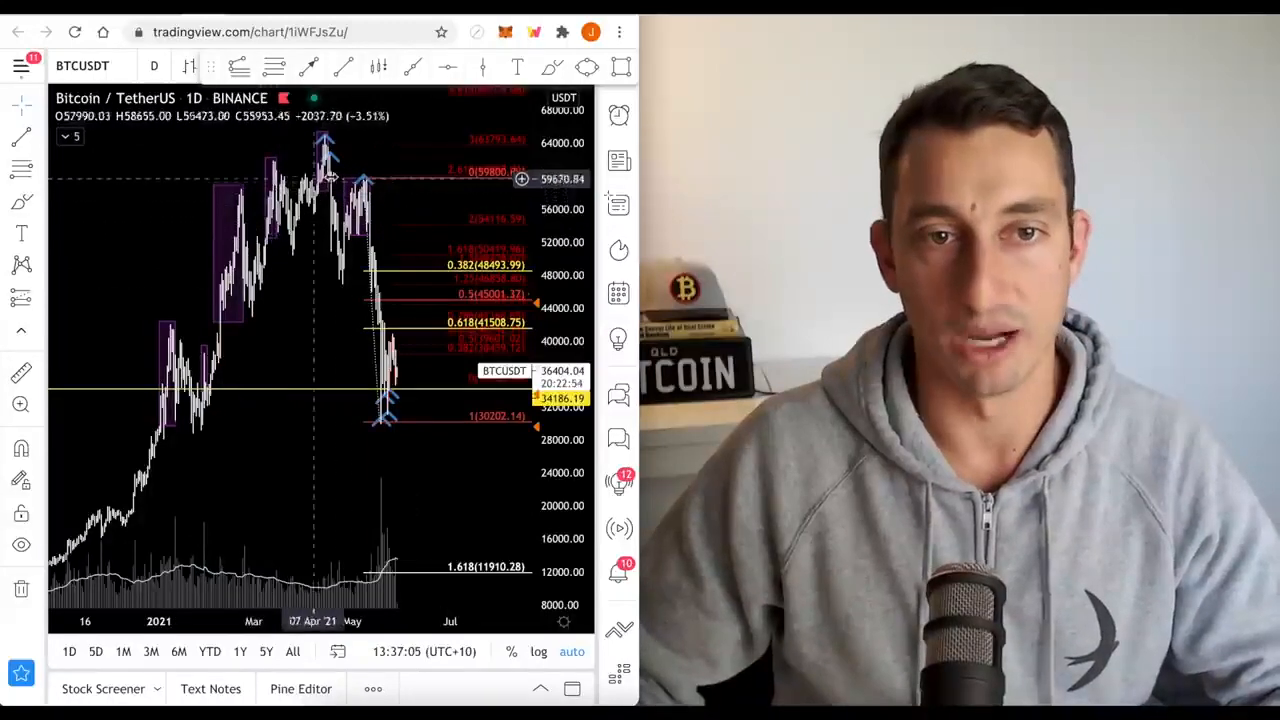
mouse_move(363, 235)
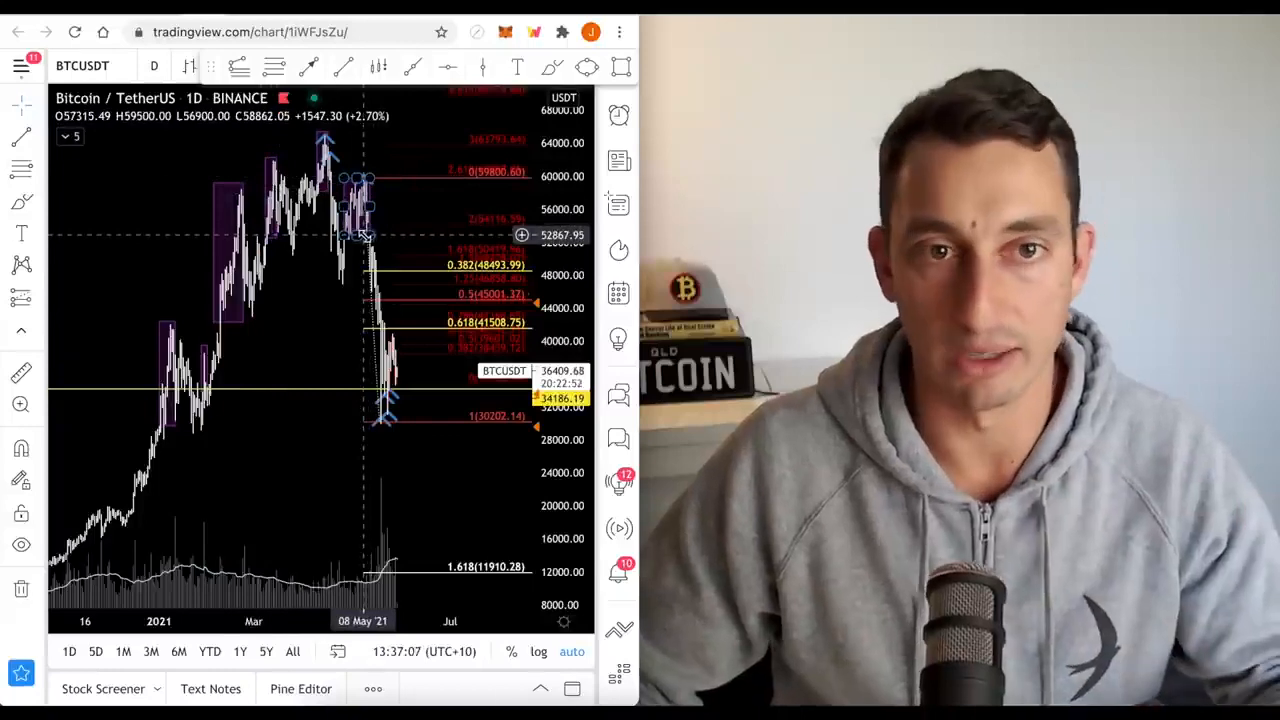
mouse_move(350, 271)
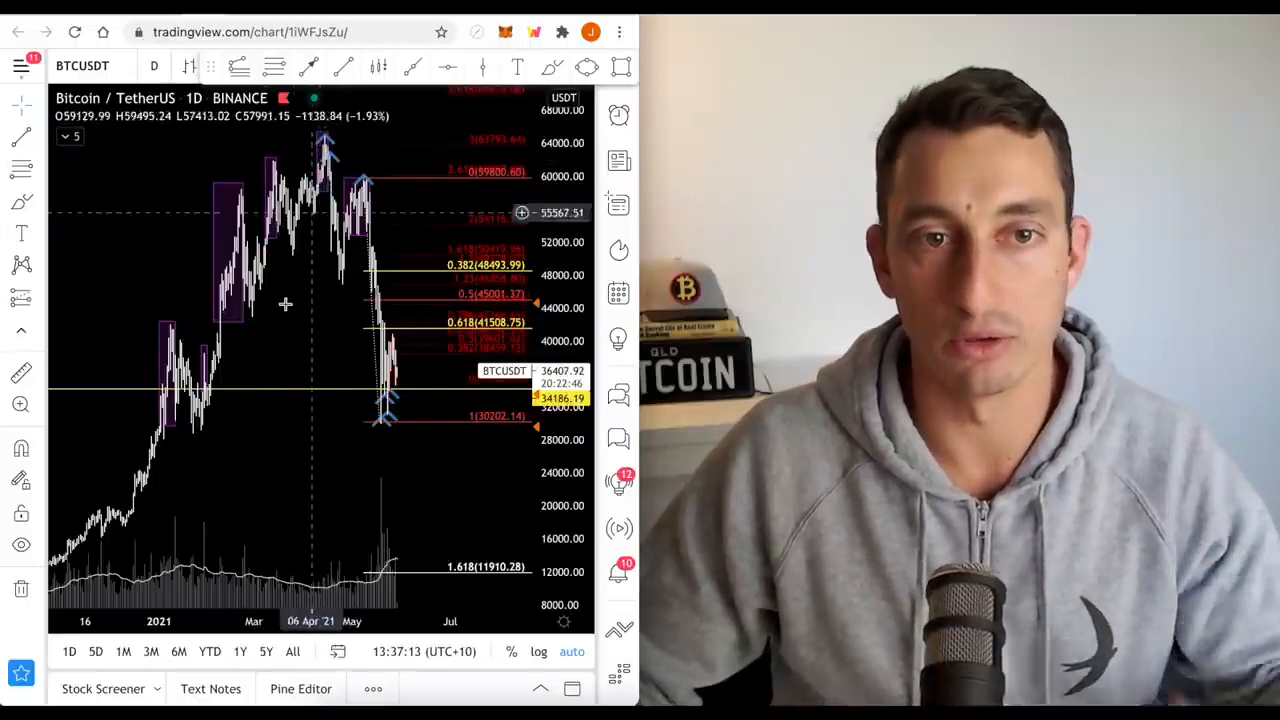
mouse_move(310, 365)
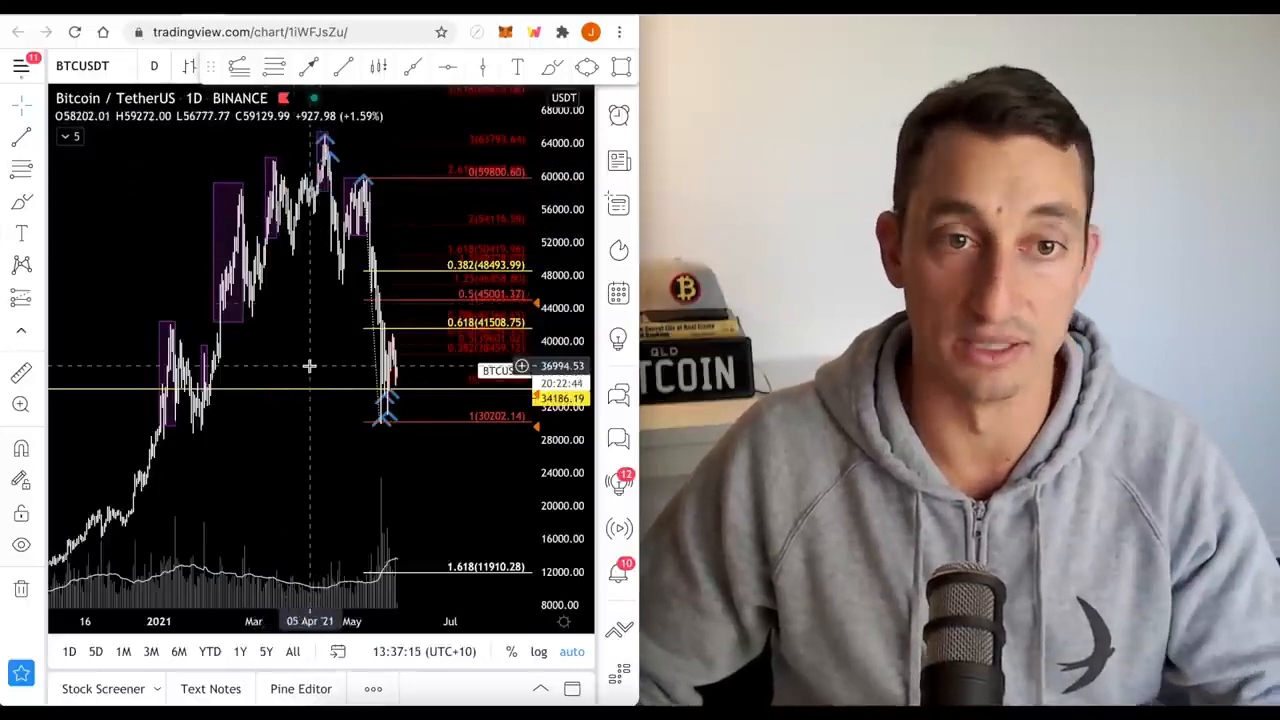
mouse_move(398, 194)
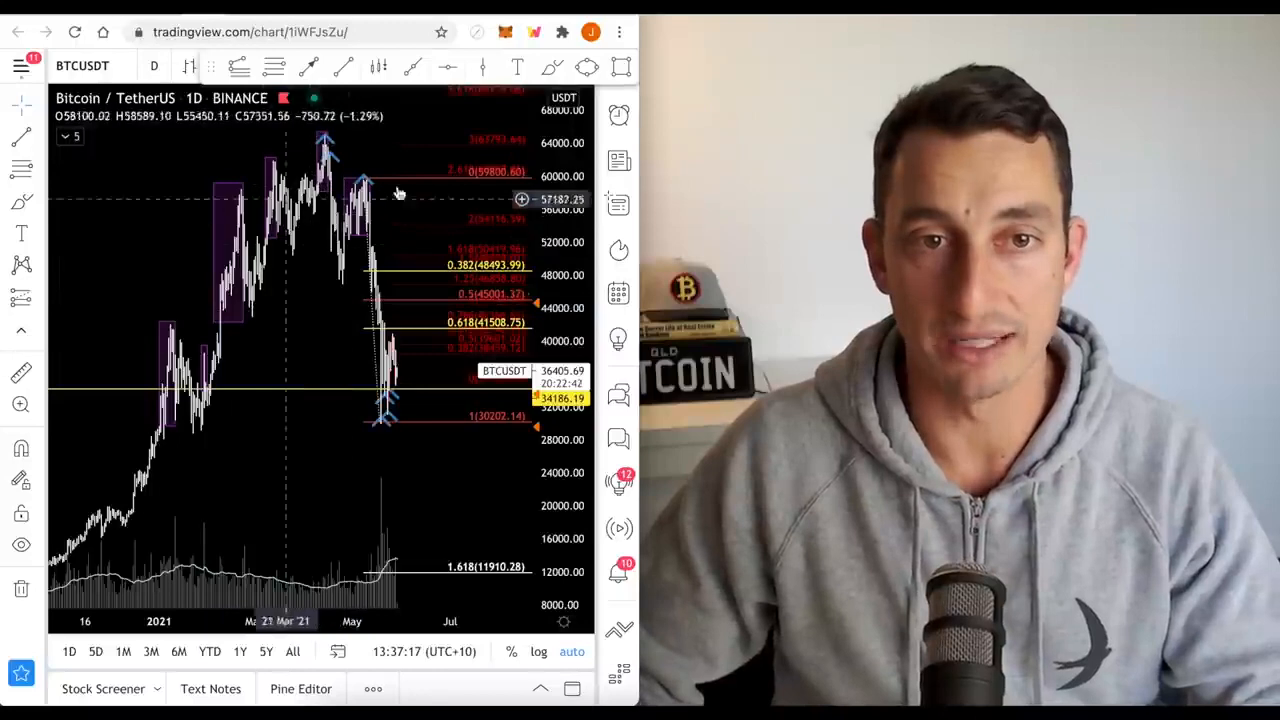
mouse_move(340, 266)
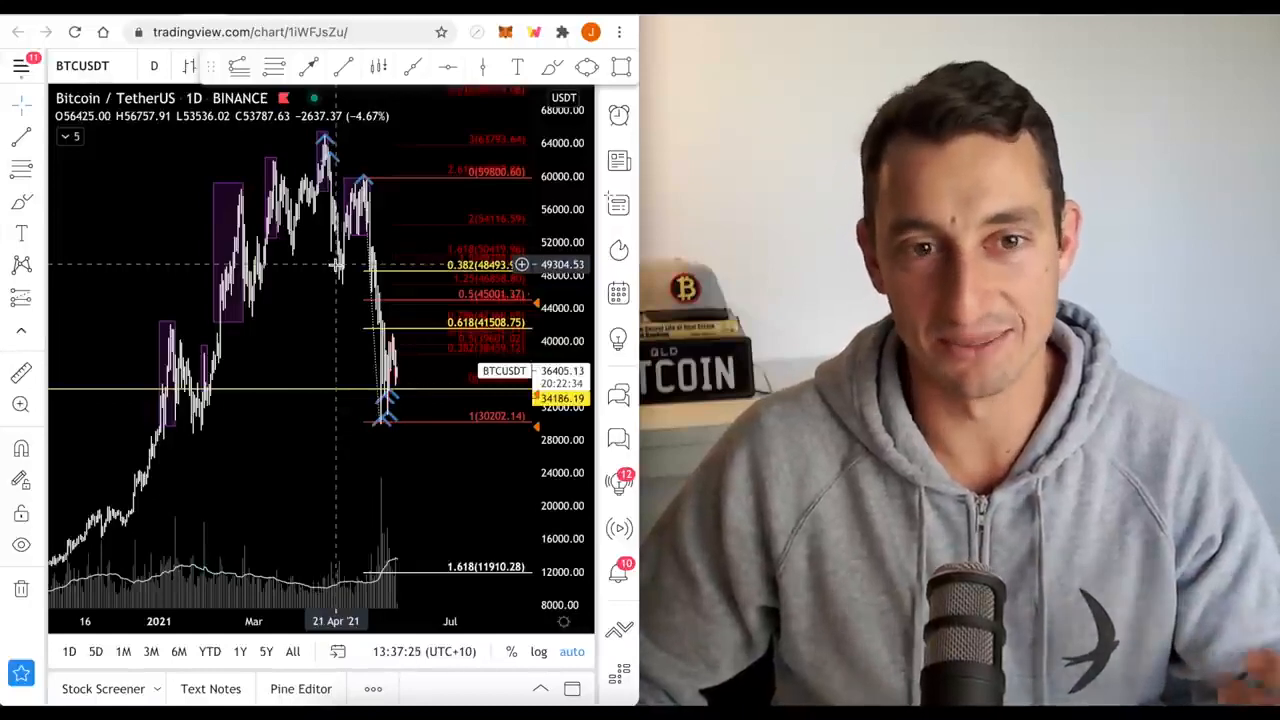
mouse_move(335, 157)
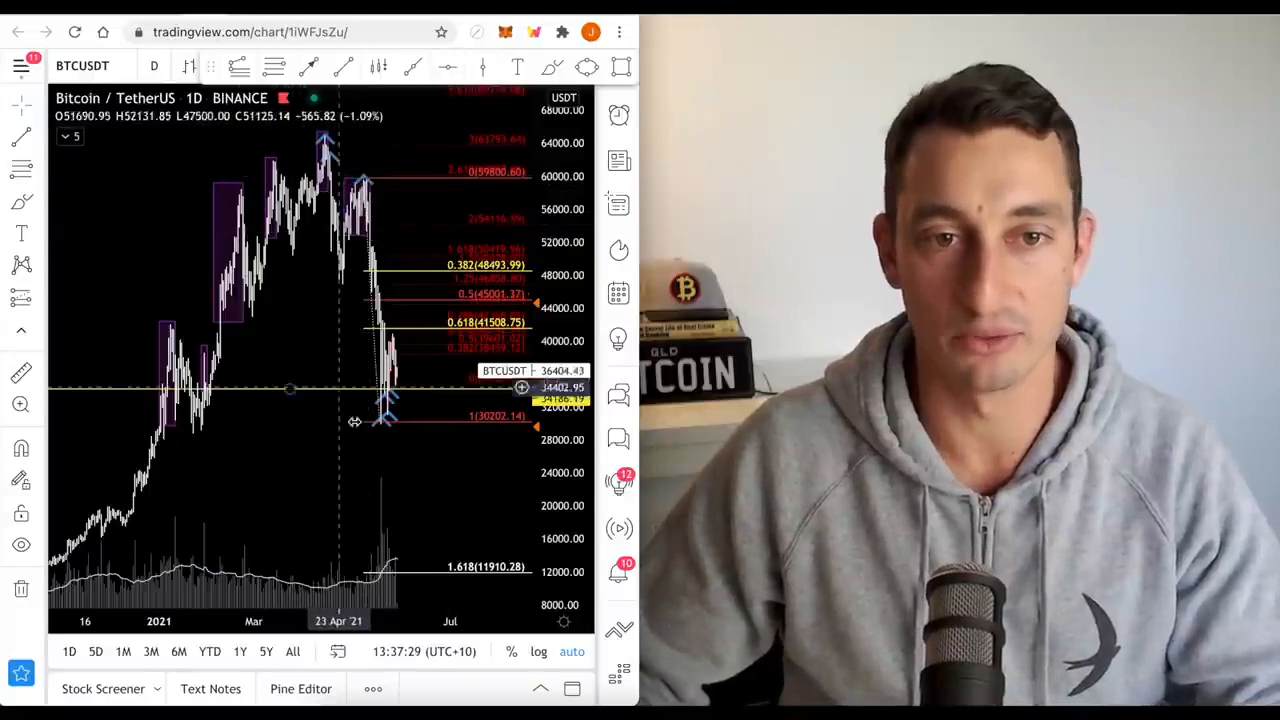
mouse_move(420, 503)
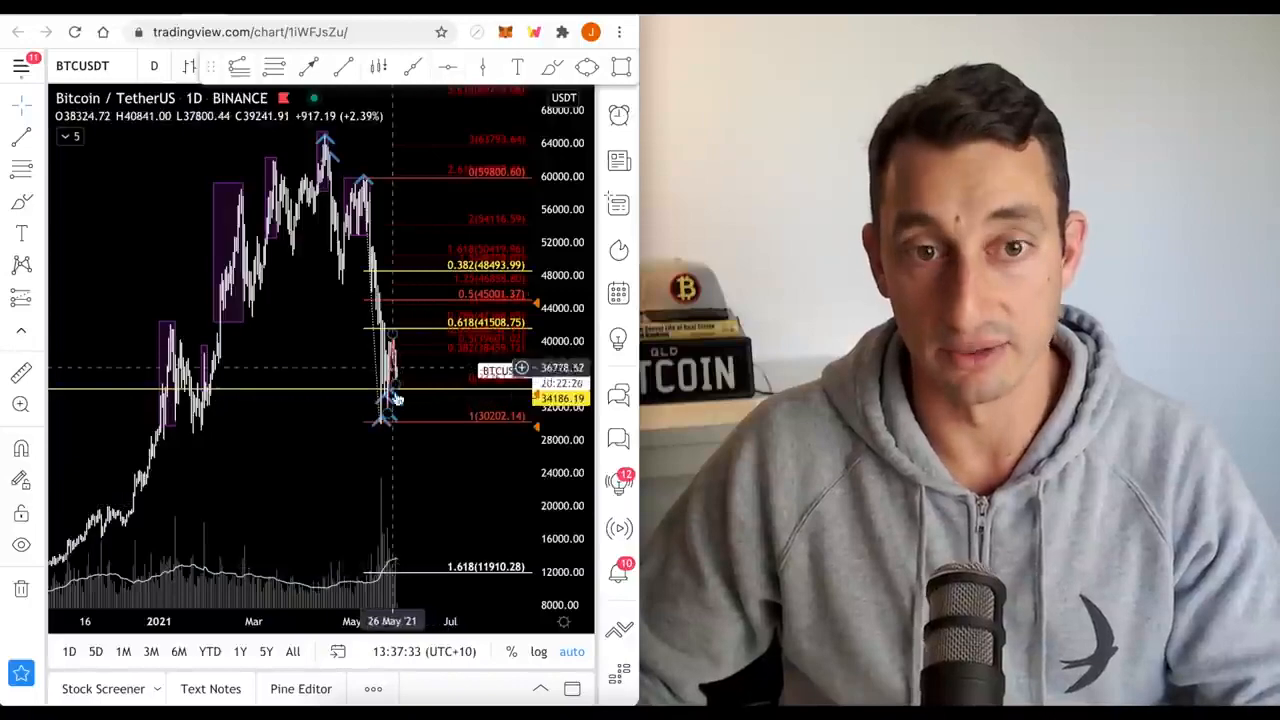
mouse_move(375, 214)
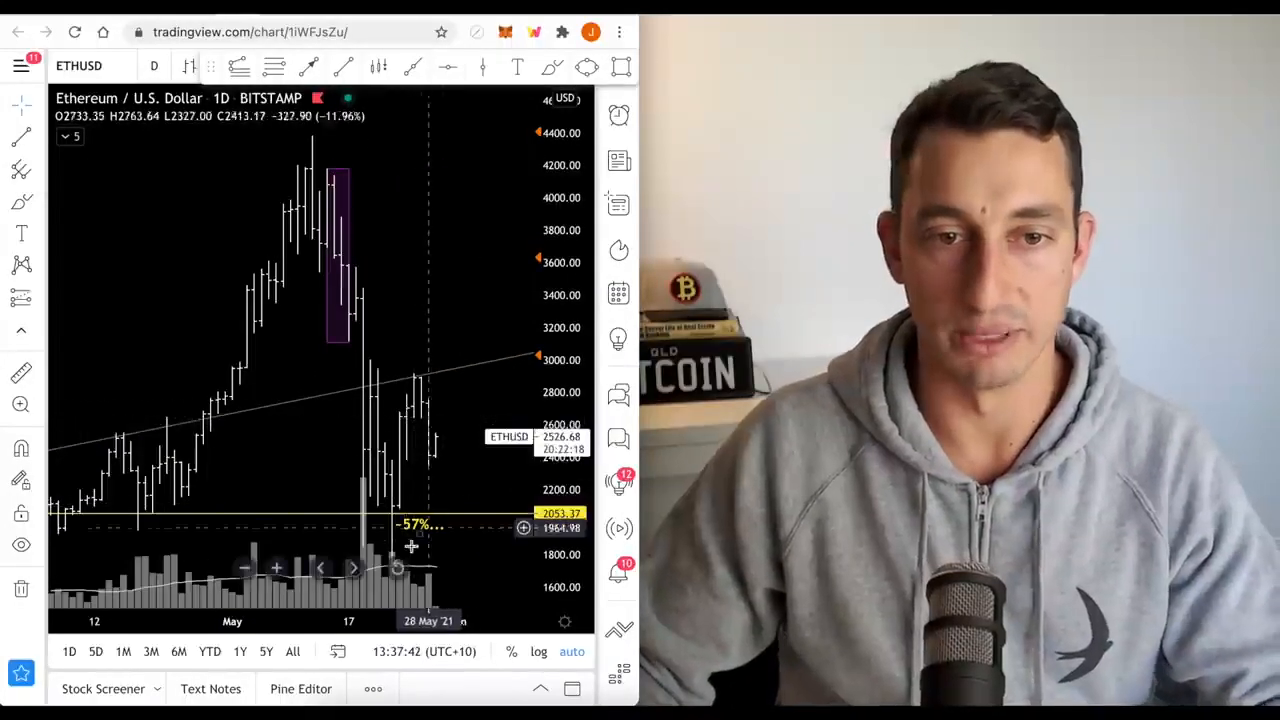
mouse_move(425, 472)
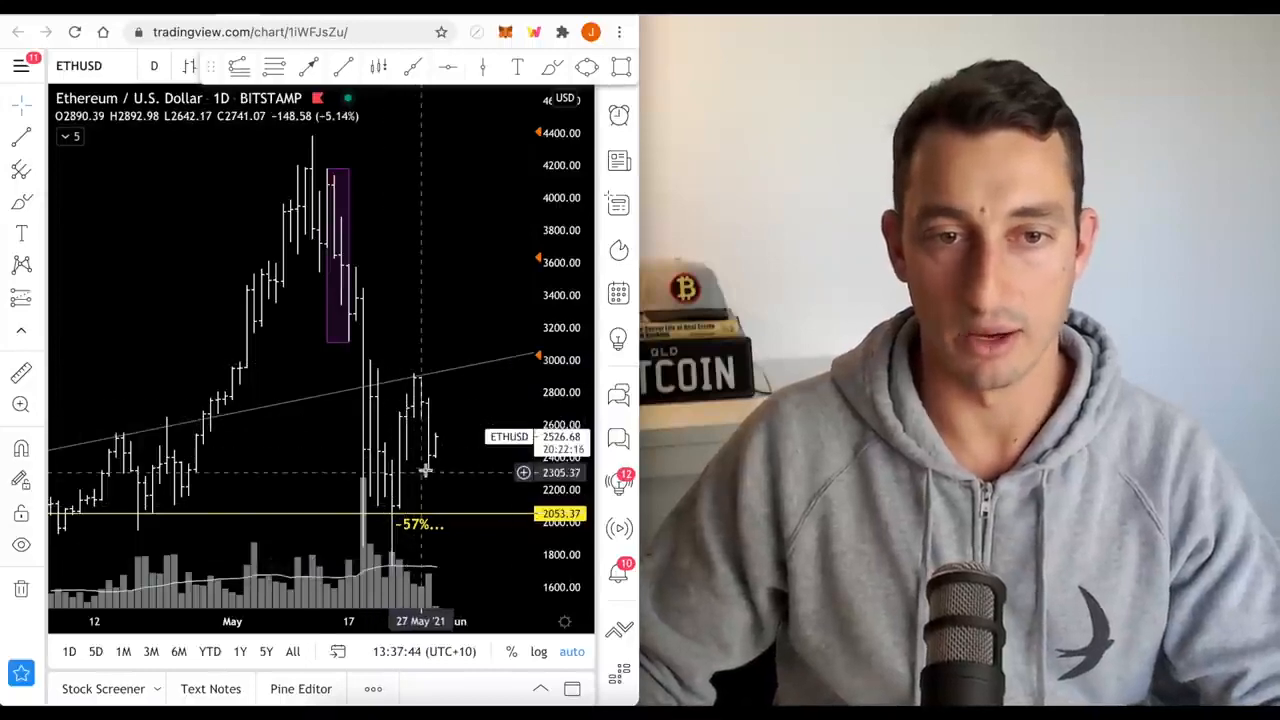
mouse_move(415, 447)
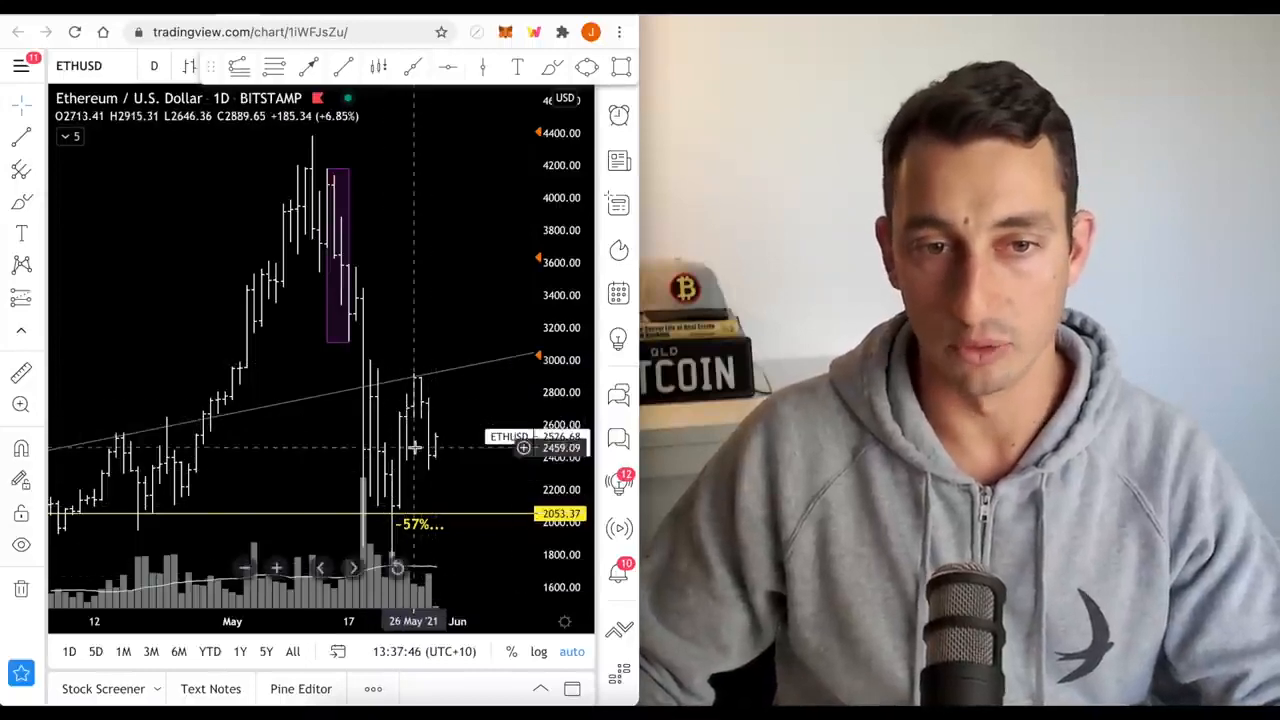
mouse_move(461, 493)
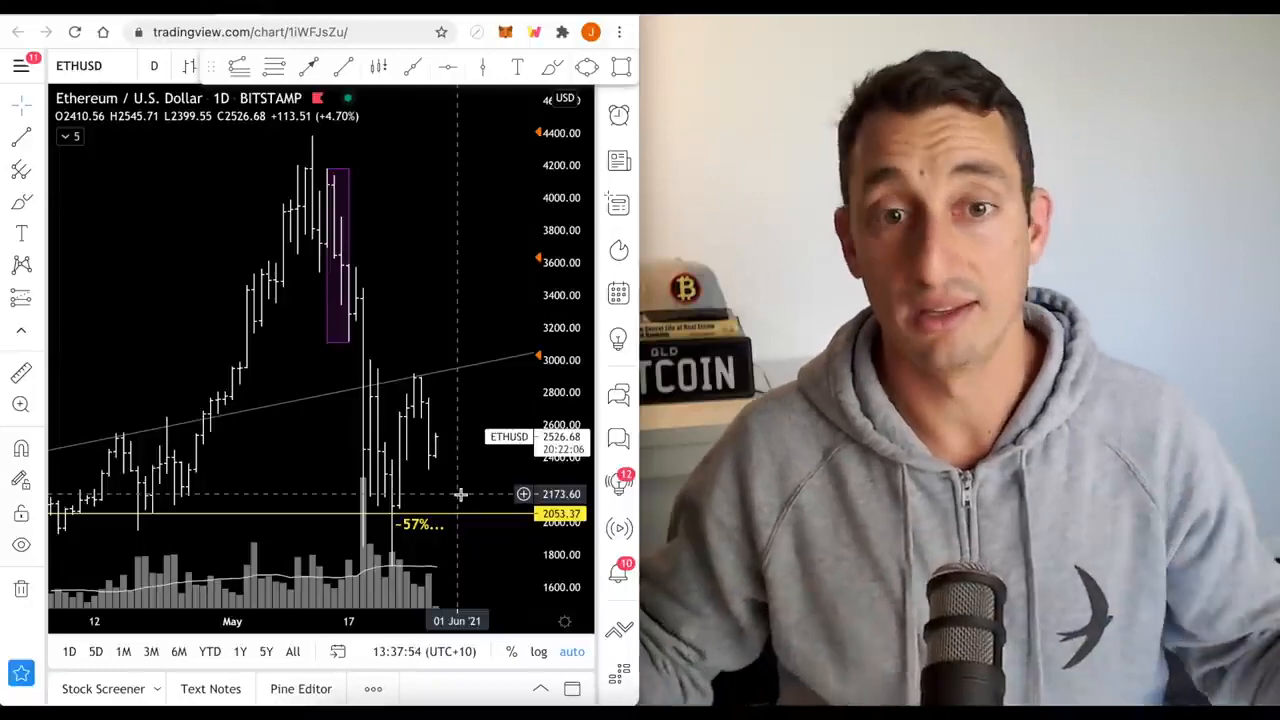
mouse_move(435, 402)
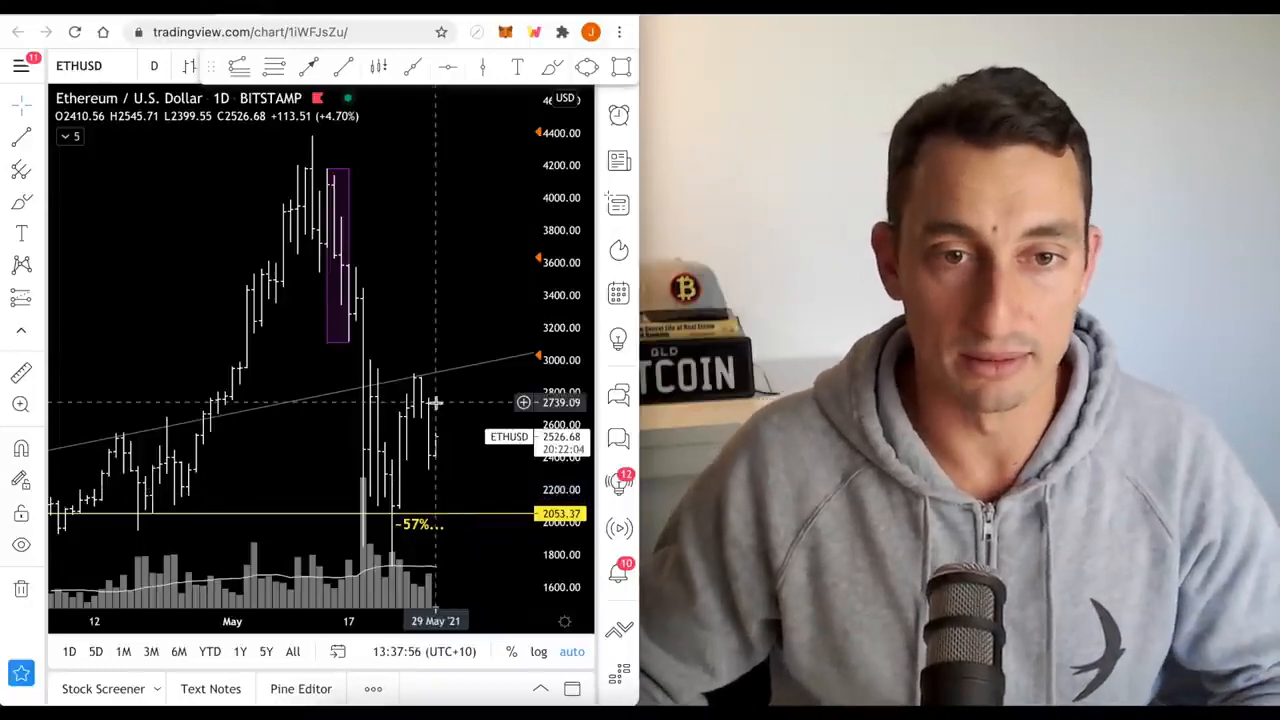
mouse_move(428, 413)
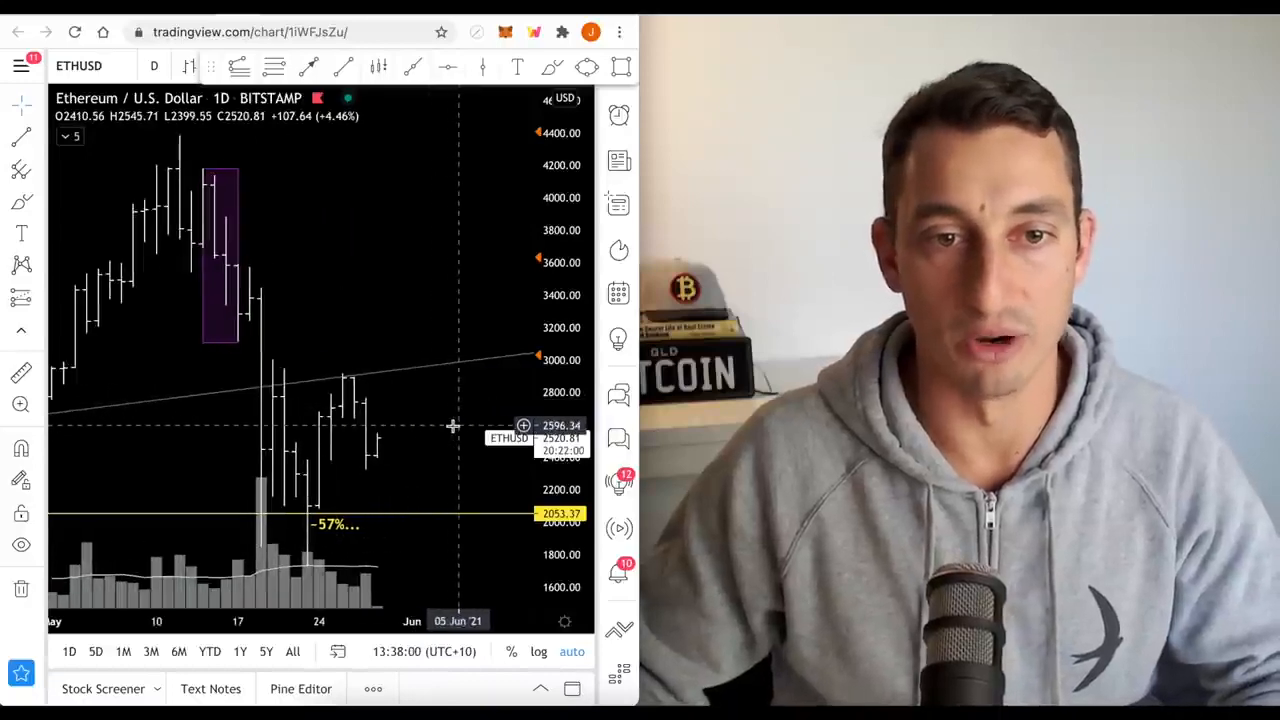
mouse_move(232, 272)
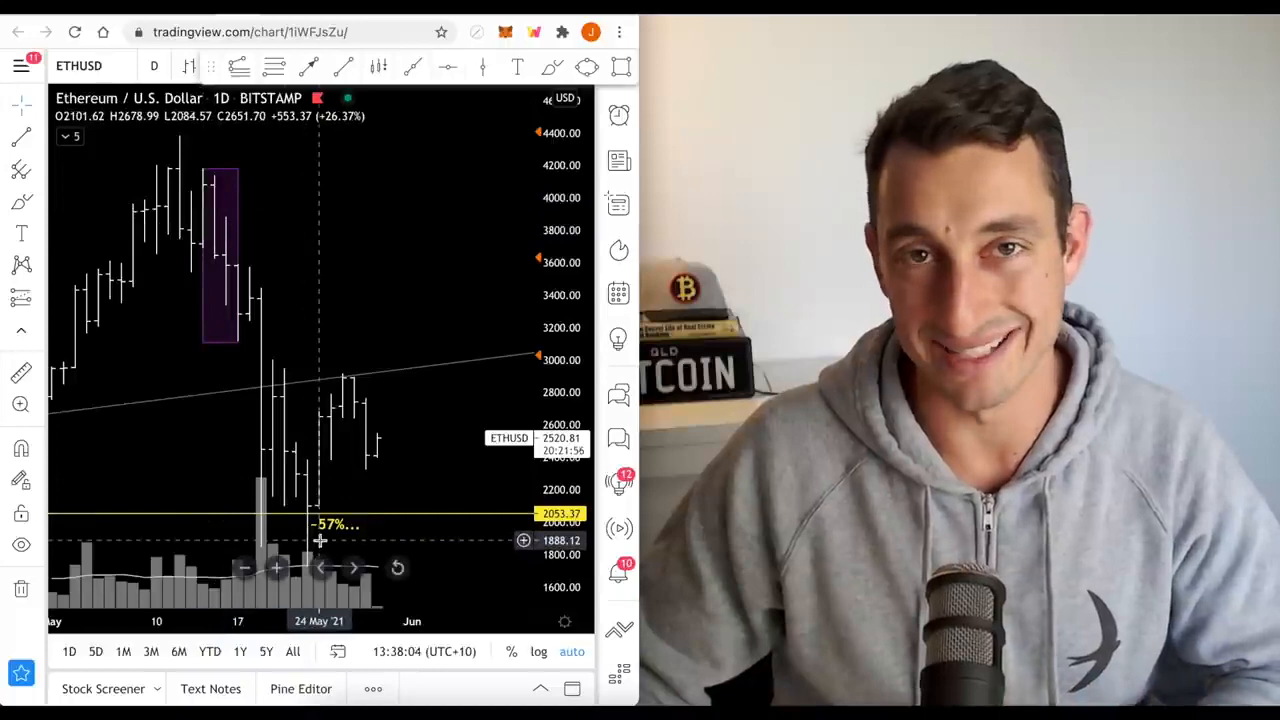
mouse_move(390, 448)
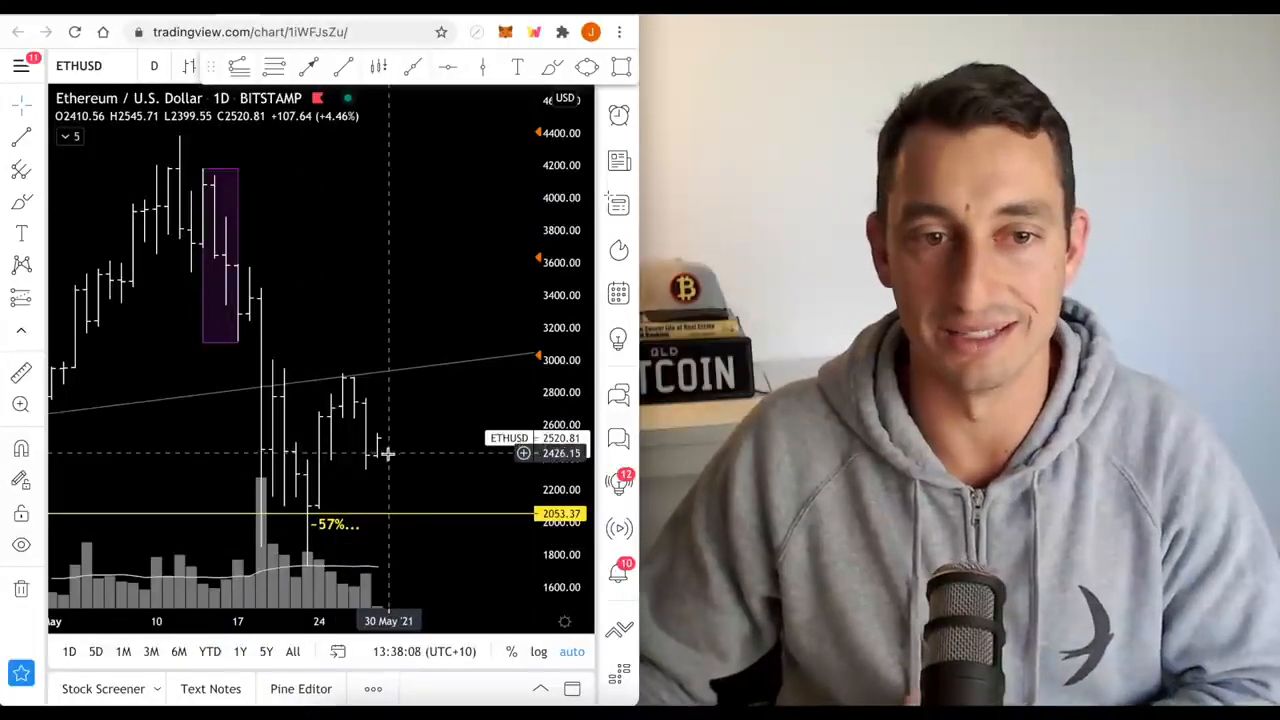
mouse_move(265, 400)
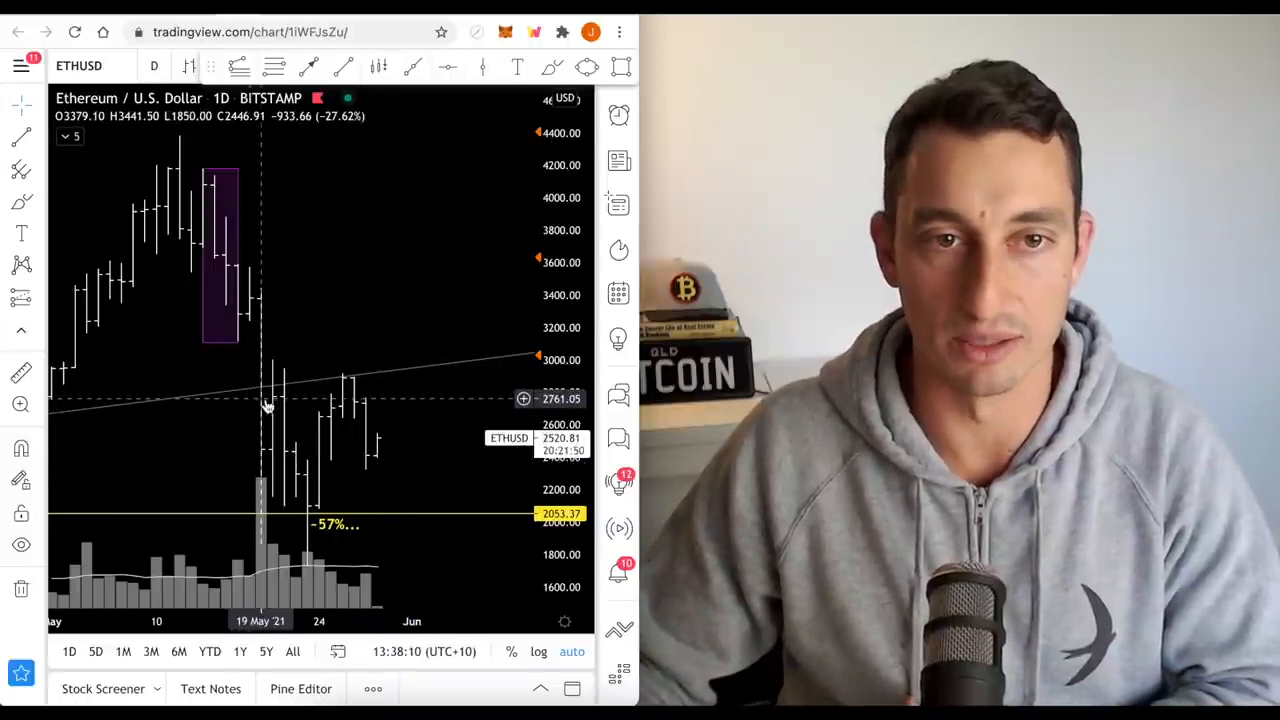
mouse_move(270, 398)
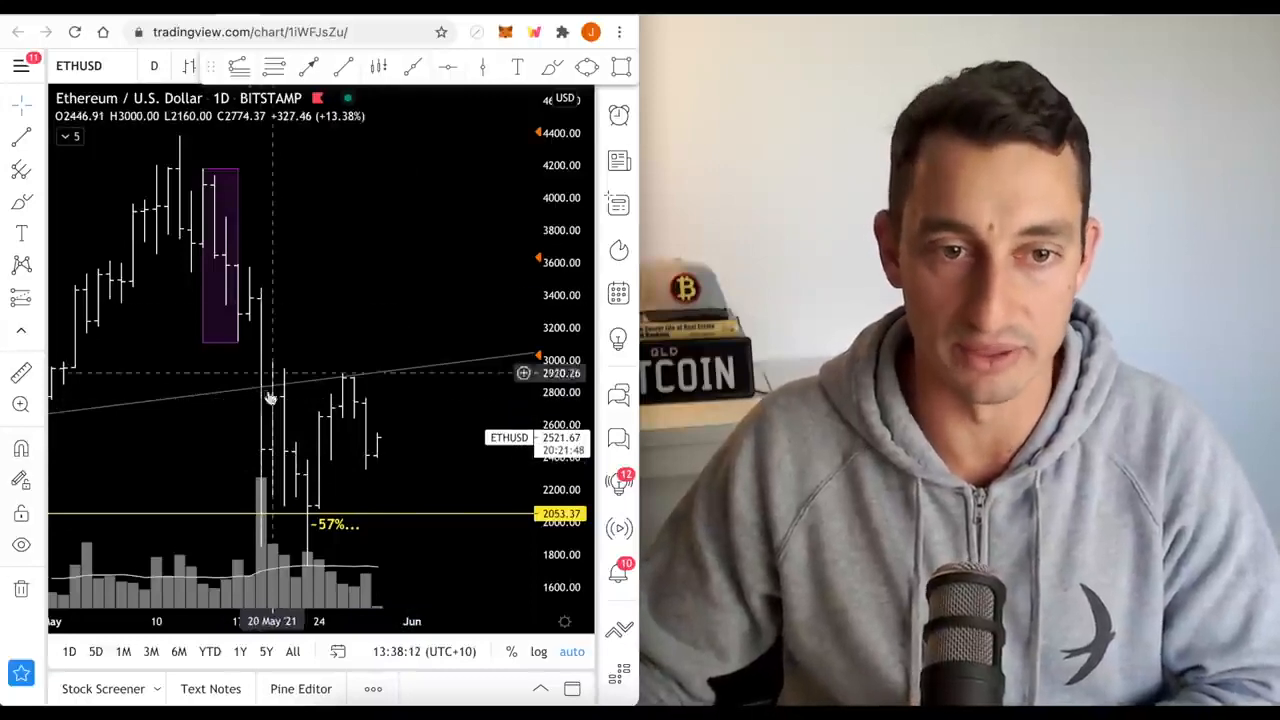
mouse_move(315, 510)
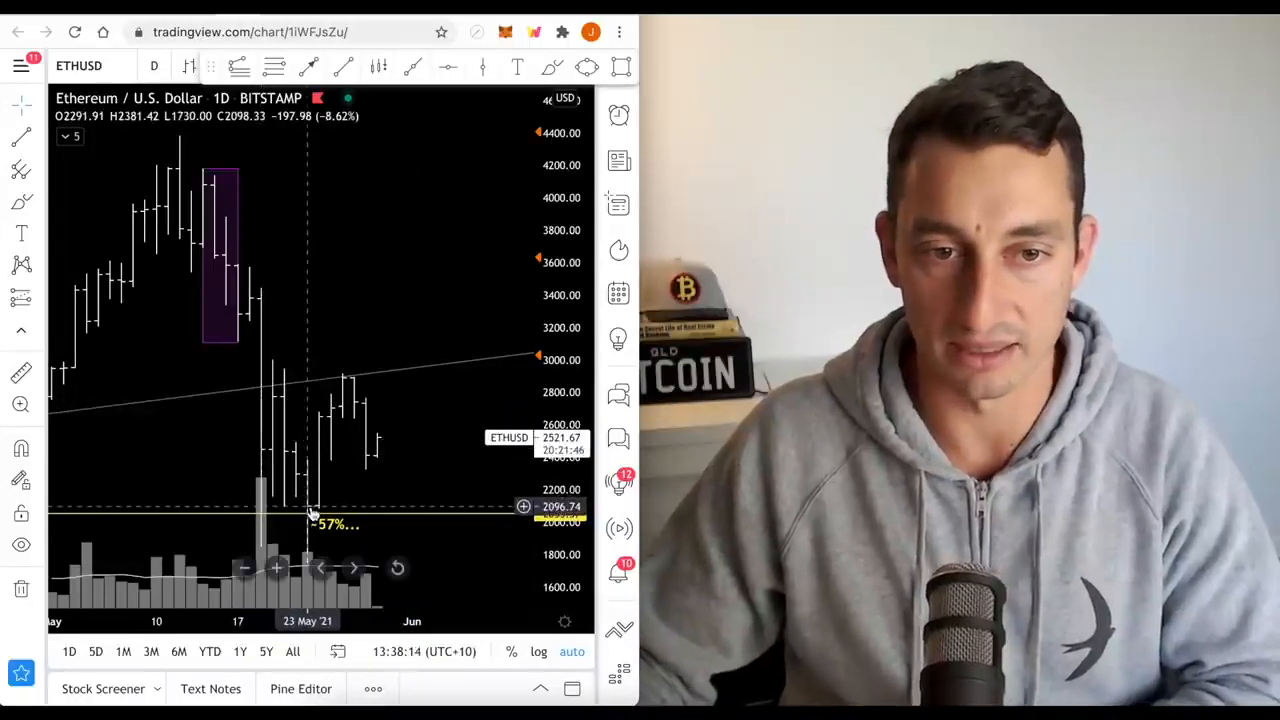
mouse_move(260, 506)
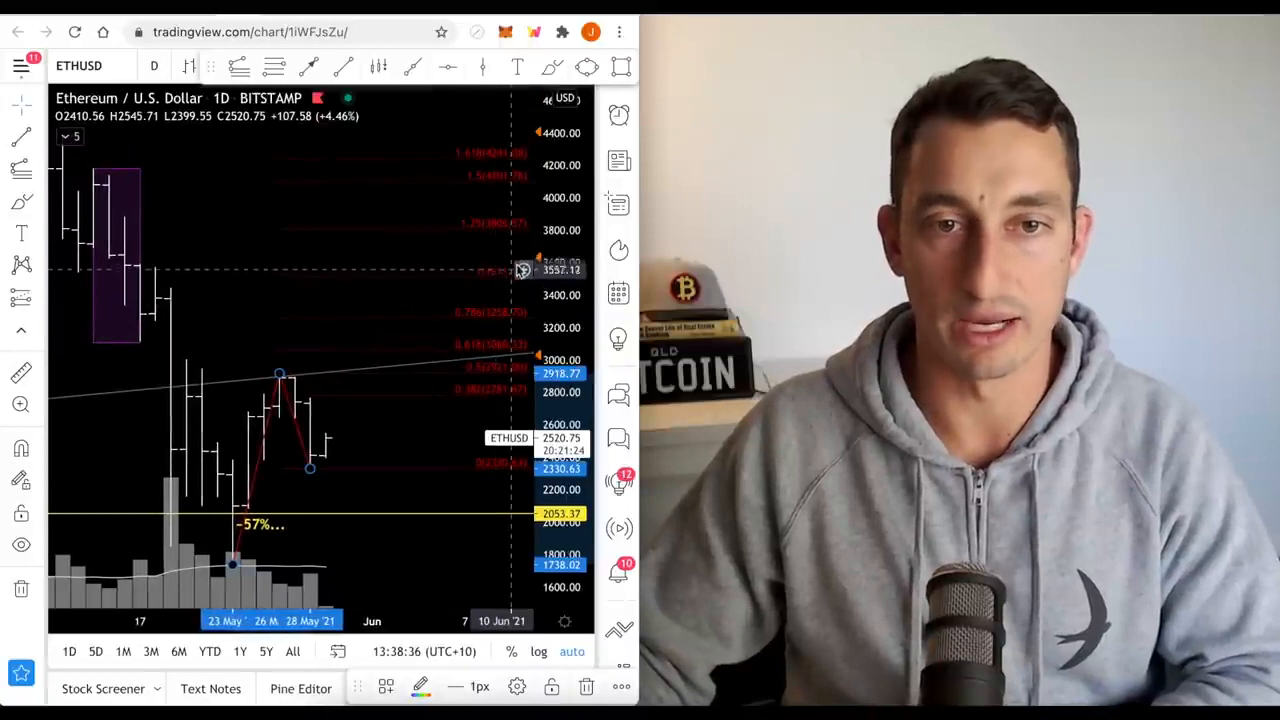
mouse_move(380, 427)
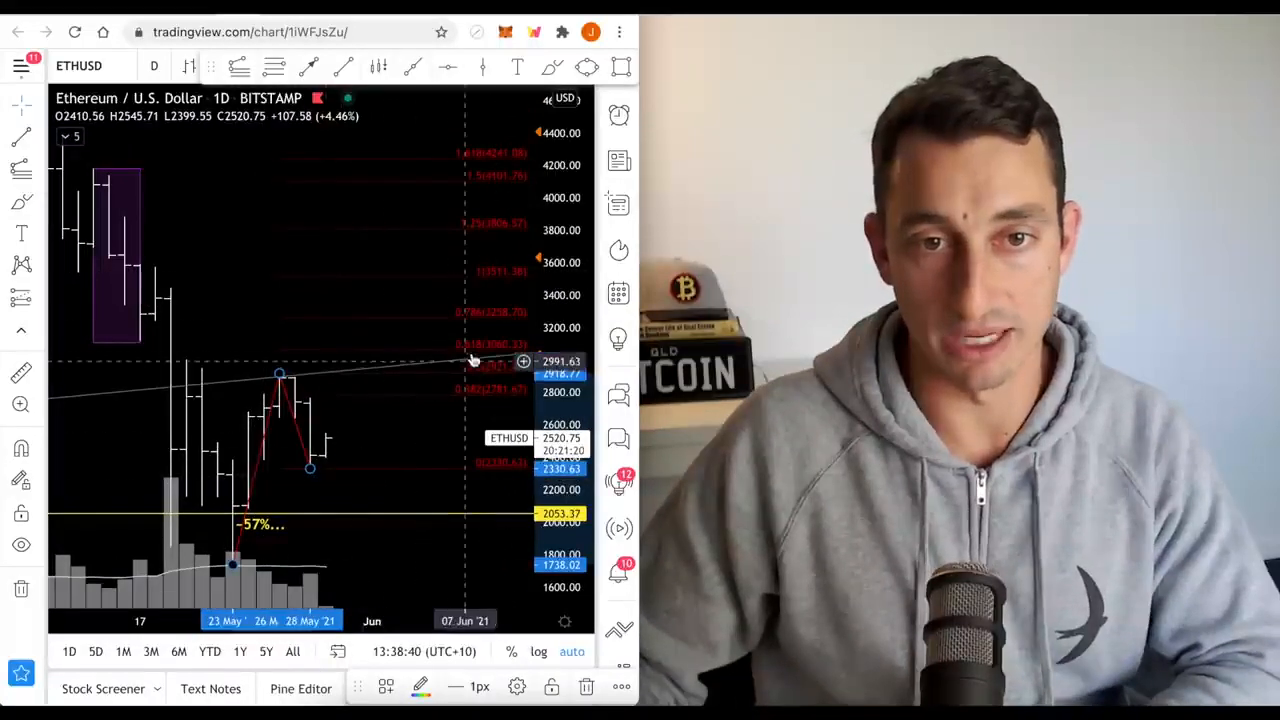
mouse_move(280, 380)
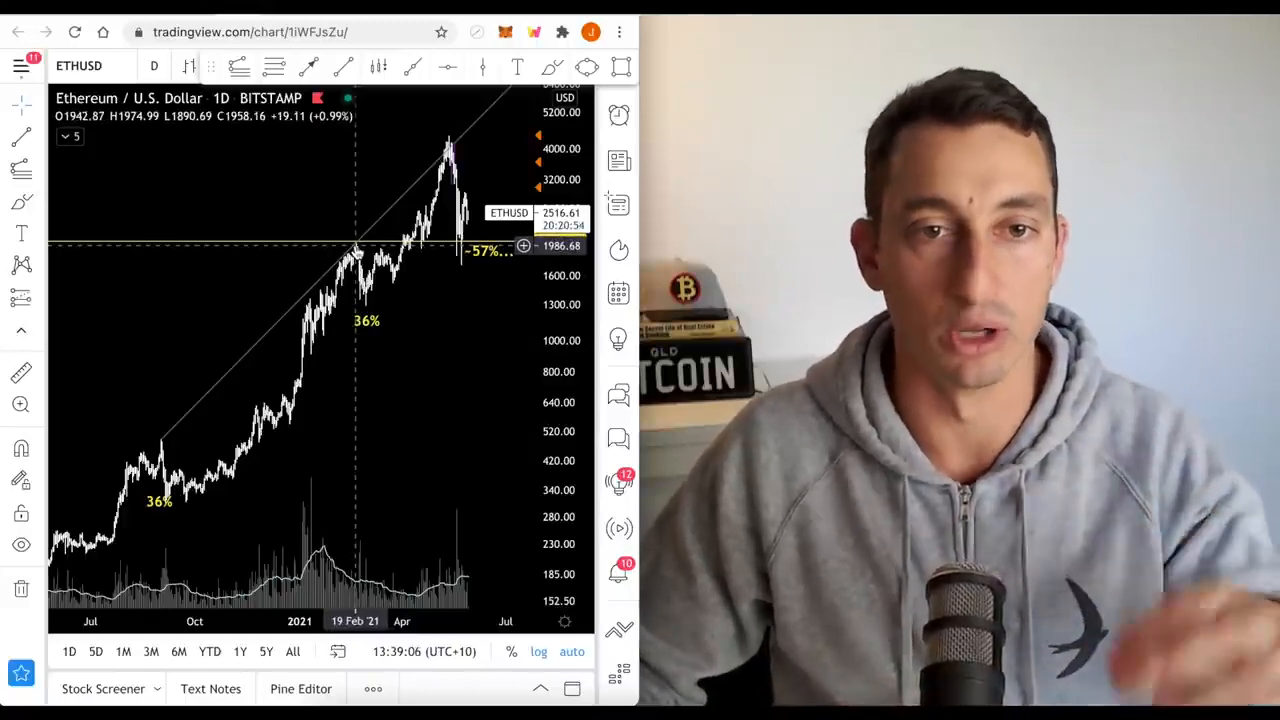
mouse_move(428, 367)
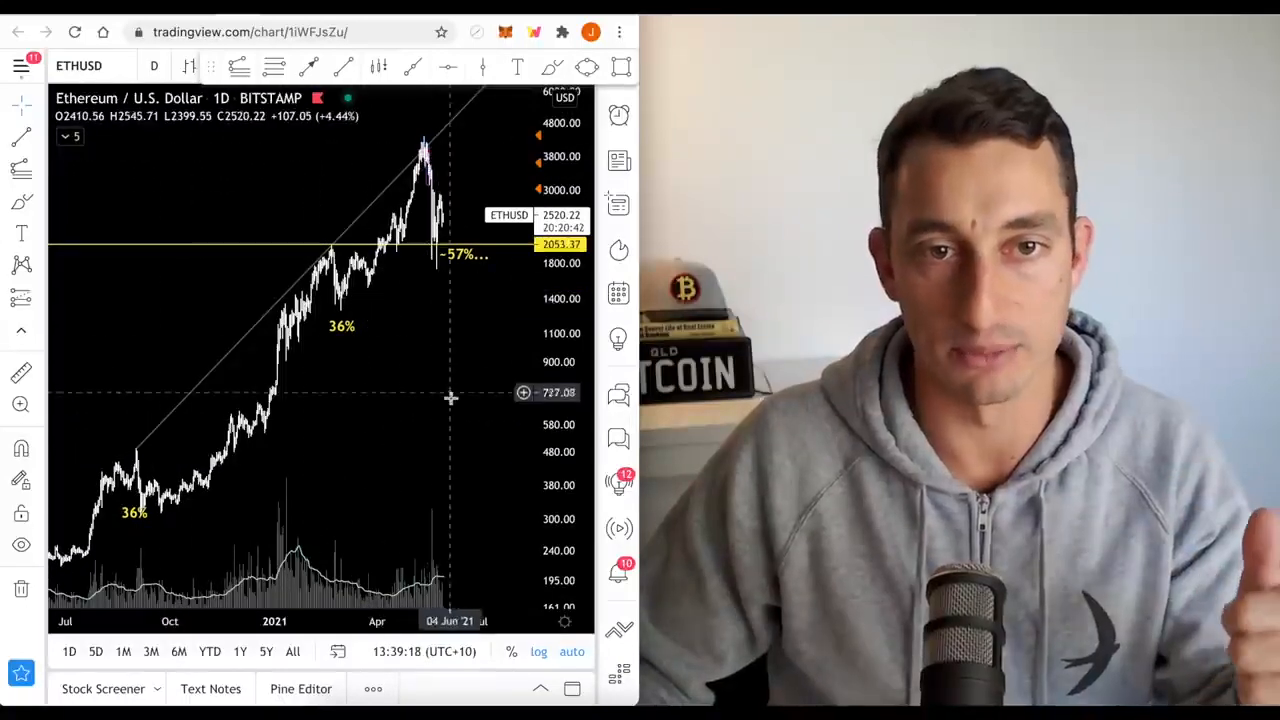
mouse_move(448, 442)
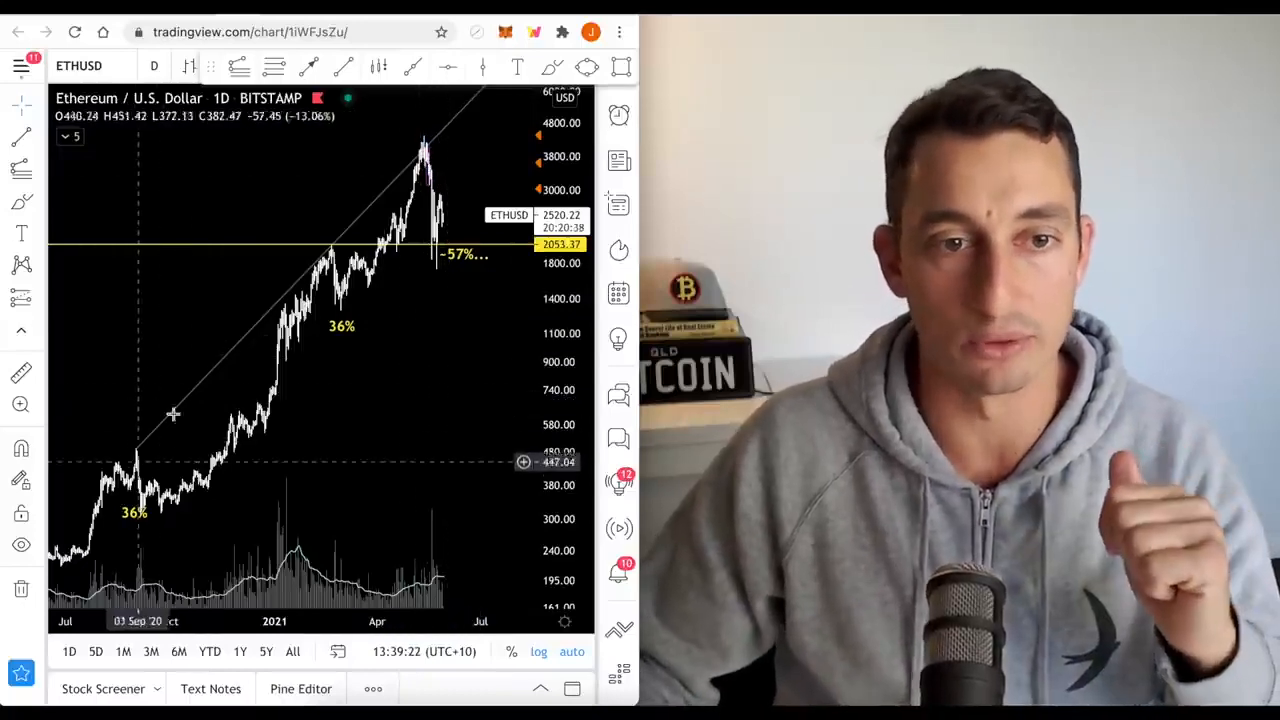
mouse_move(423, 155)
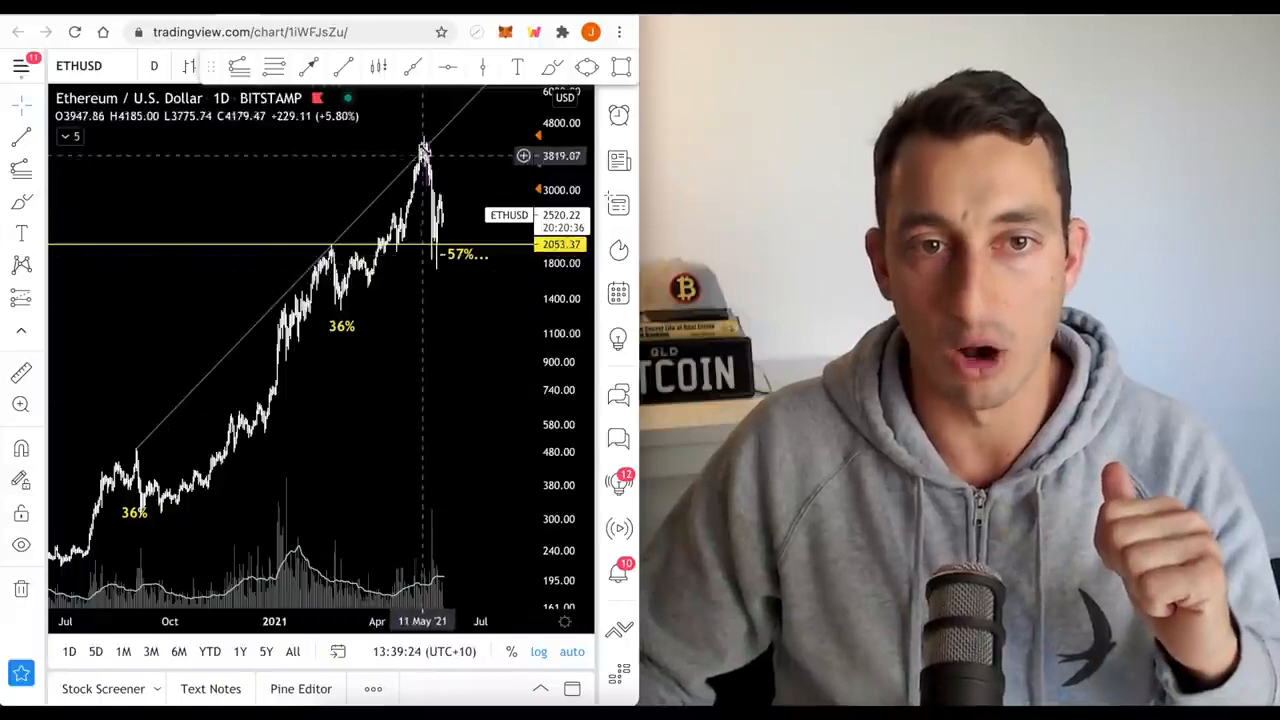
mouse_move(473, 165)
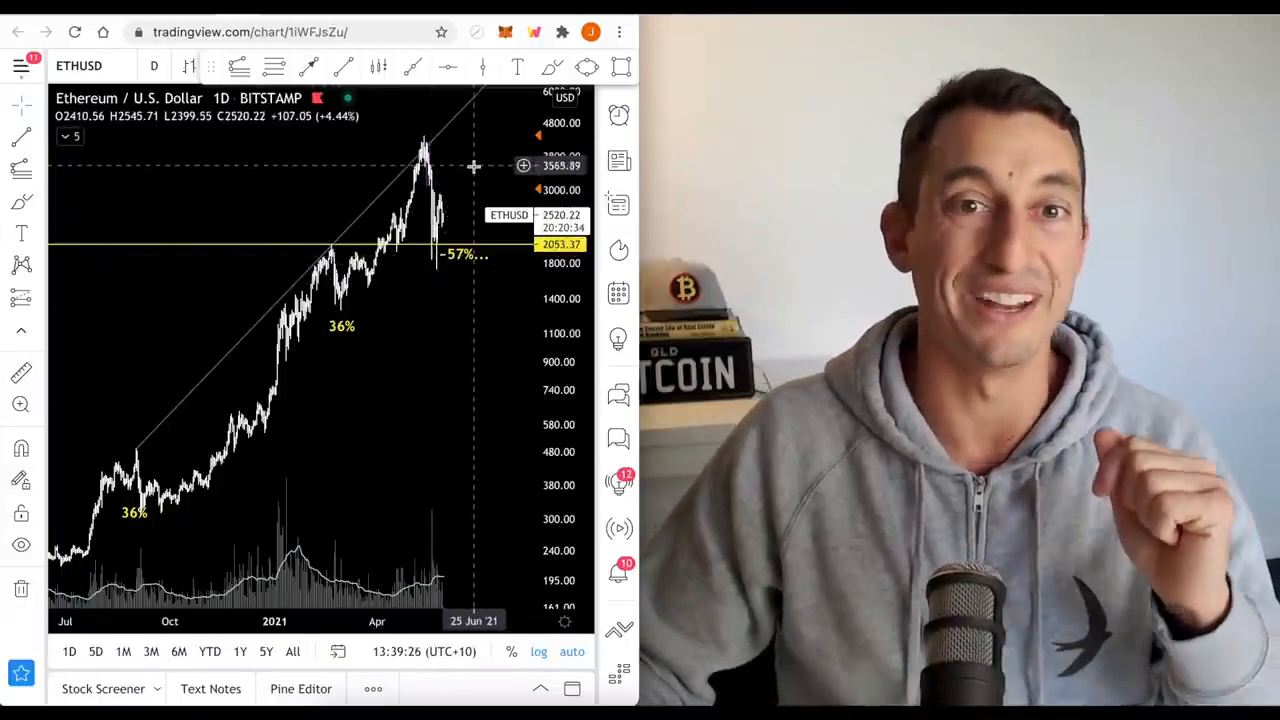
mouse_move(469, 183)
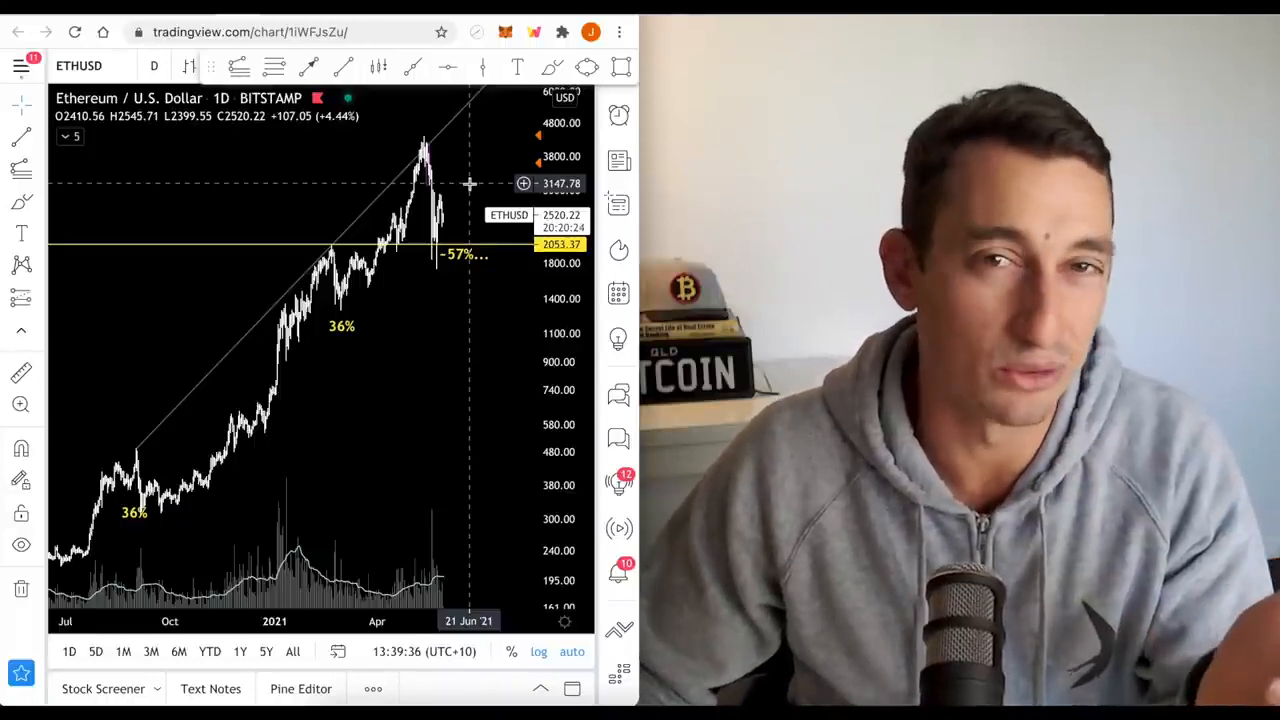
mouse_move(437, 358)
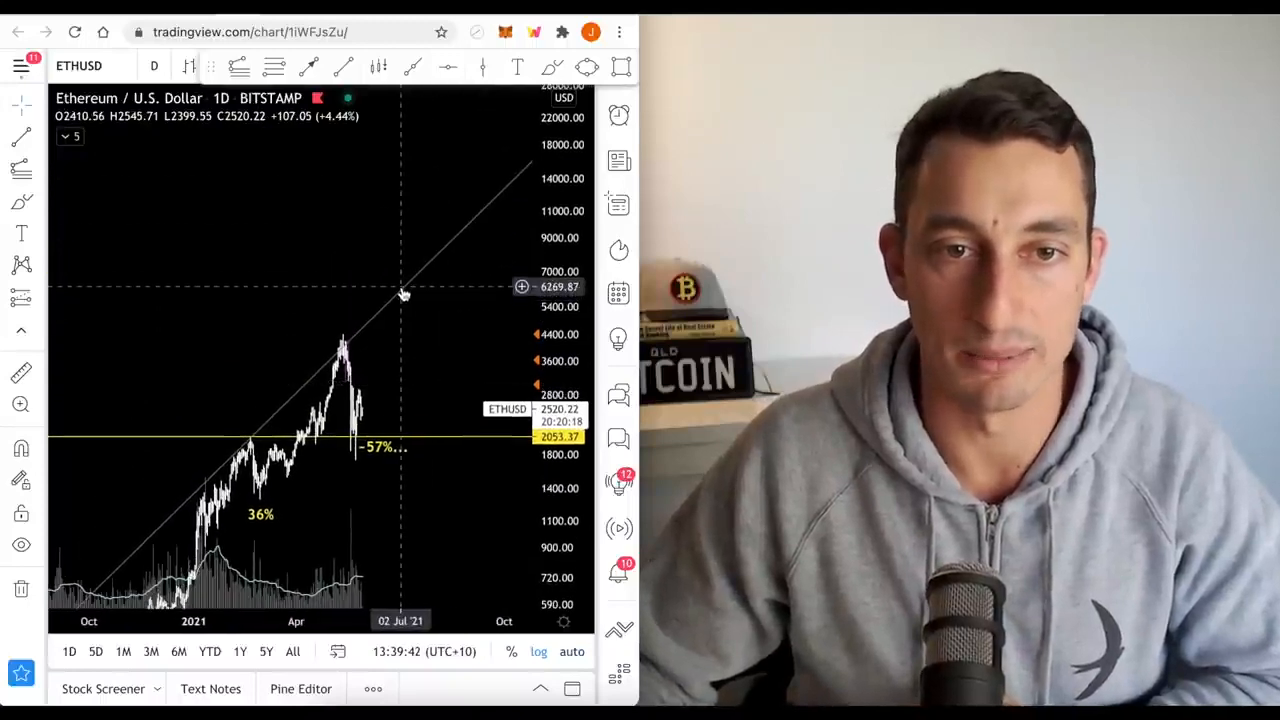
mouse_move(430, 267)
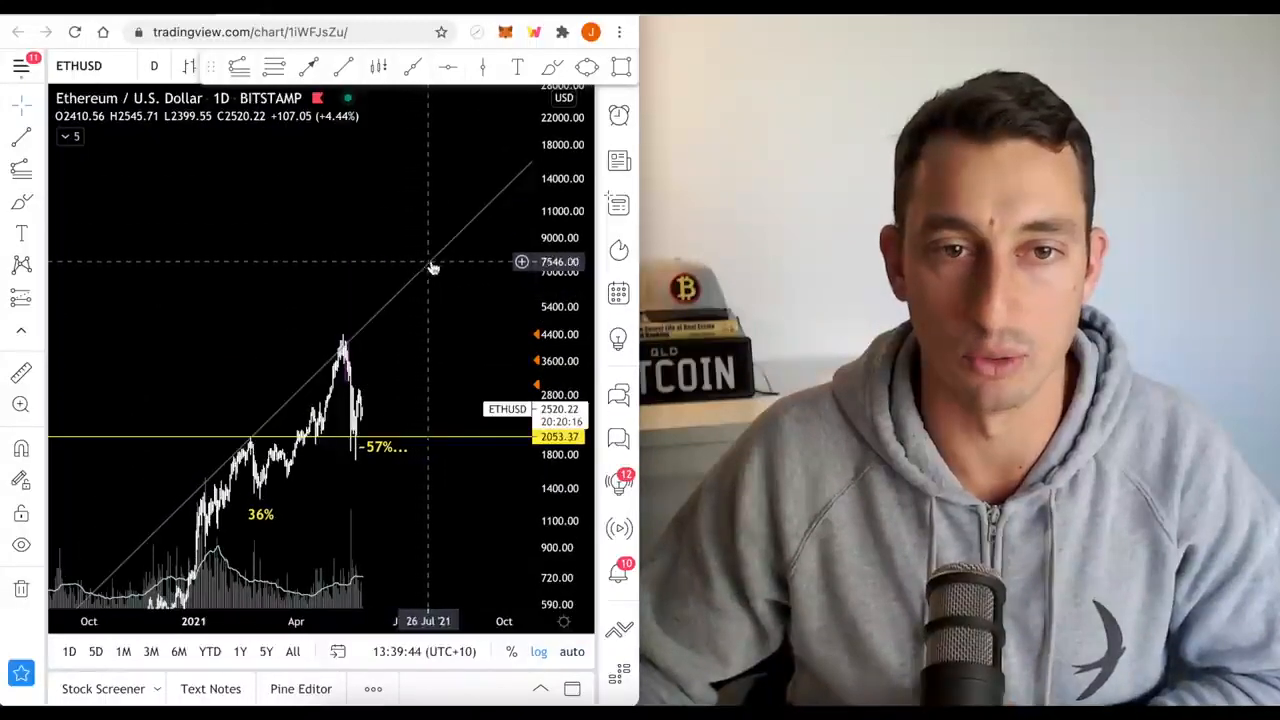
mouse_move(465, 178)
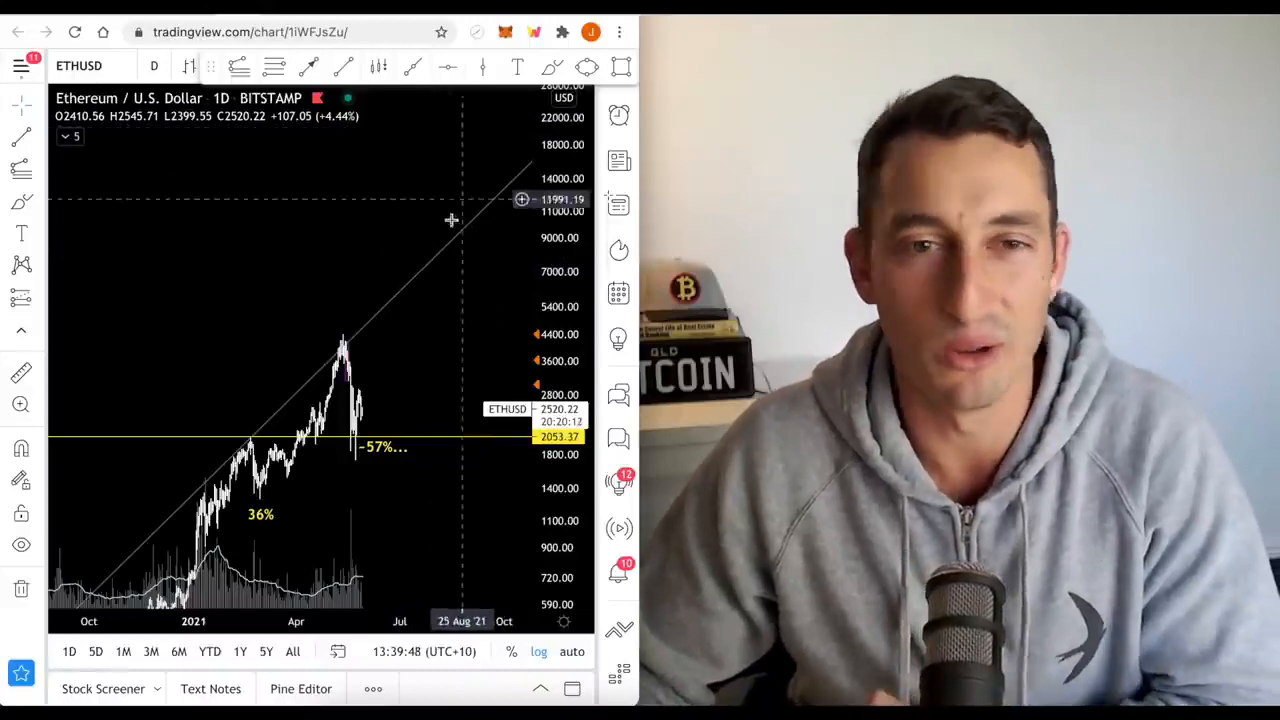
mouse_move(435, 252)
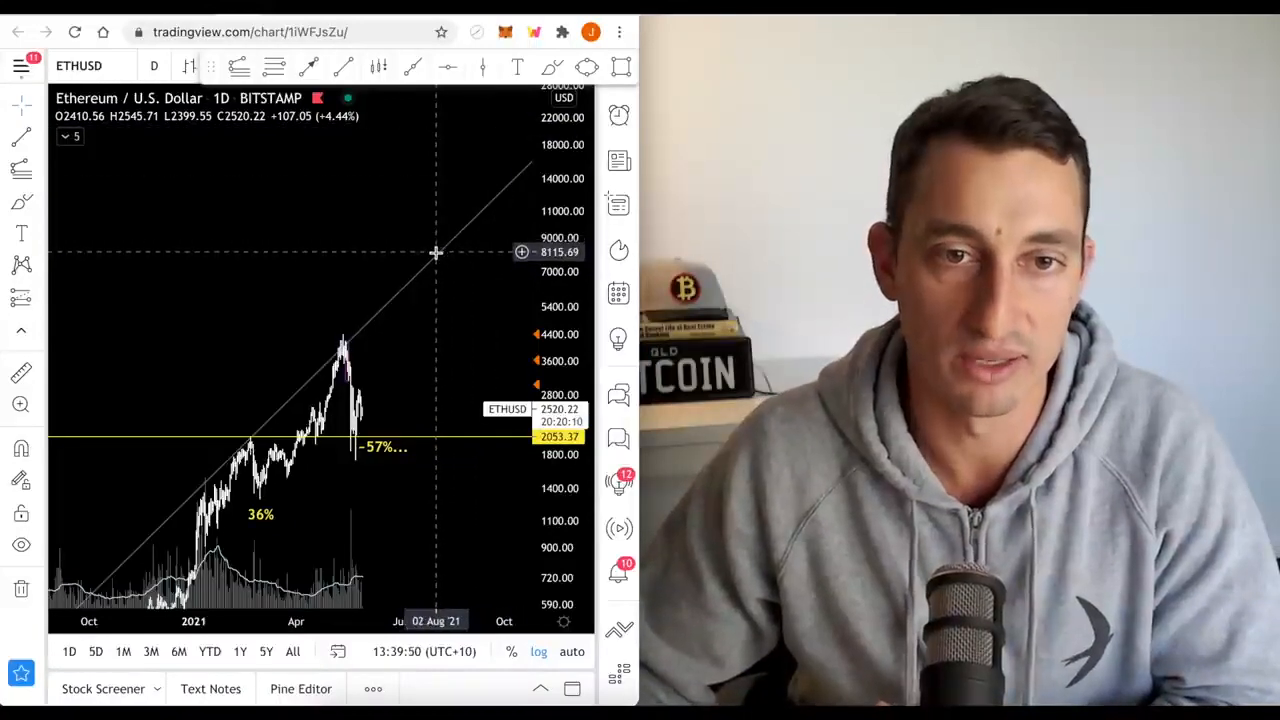
mouse_move(453, 157)
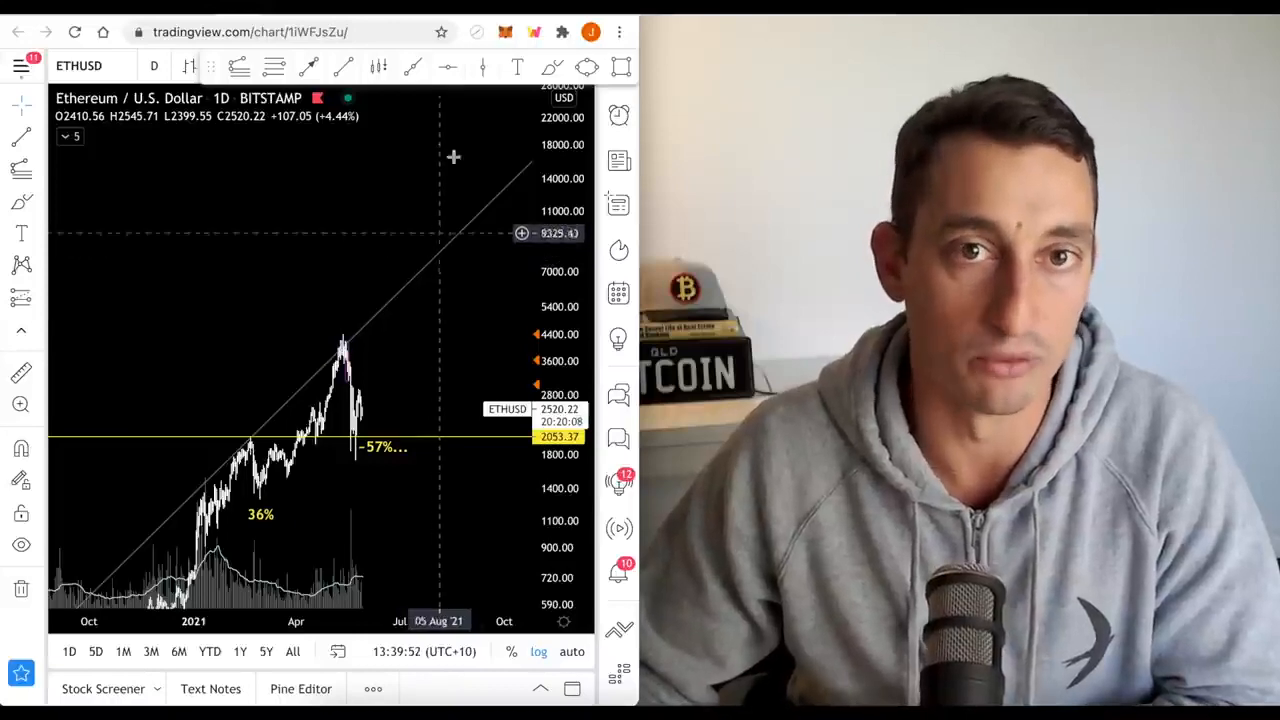
mouse_move(460, 377)
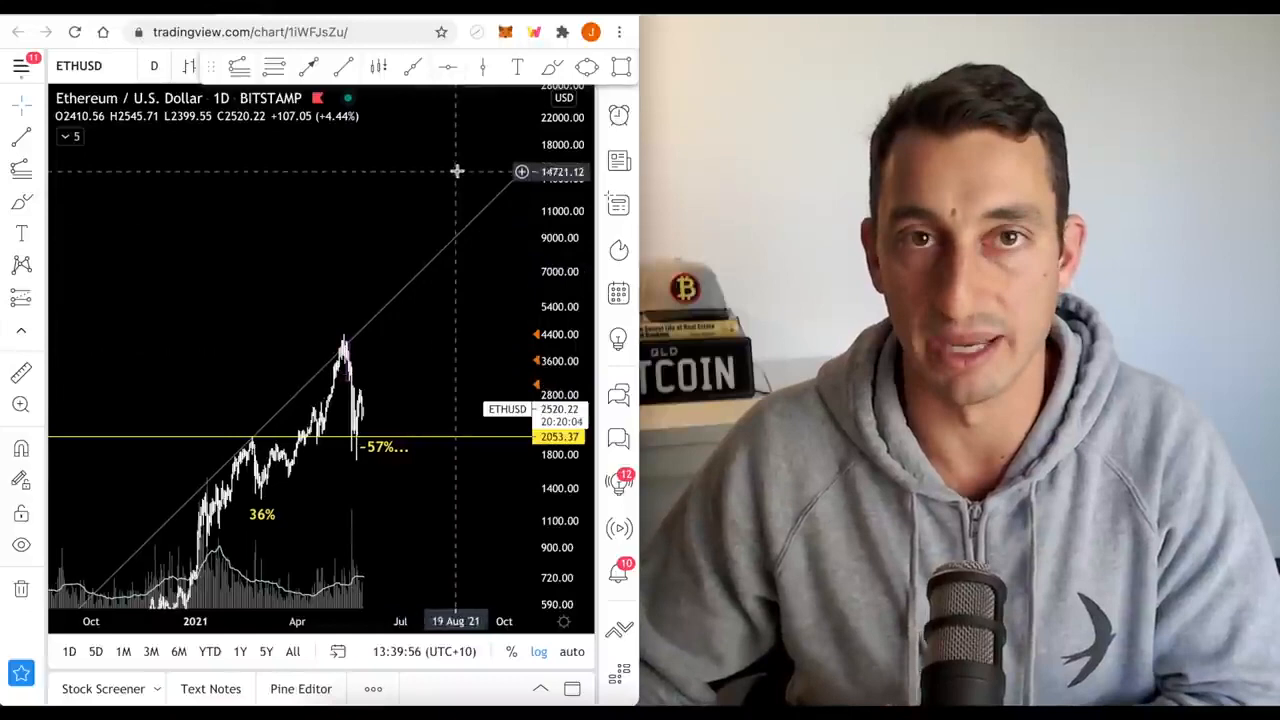
mouse_move(380, 420)
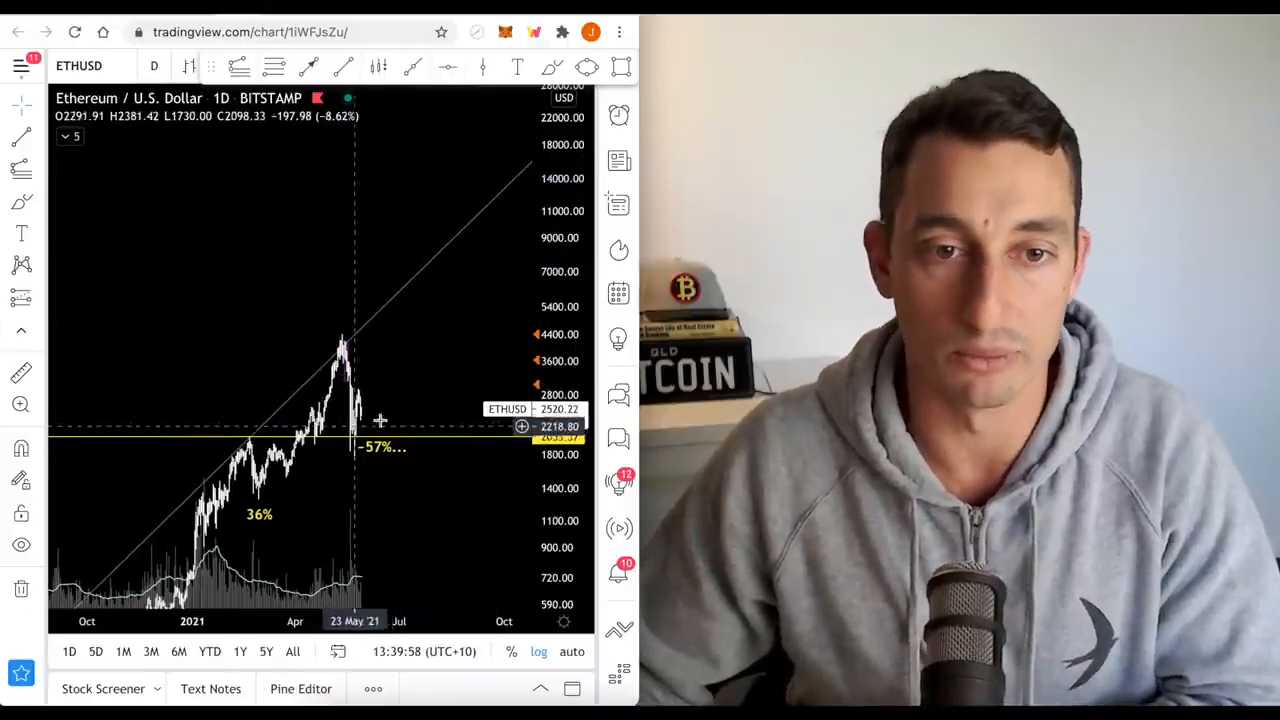
mouse_move(432, 238)
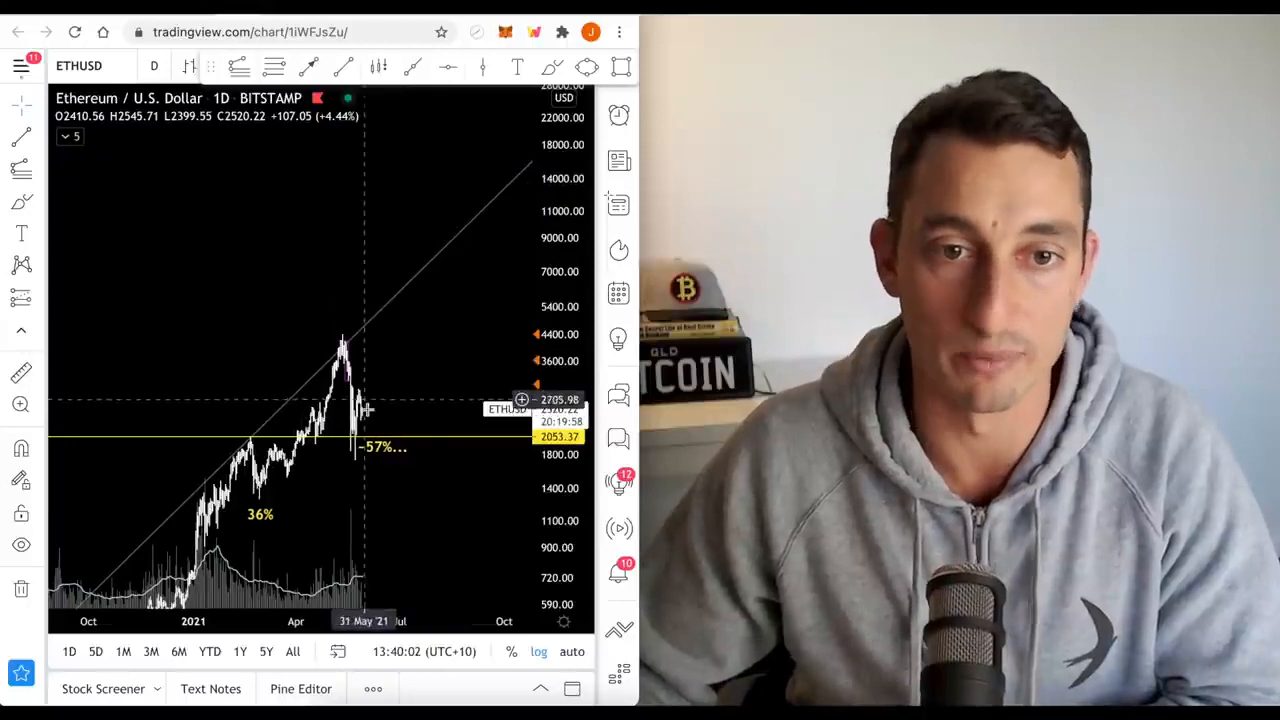
mouse_move(365, 410)
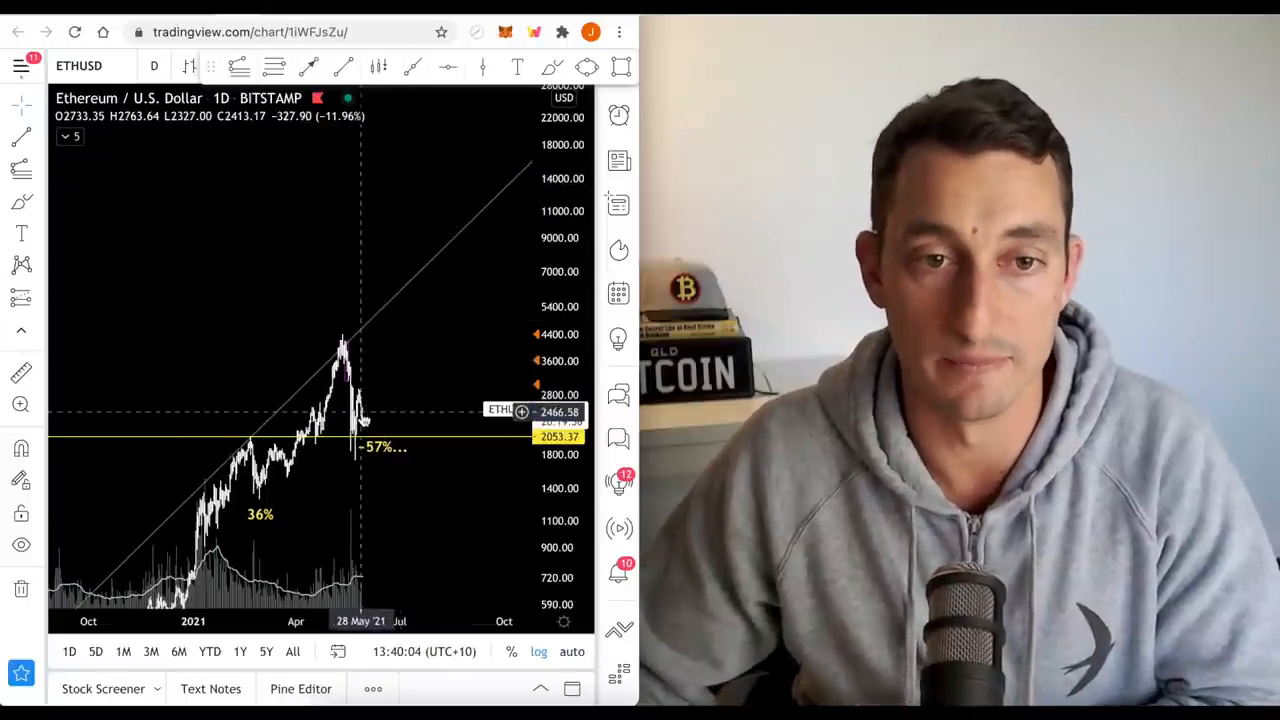
mouse_move(395, 403)
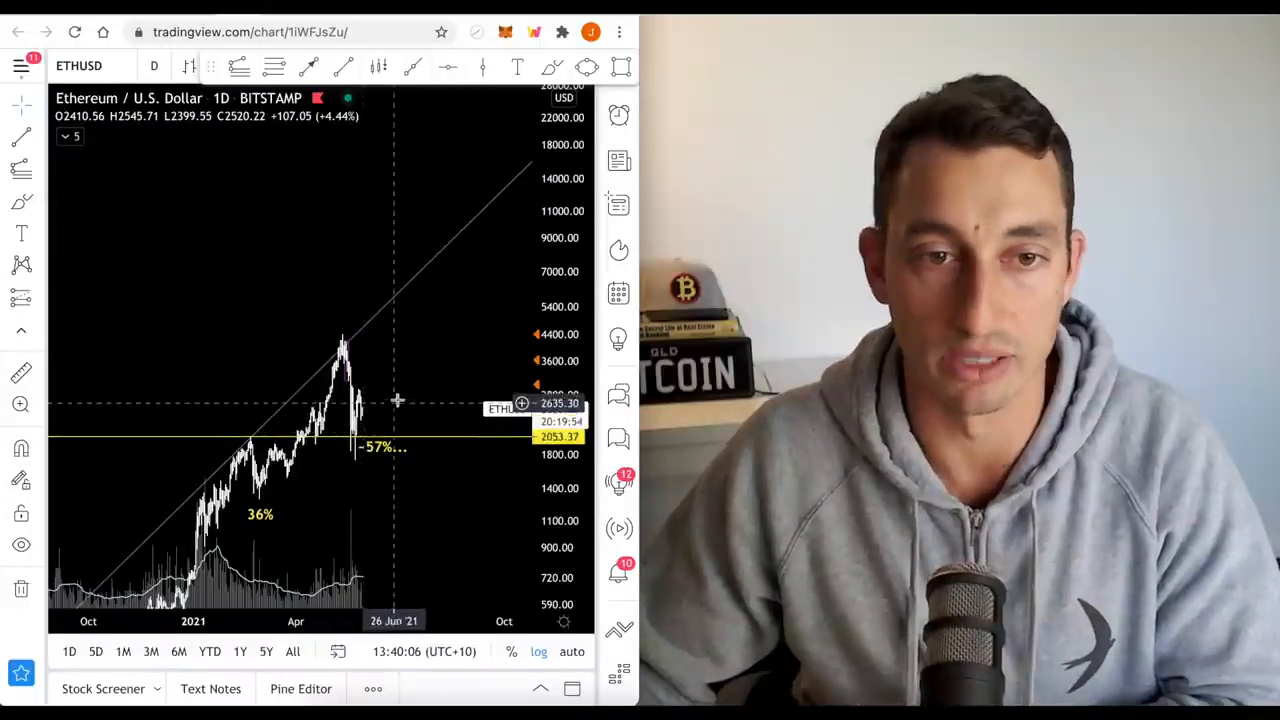
mouse_move(410, 343)
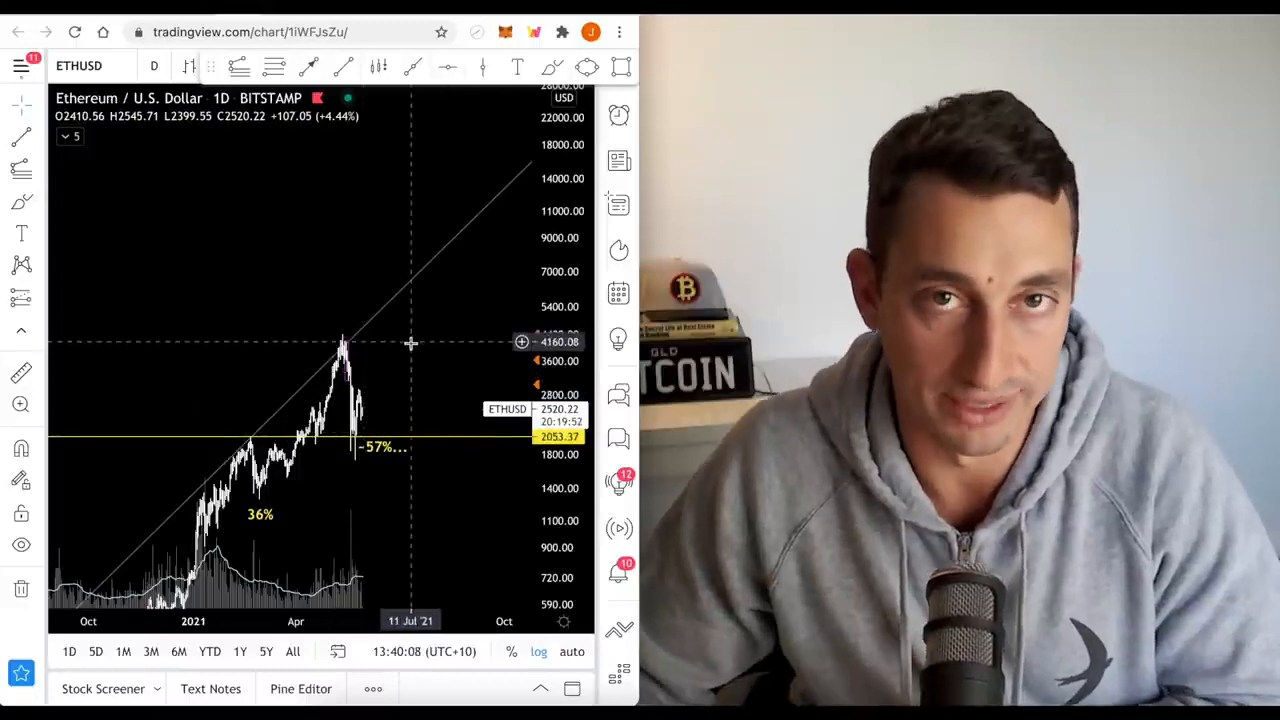
mouse_move(363, 440)
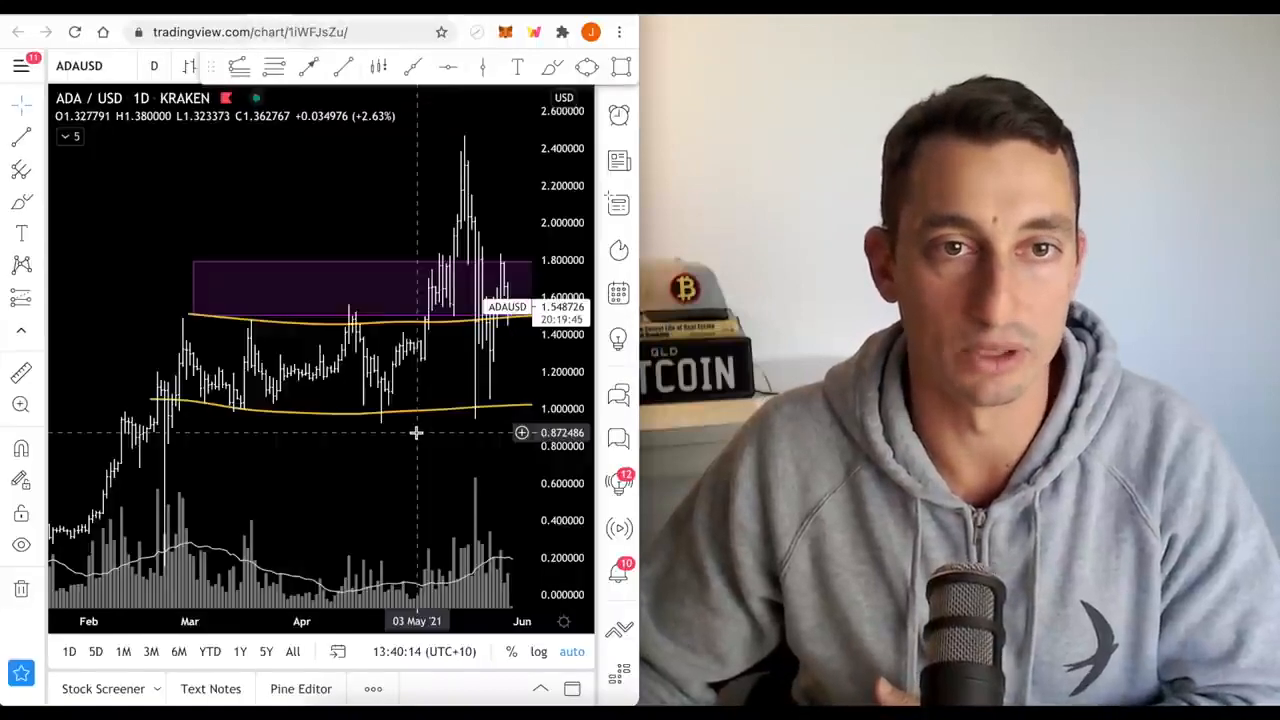
mouse_move(389, 500)
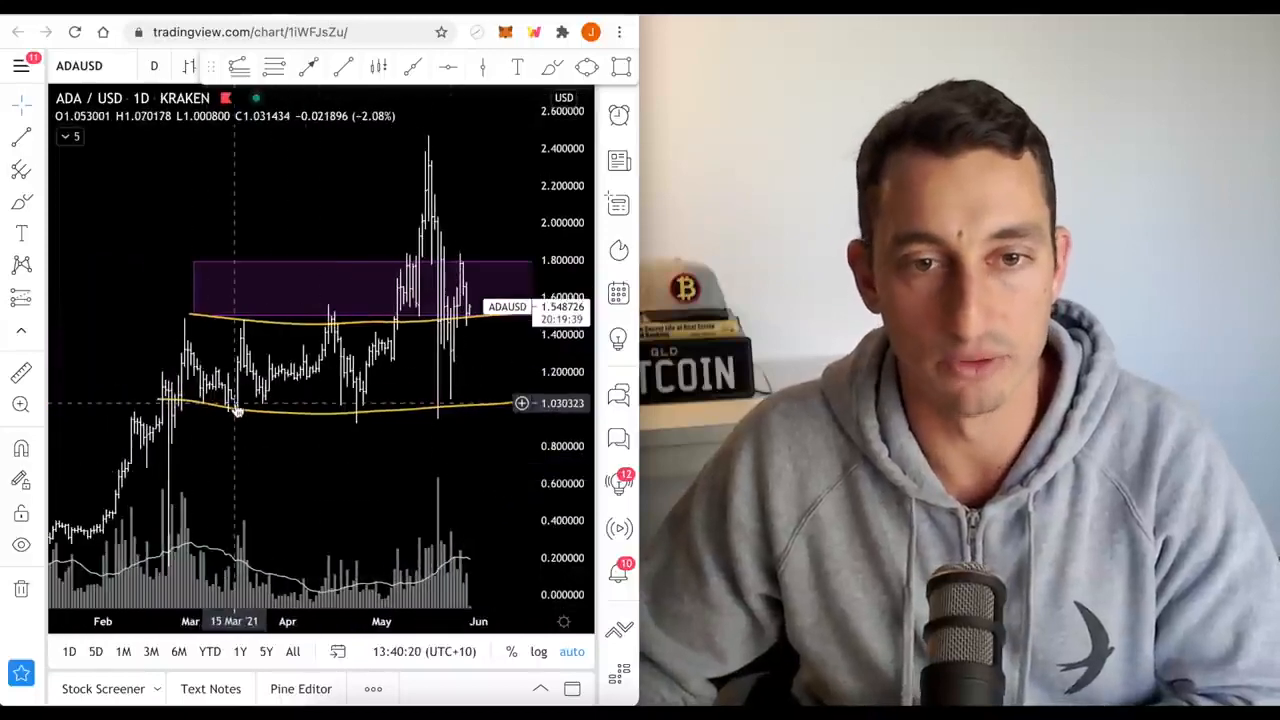
mouse_move(440, 418)
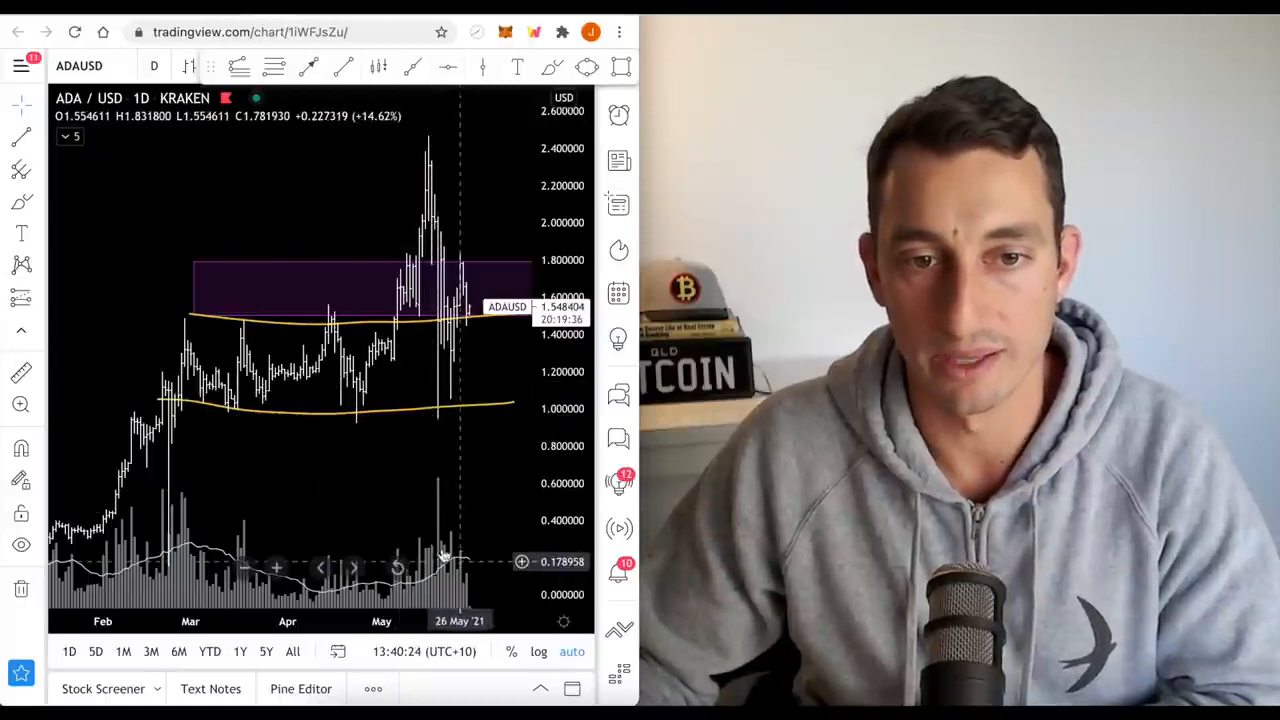
mouse_move(462, 278)
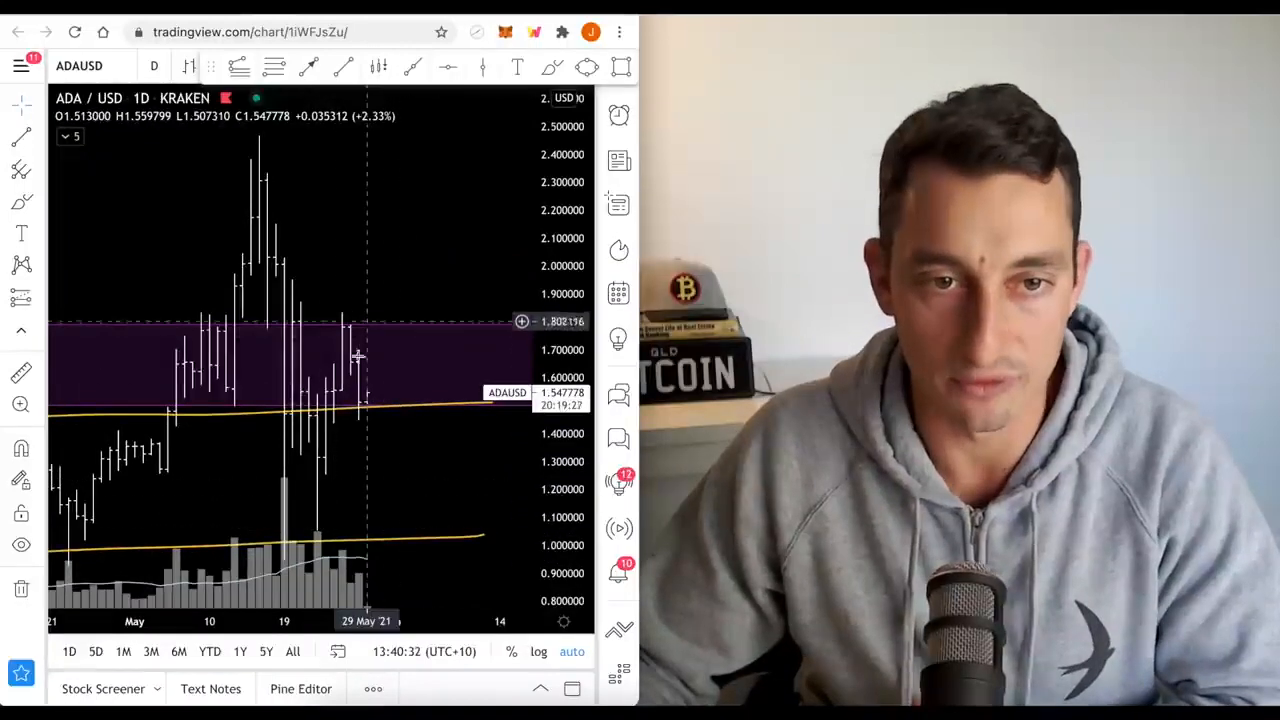
mouse_move(378, 434)
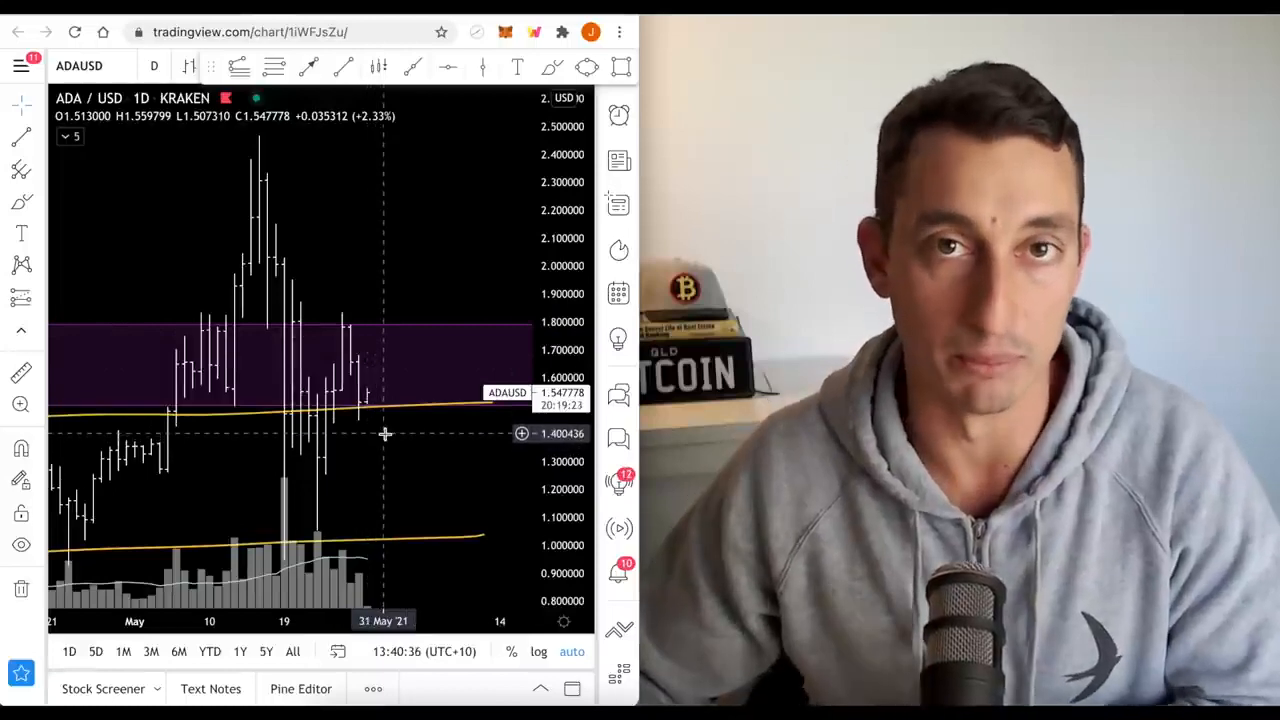
mouse_move(360, 400)
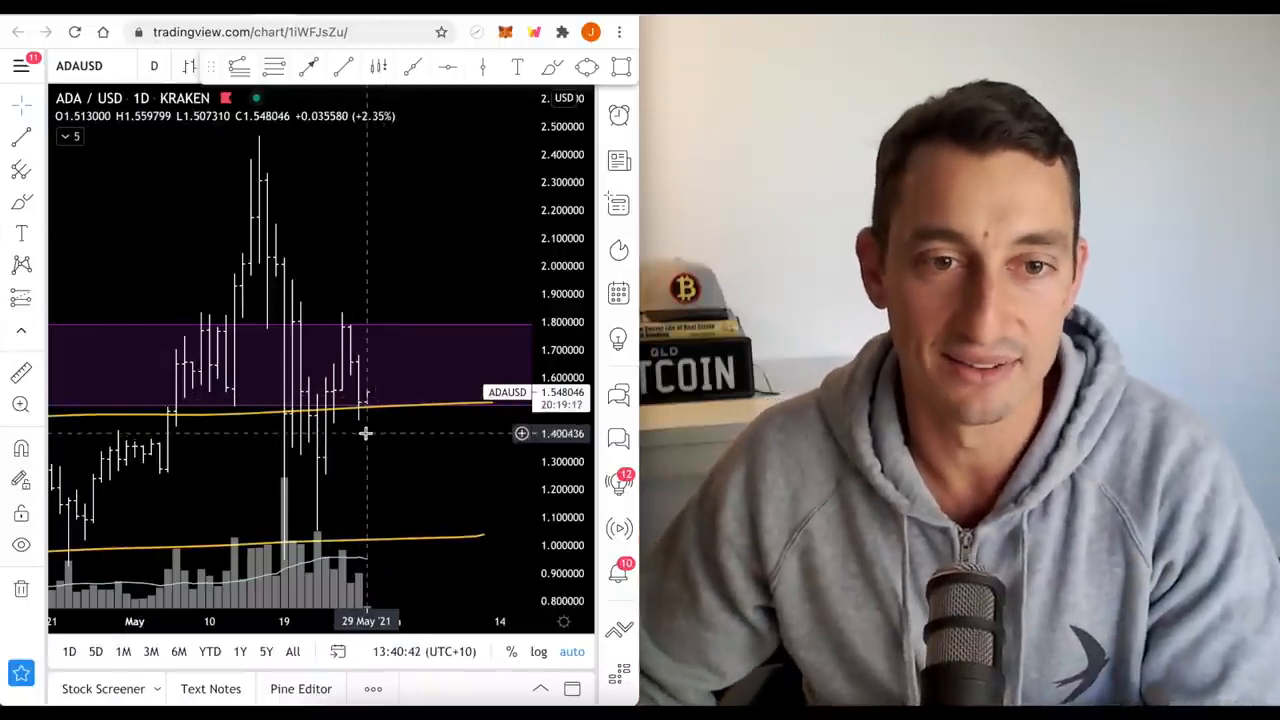
mouse_move(351, 467)
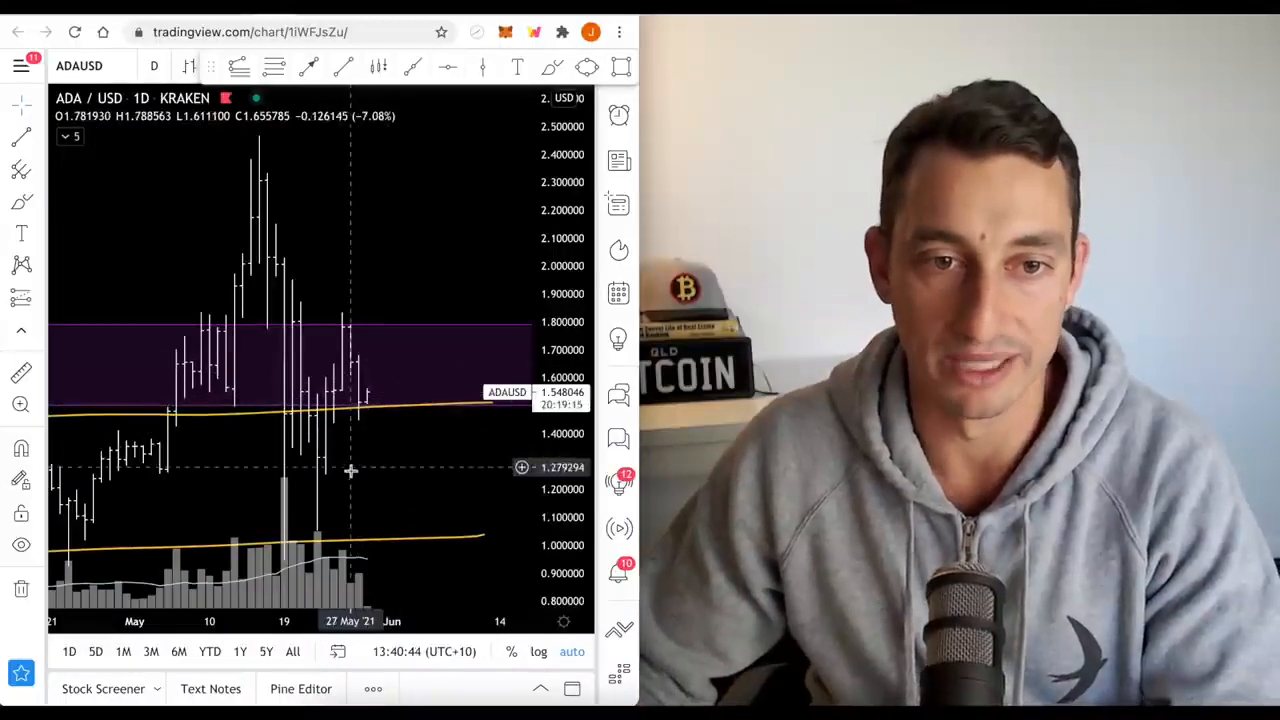
mouse_move(318, 468)
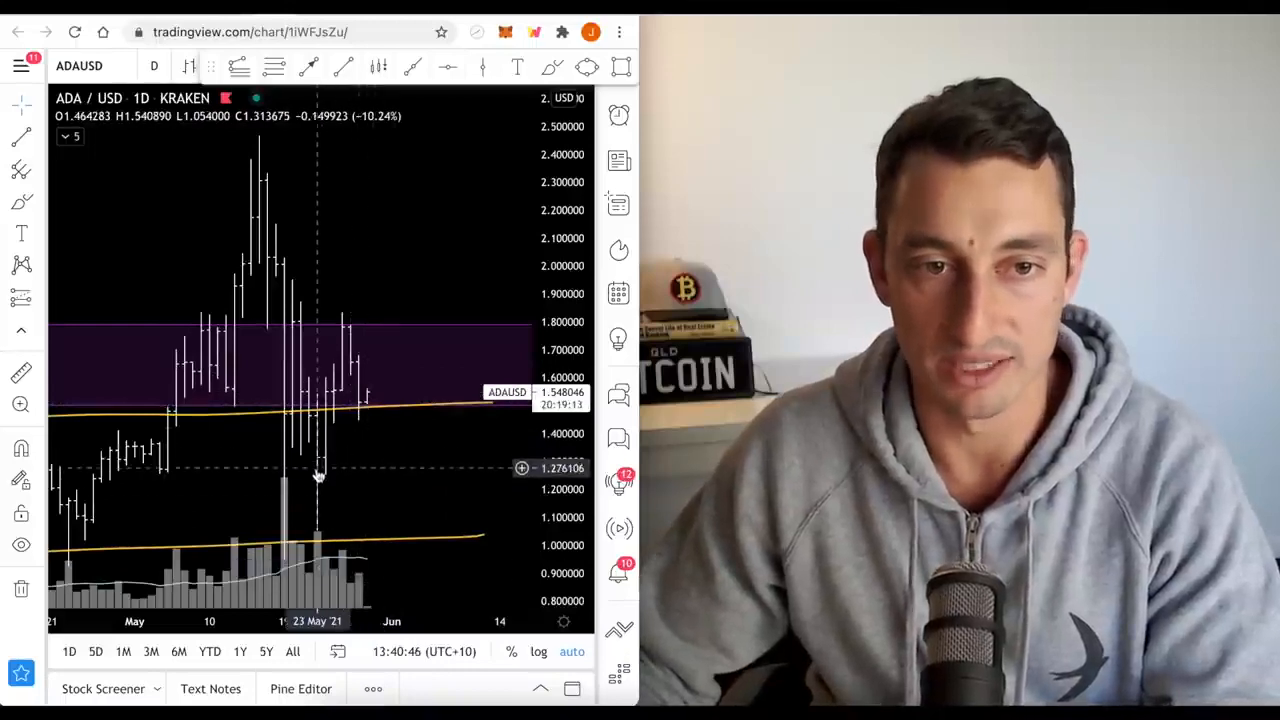
mouse_move(335, 390)
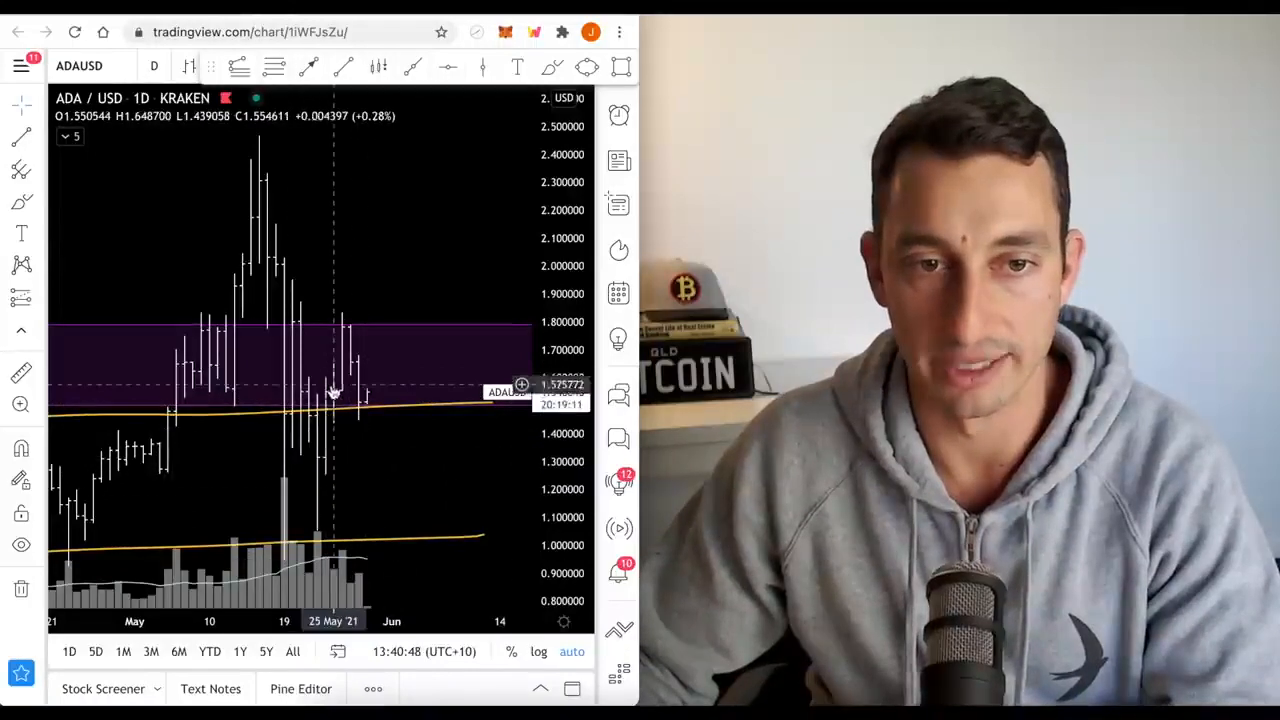
mouse_move(360, 415)
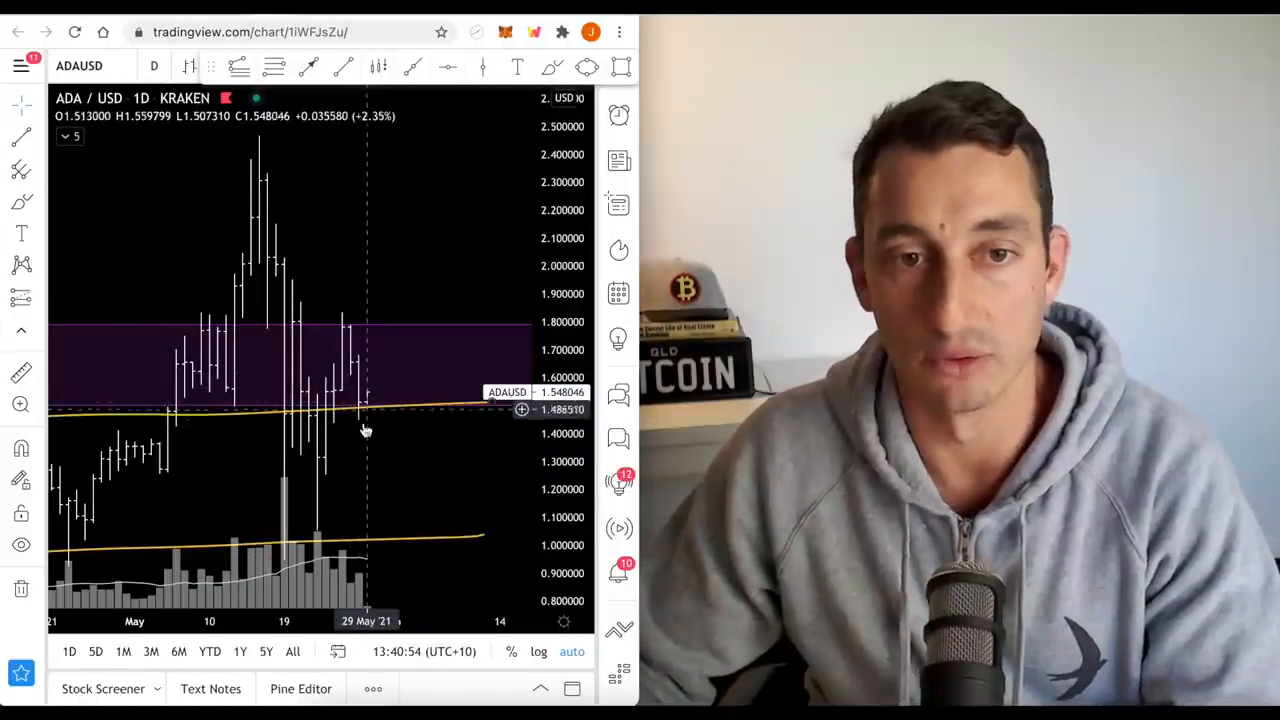
mouse_move(320, 530)
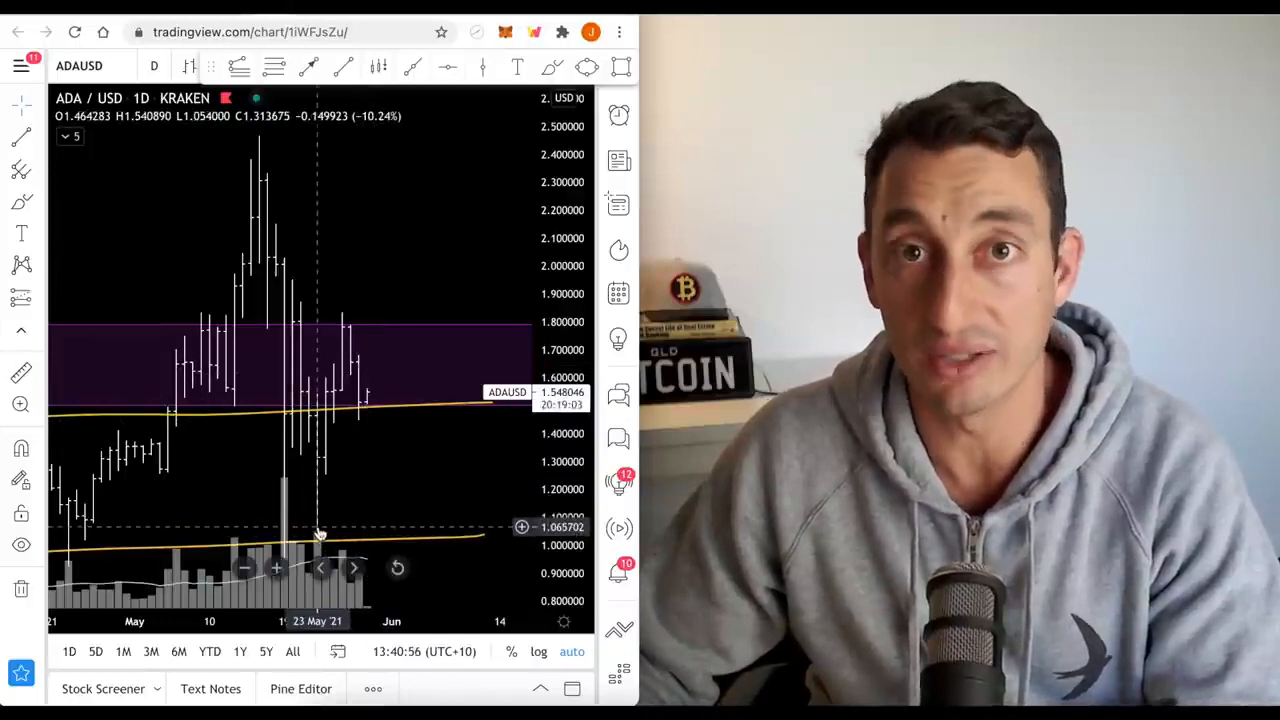
mouse_move(483, 473)
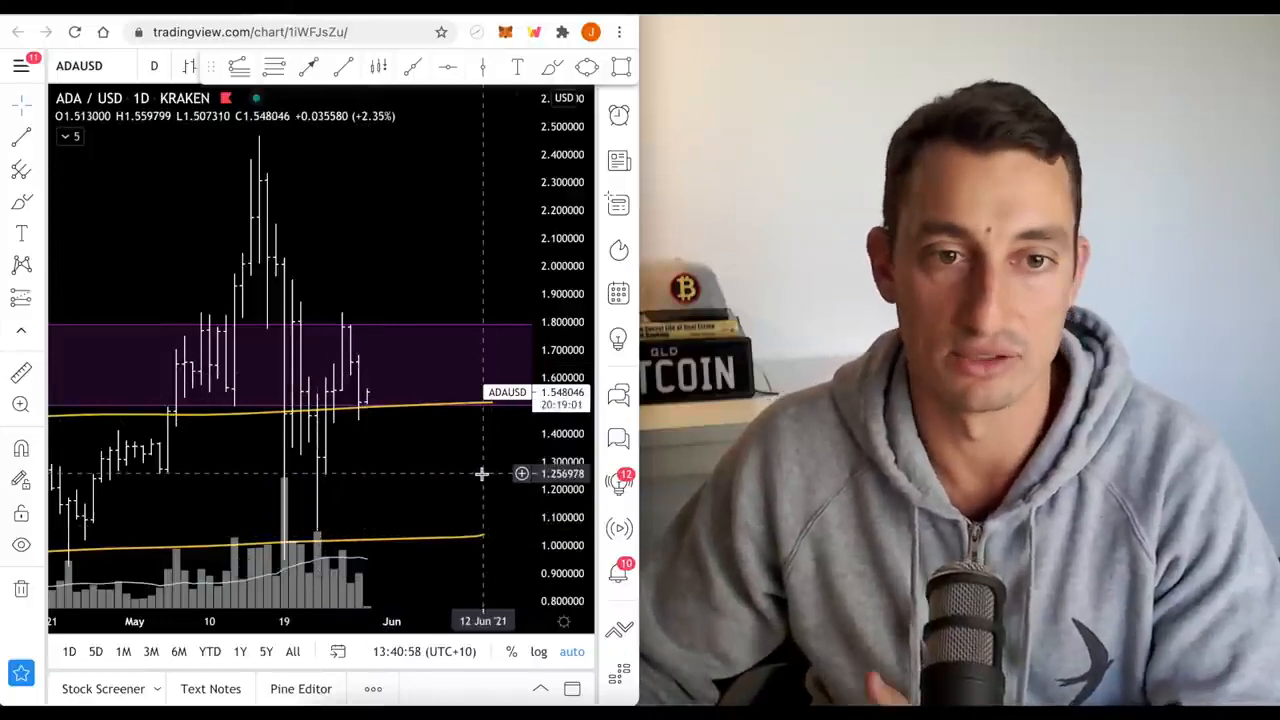
mouse_move(425, 478)
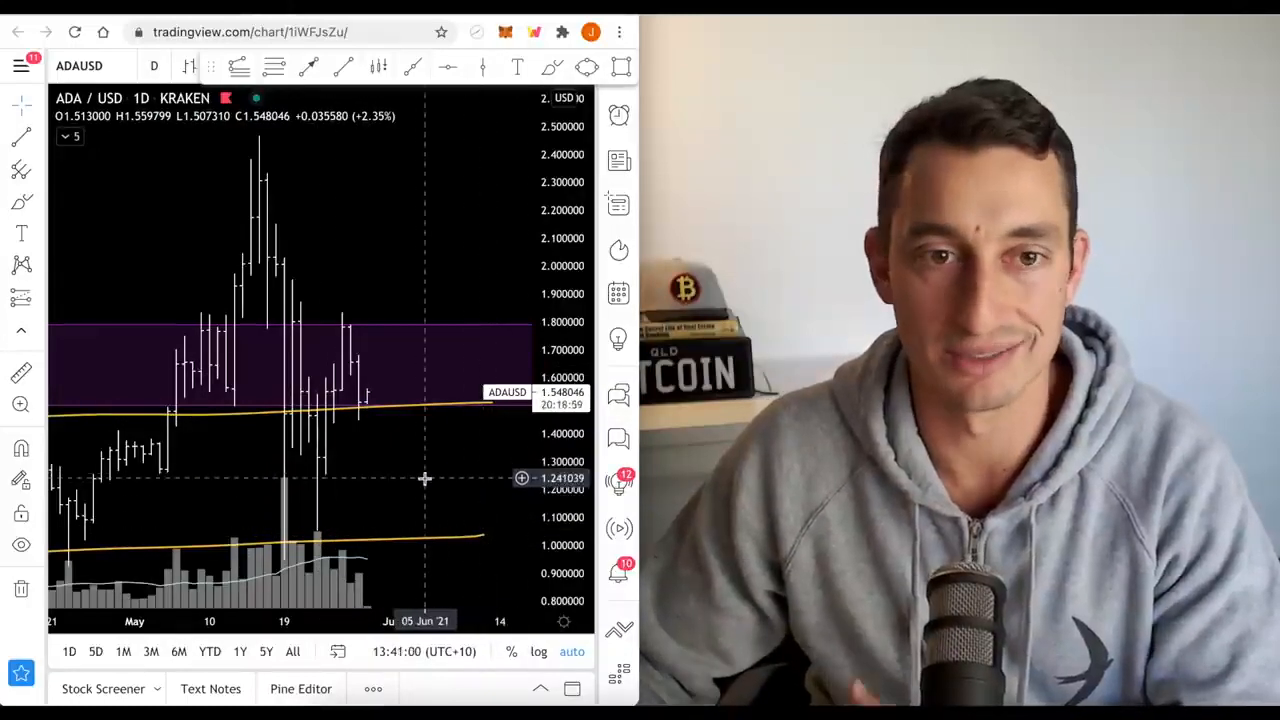
mouse_move(378, 476)
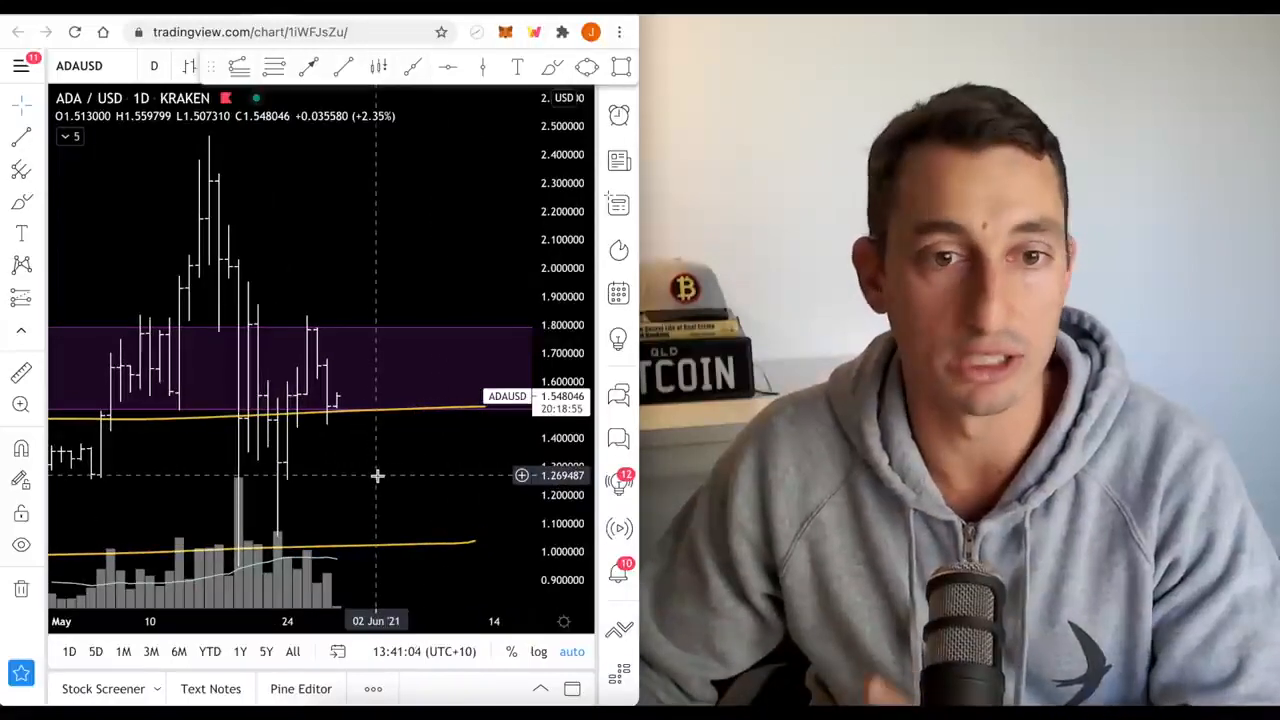
mouse_move(332, 420)
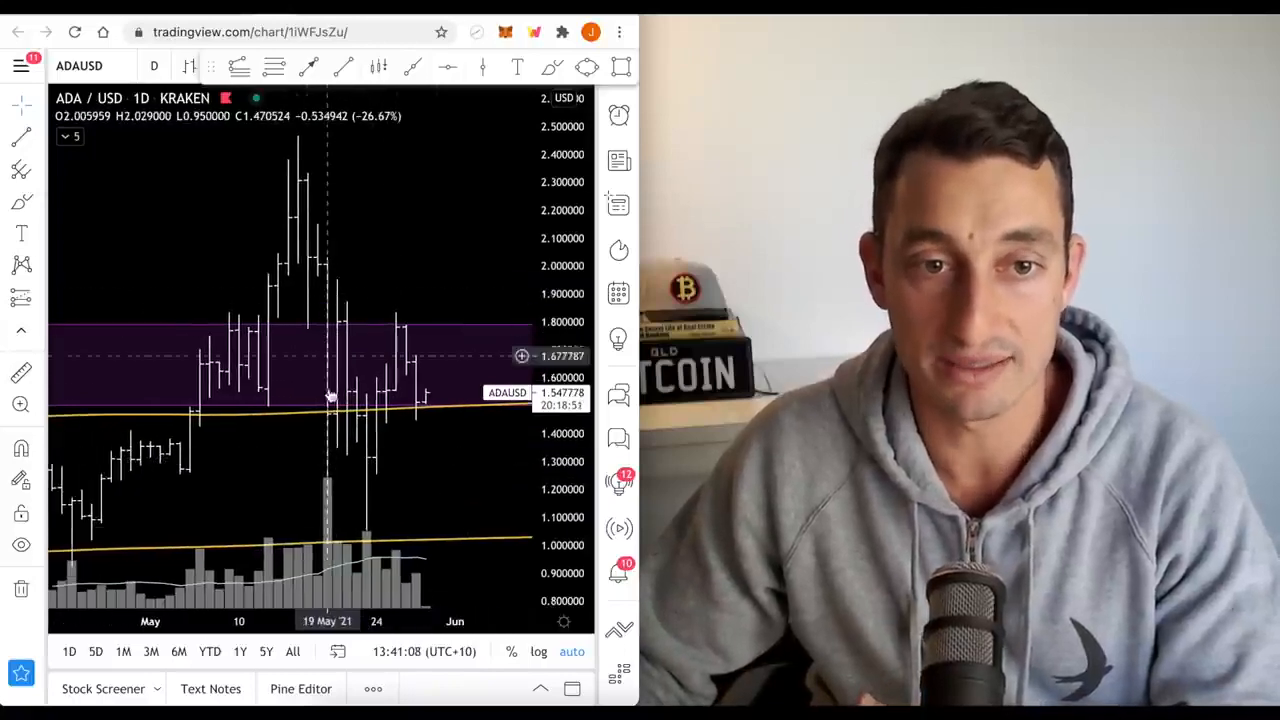
mouse_move(415, 425)
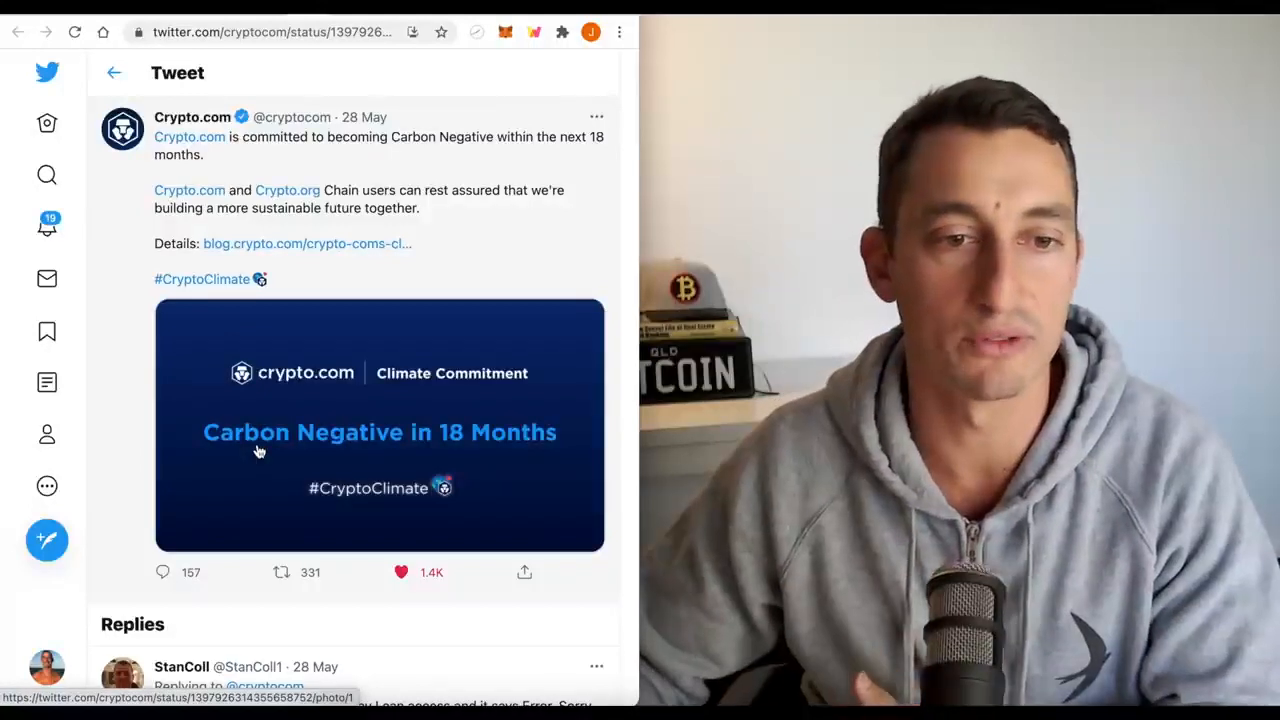
mouse_move(413, 363)
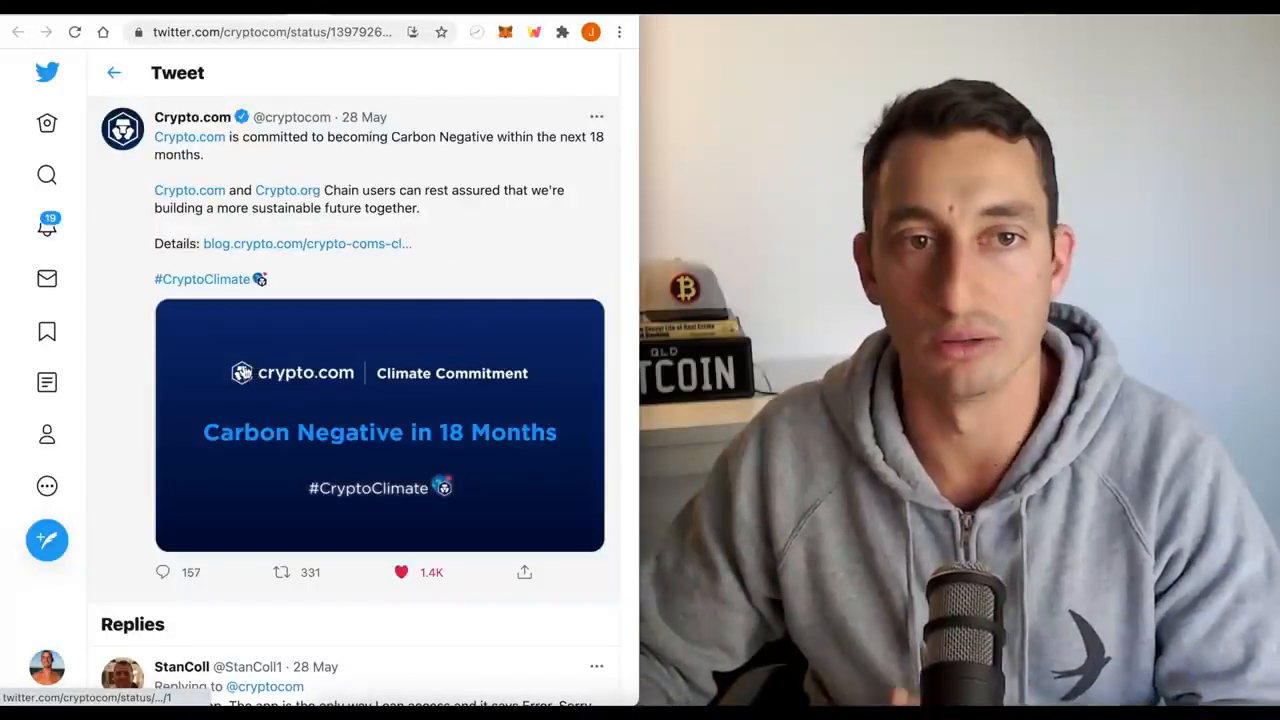
mouse_move(267, 432)
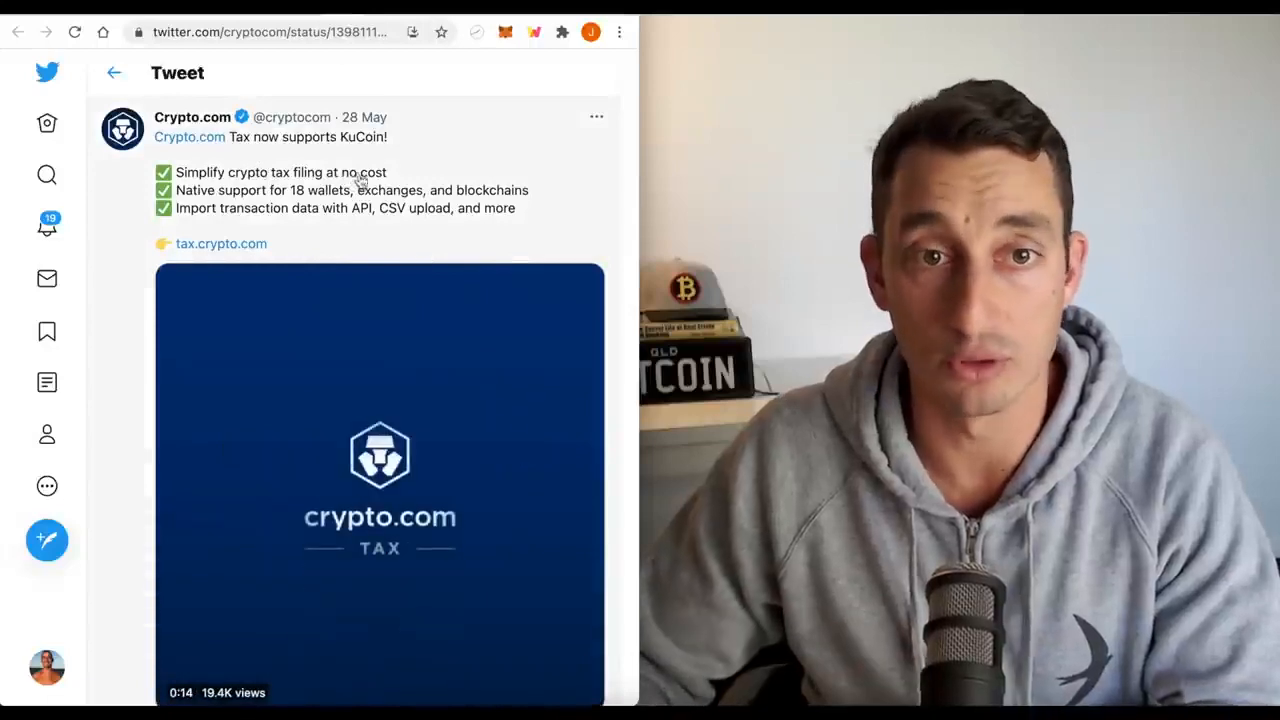
Move from the carbon-negative tweet to Crypto.com's 'Crypto.com Tax now supports KuCoin' tweet
click(380, 480)
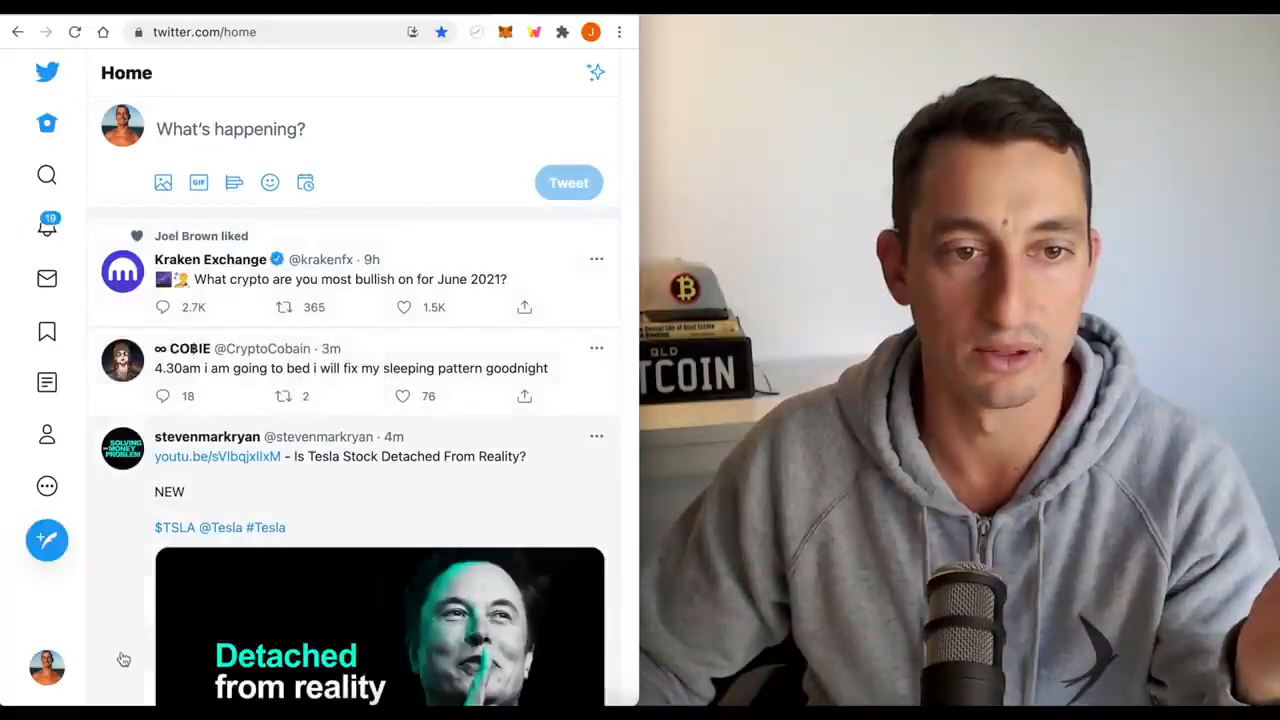
Open the Jason Pizzino profile from the sidebar and scroll through its recent tweets
click(47, 434)
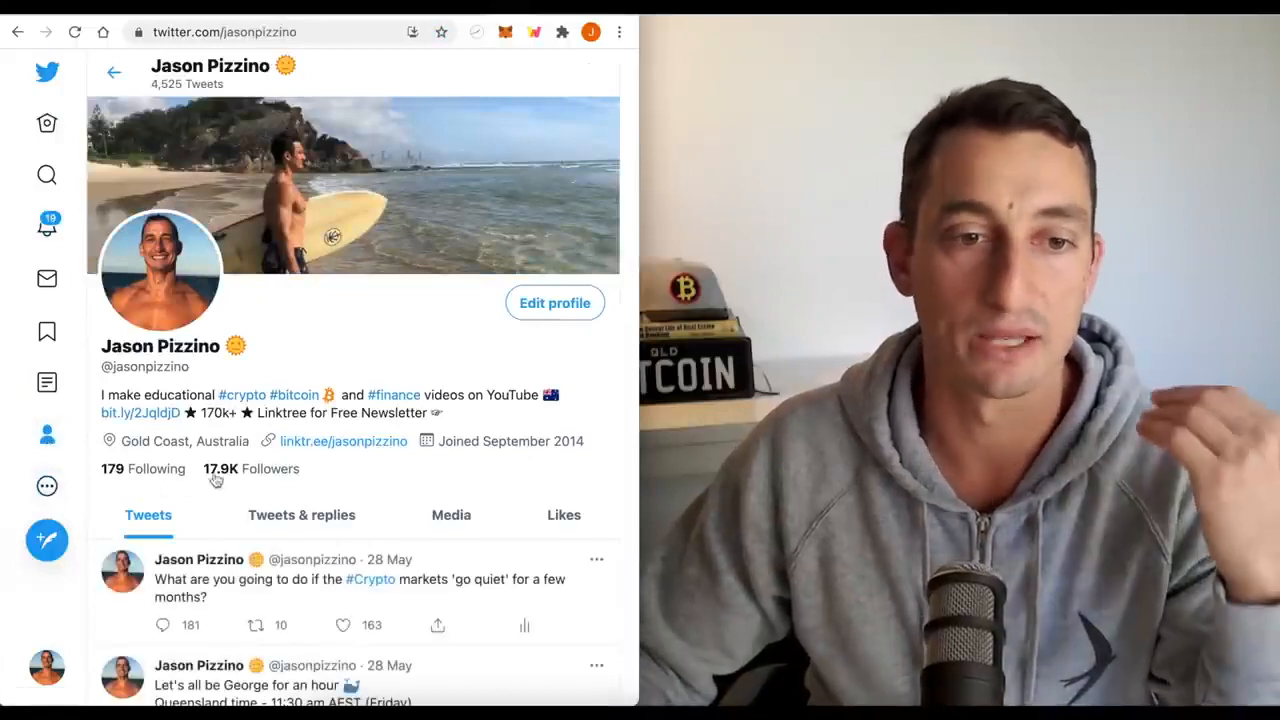
scroll(down, 3)
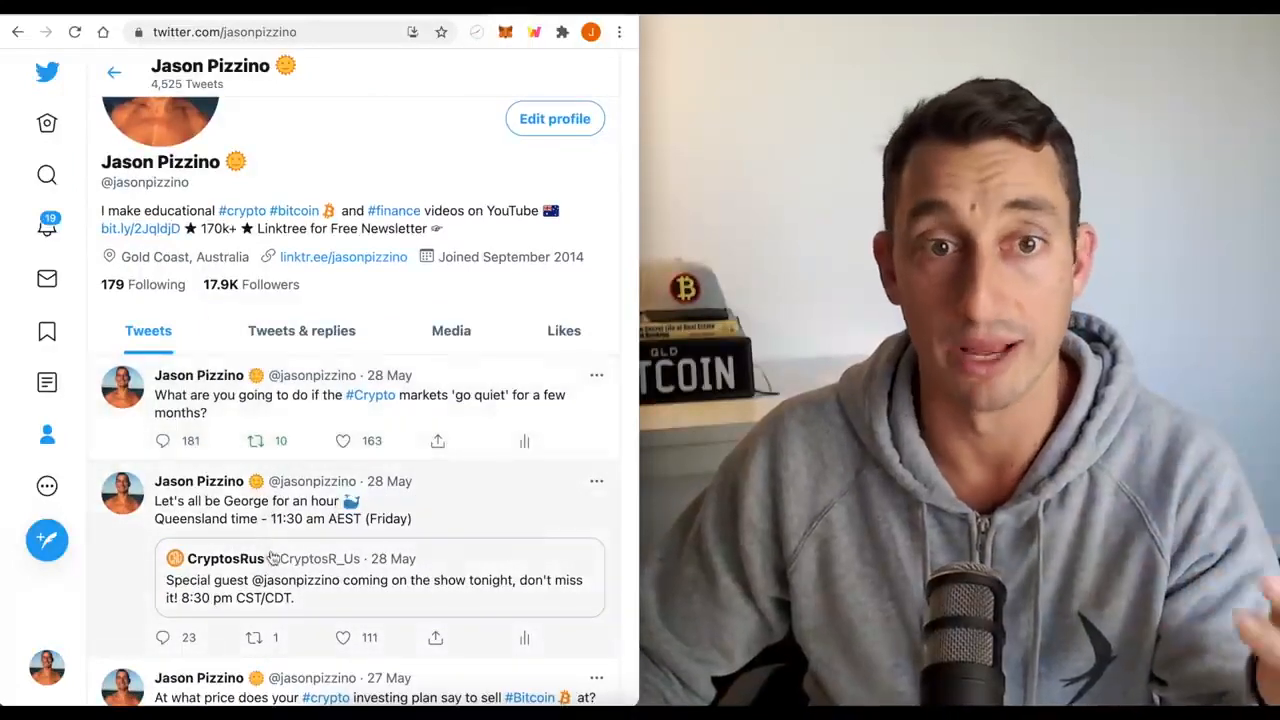
scroll(up, 3)
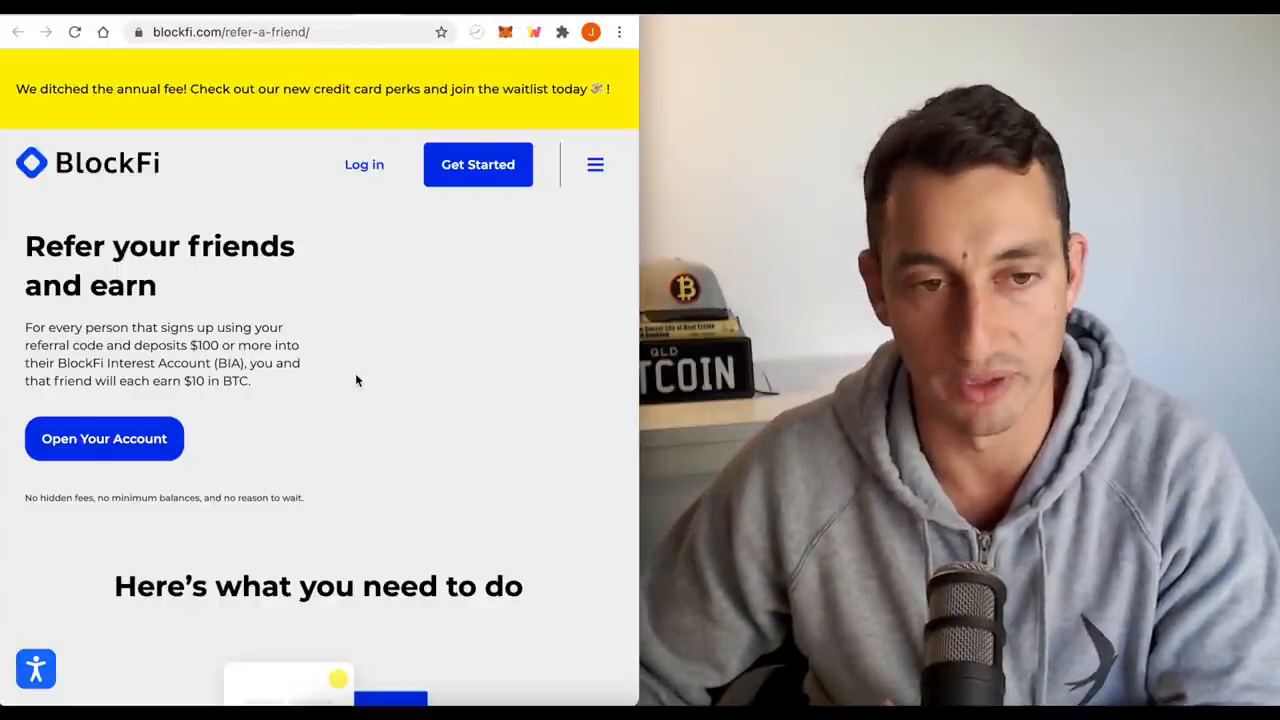
mouse_move(301, 424)
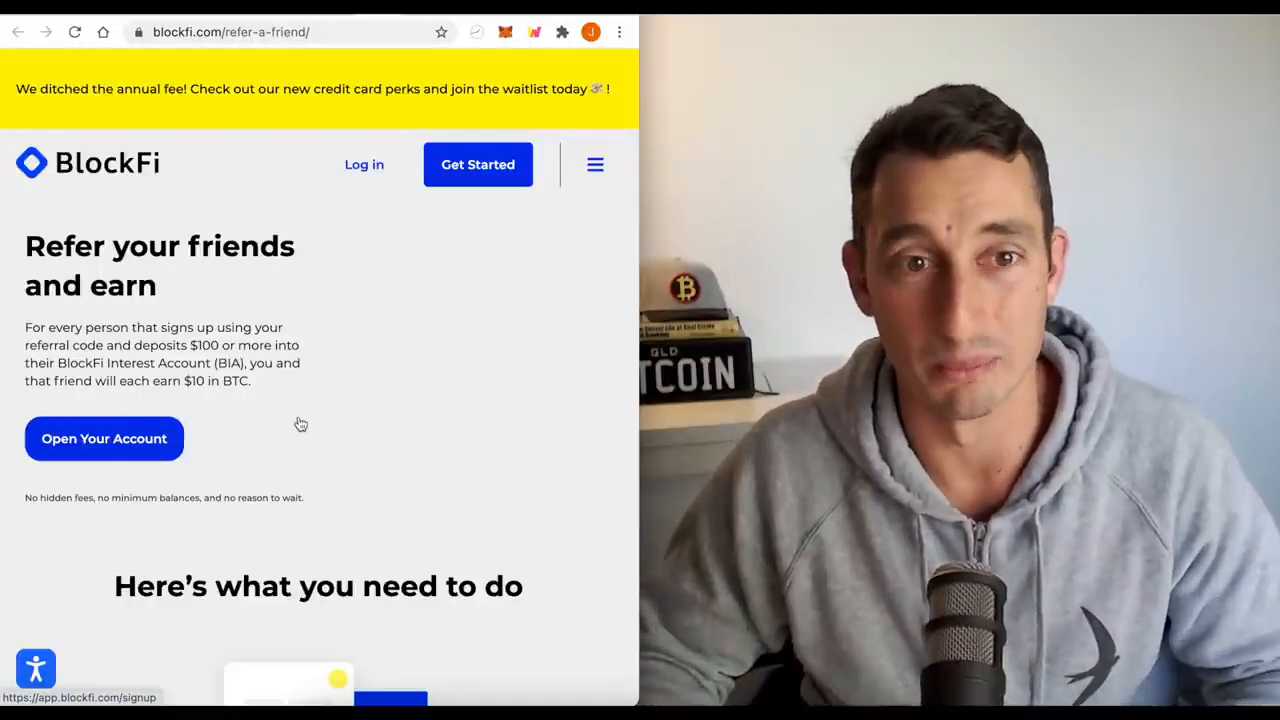
mouse_move(328, 417)
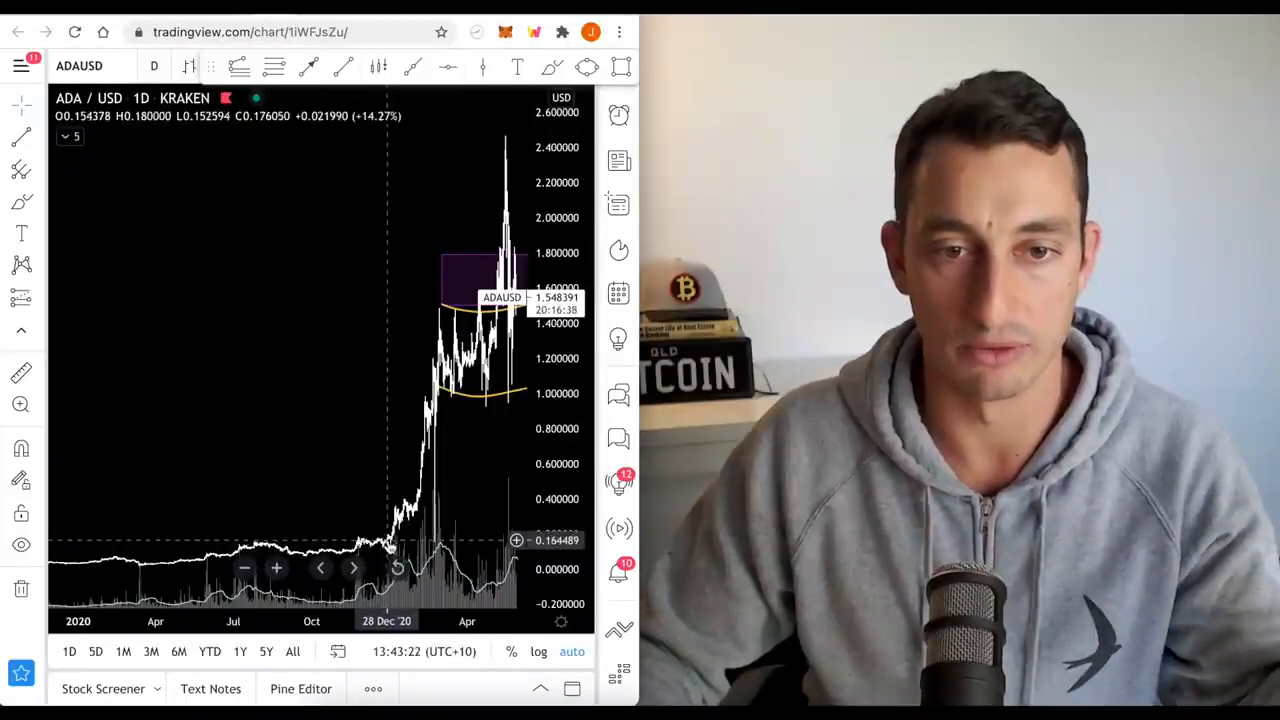
mouse_move(437, 318)
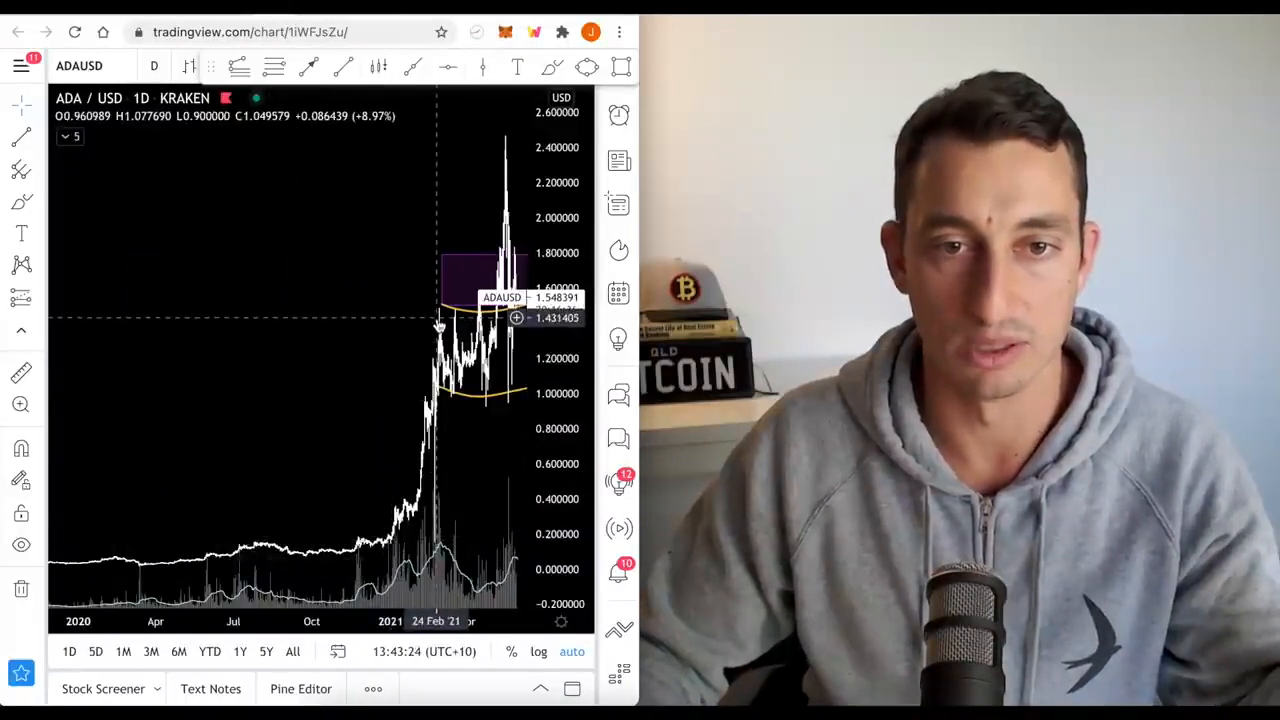
mouse_move(488, 340)
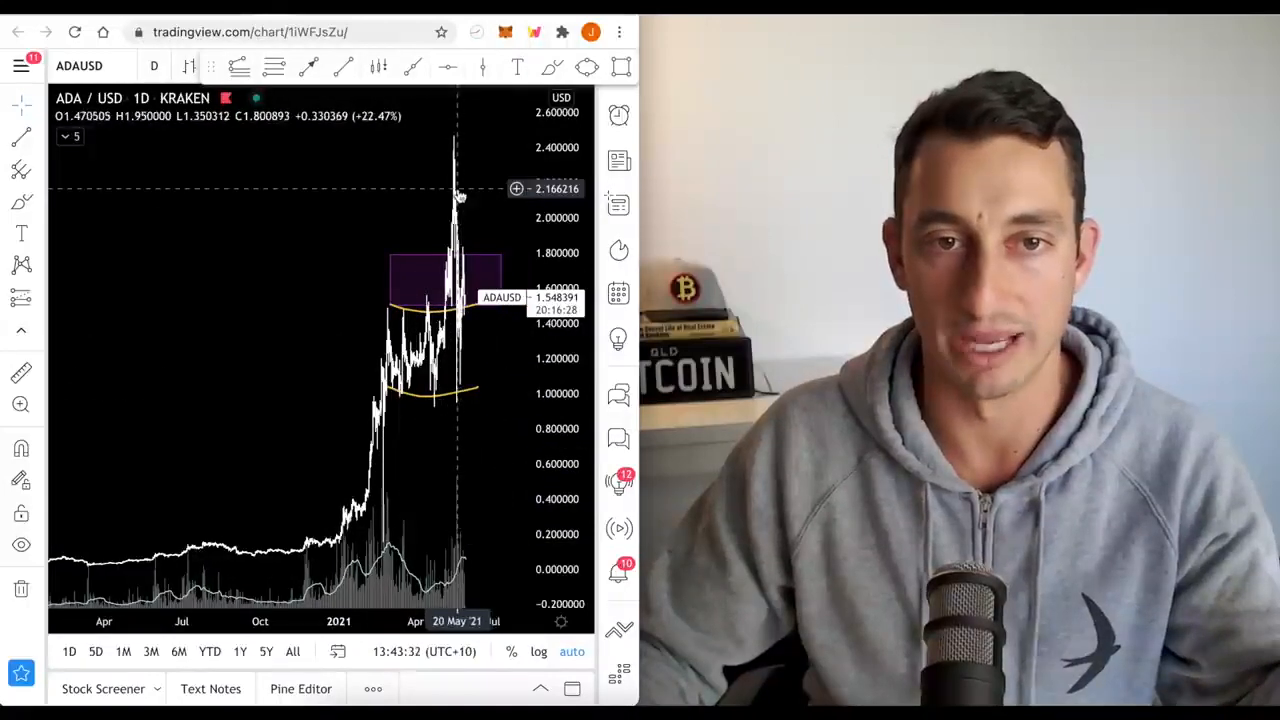
mouse_move(467, 445)
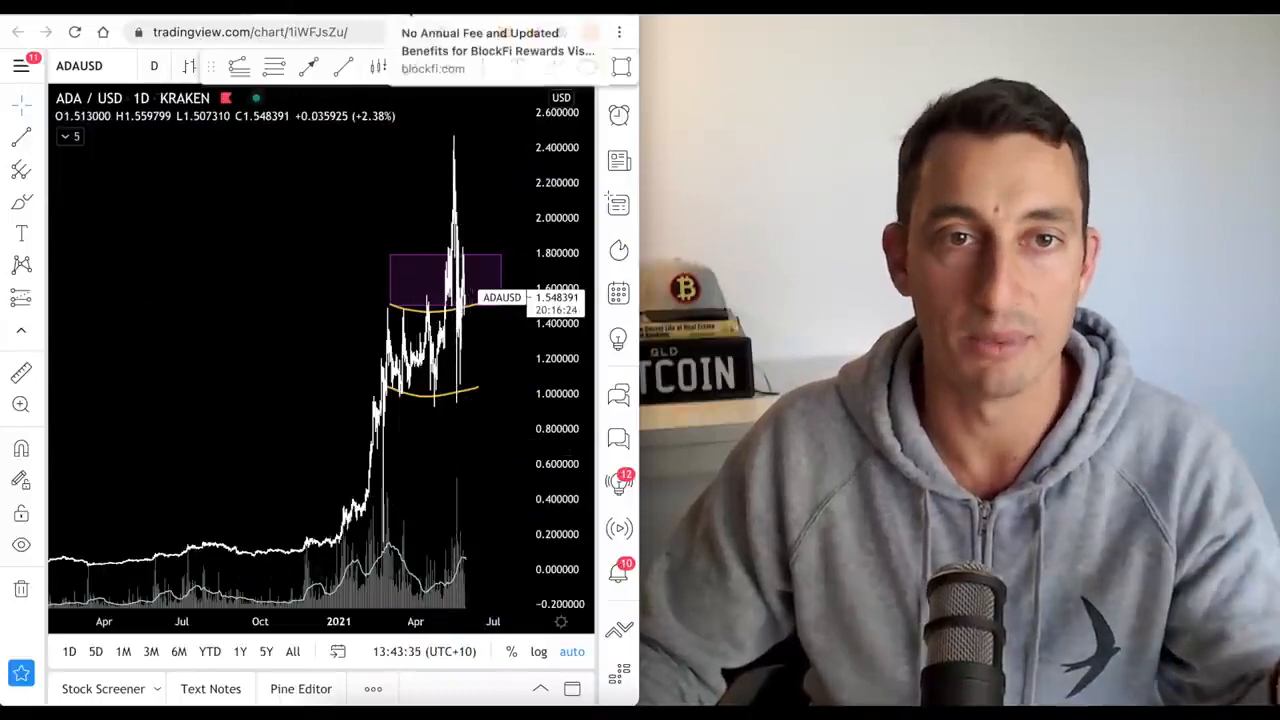
Read the no-annual-fee credit card article, then scroll the $10 BTC refer-a-friend page
click(480, 45)
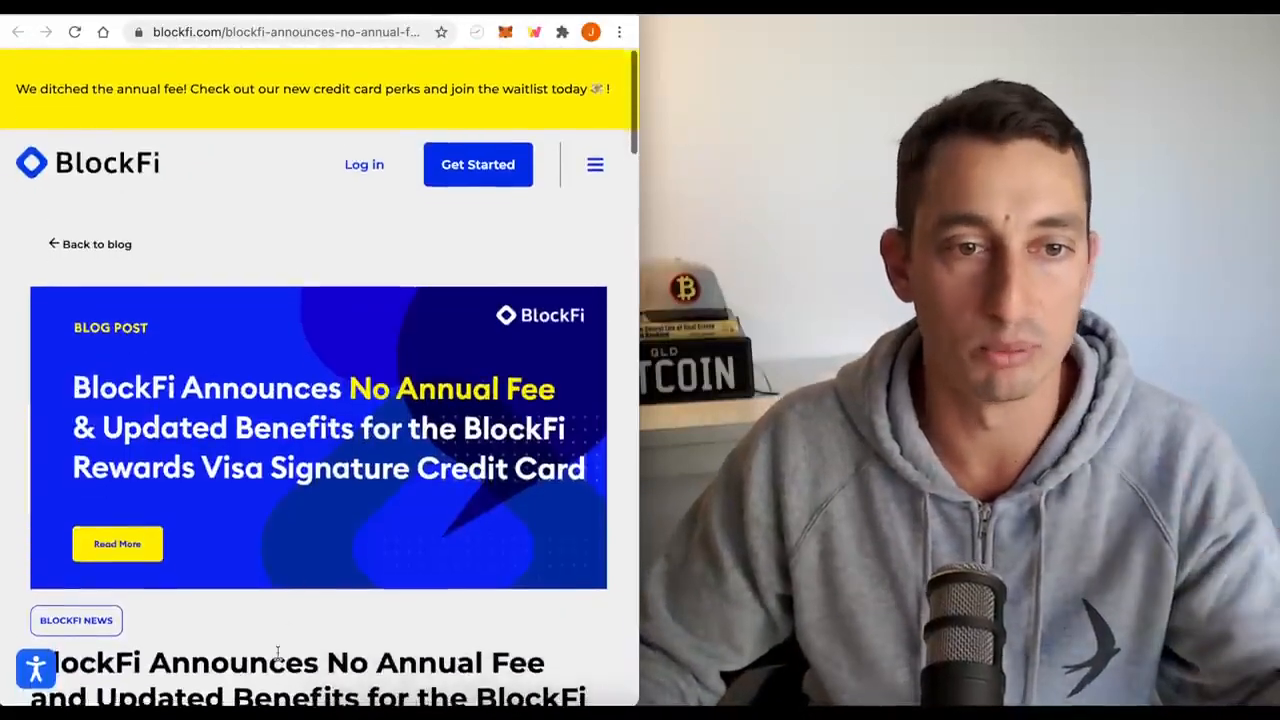
scroll(down, 3)
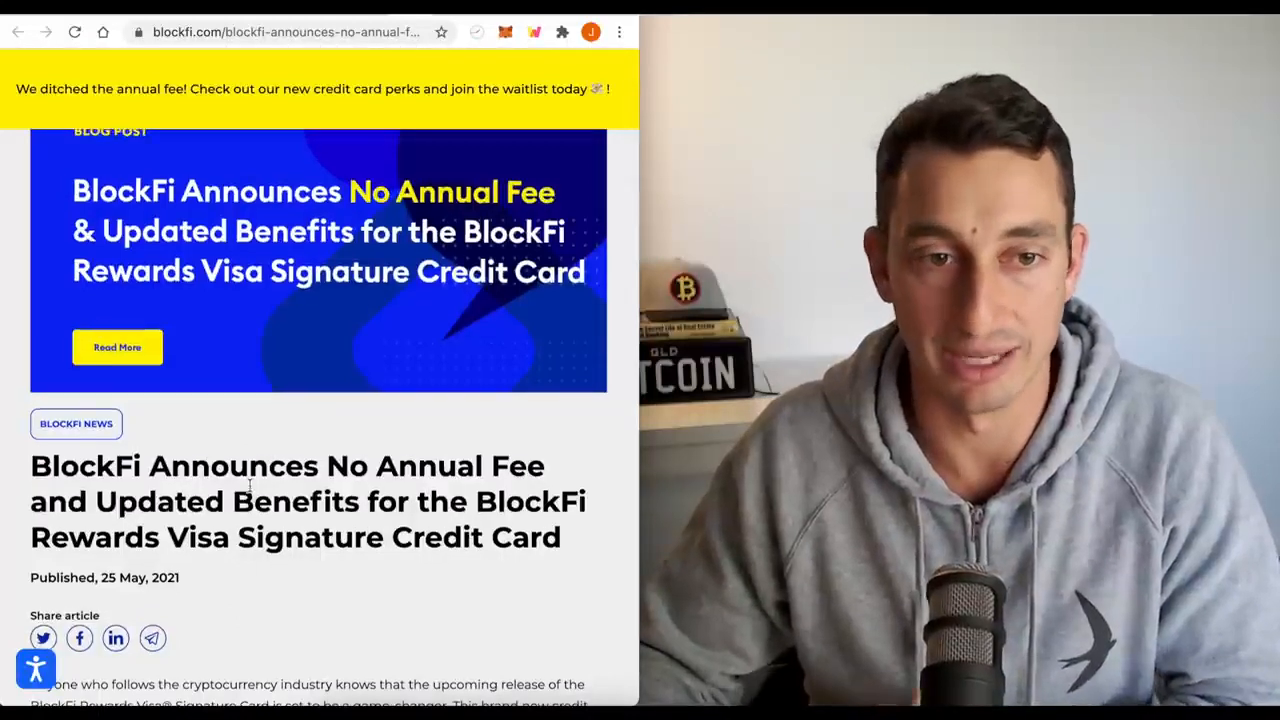
scroll(up, 3)
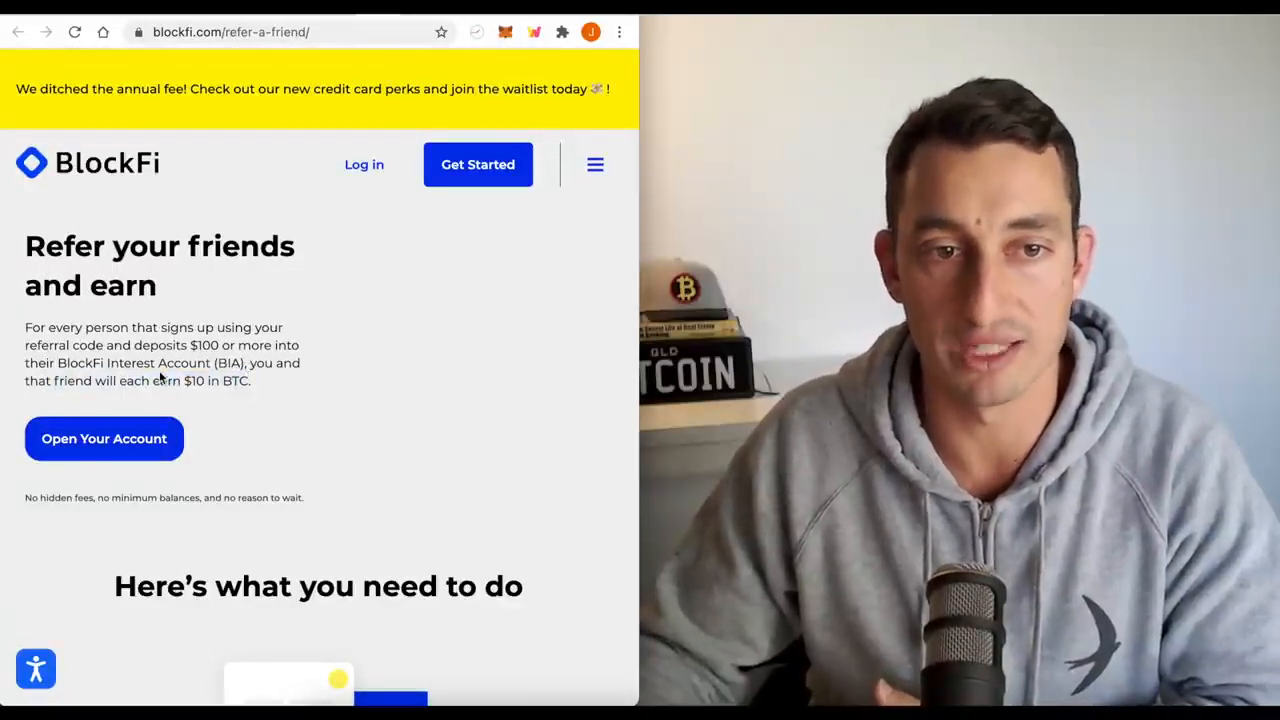
scroll(down, 3)
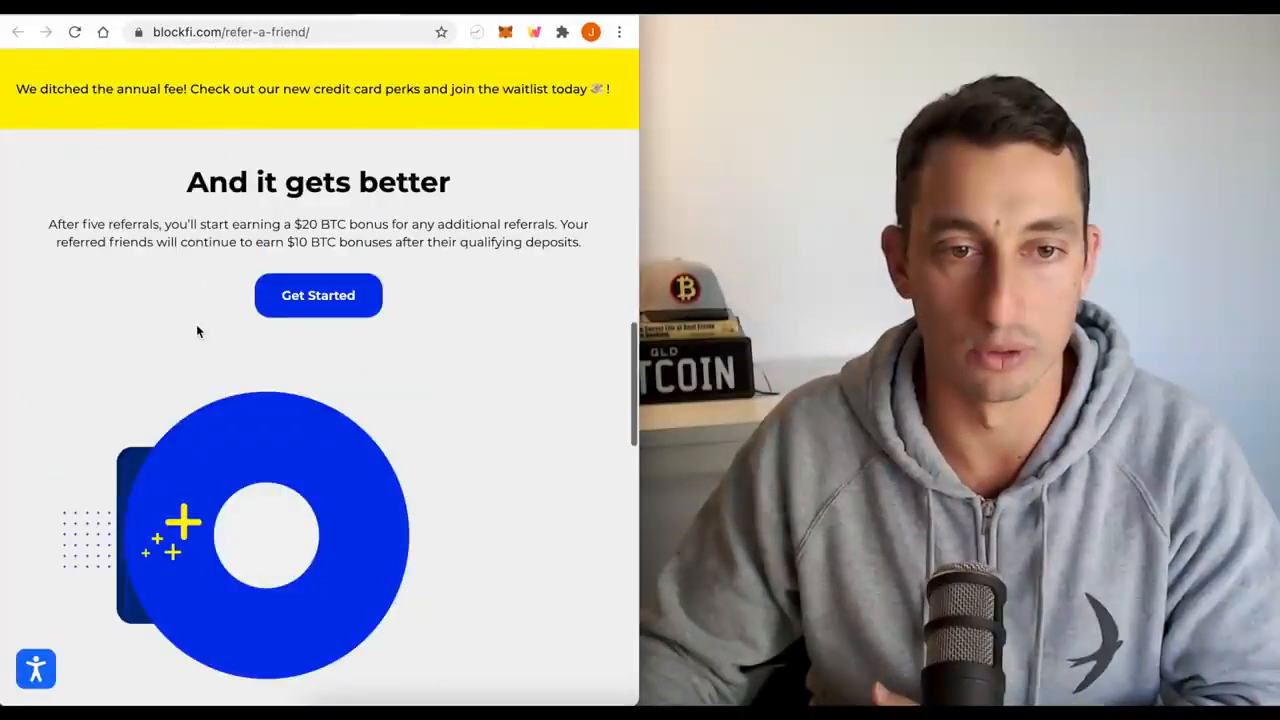
scroll(up, 3)
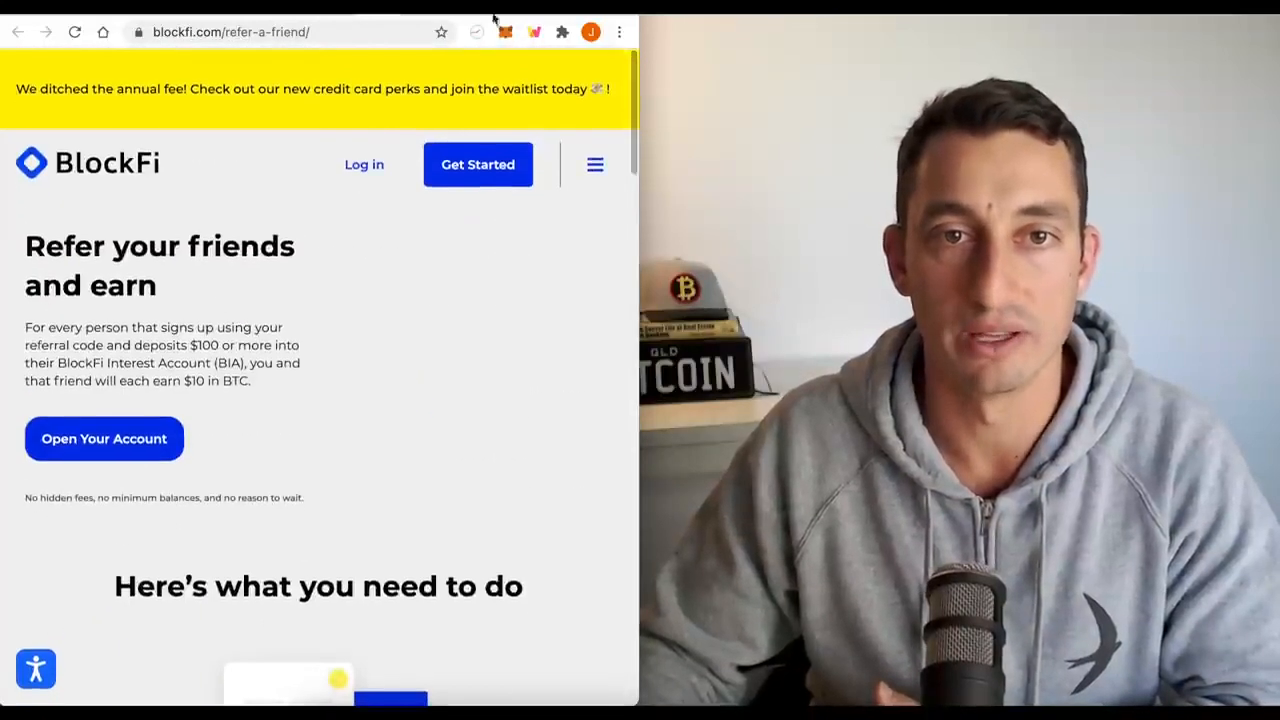